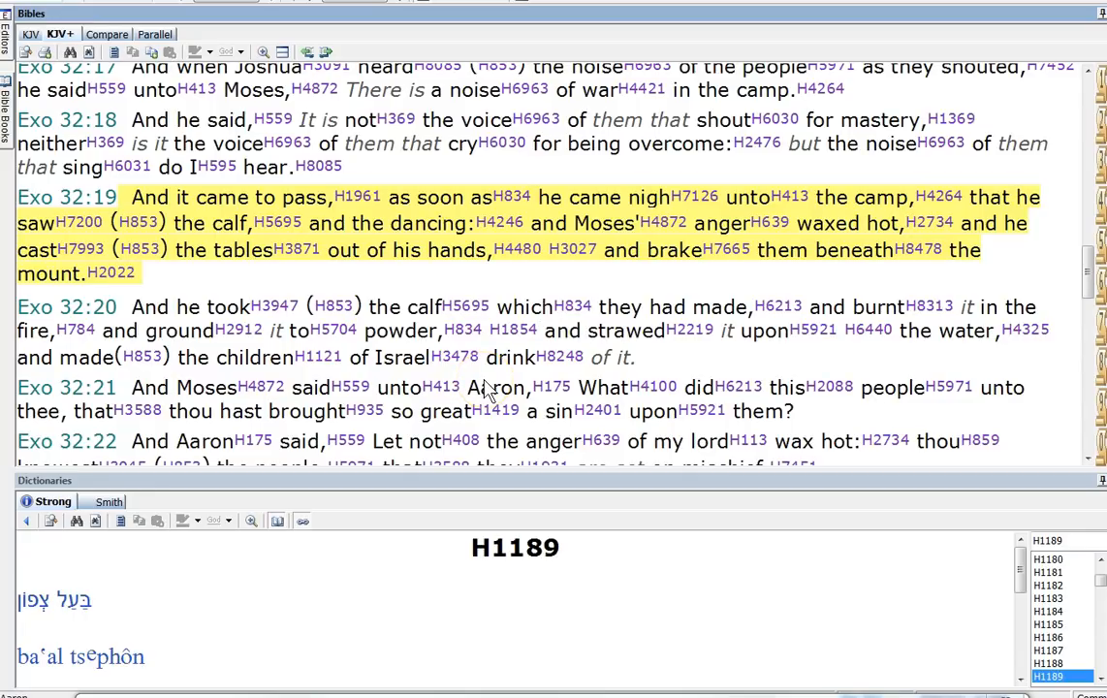
pyautogui.moveTo(578, 306)
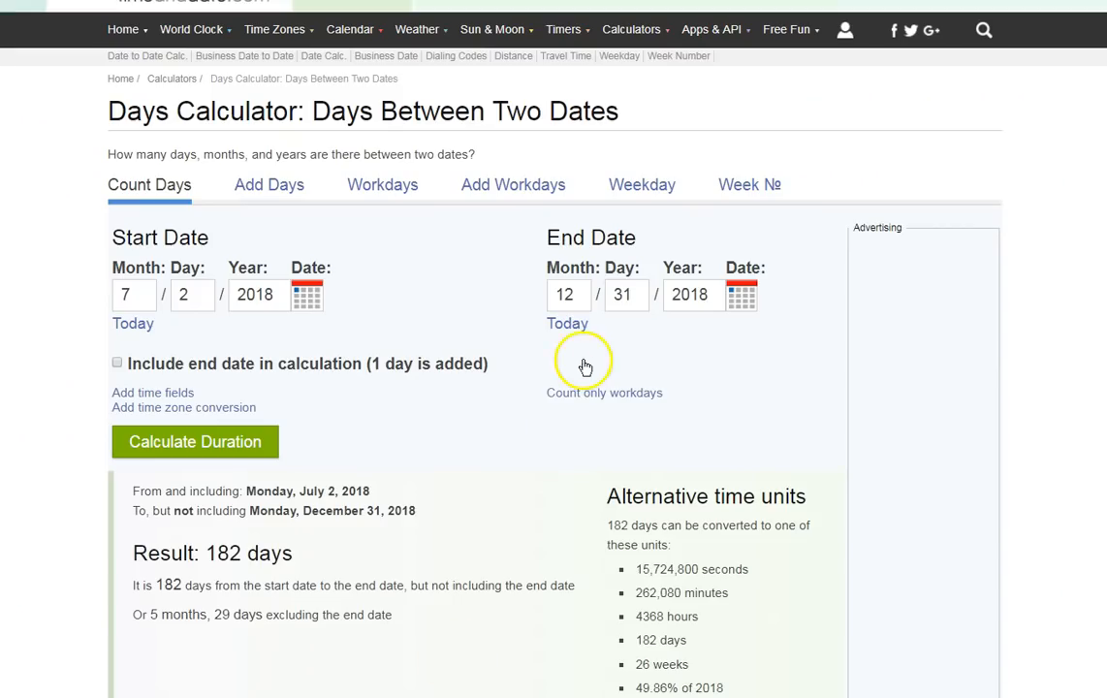
pyautogui.moveTo(388, 412)
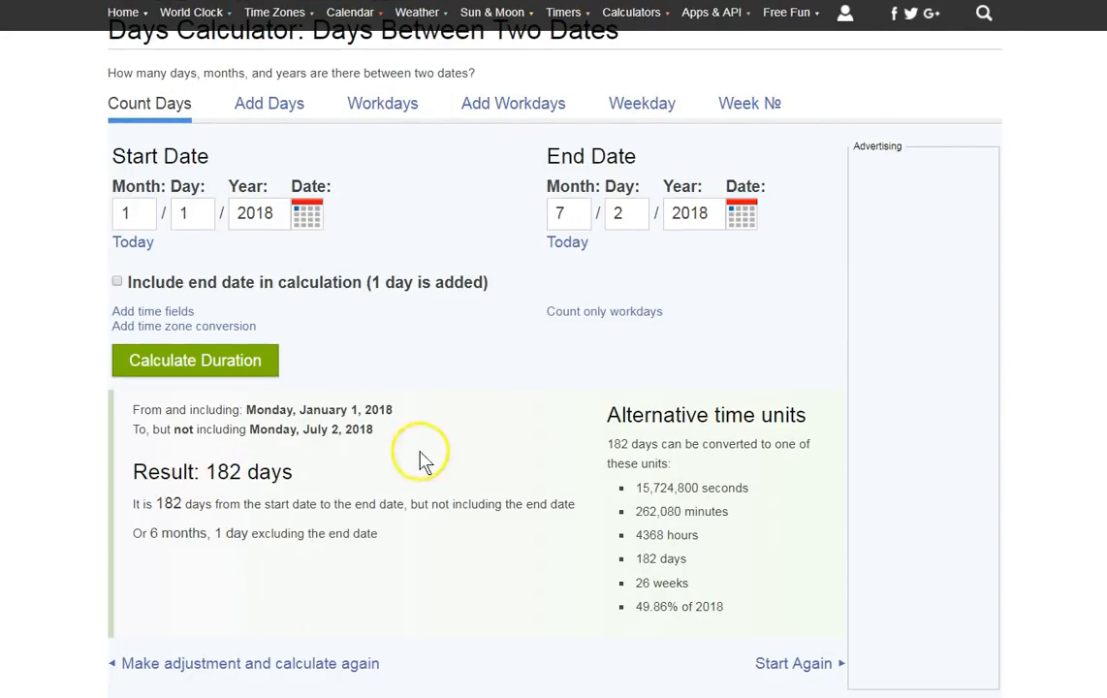
pyautogui.moveTo(638, 282)
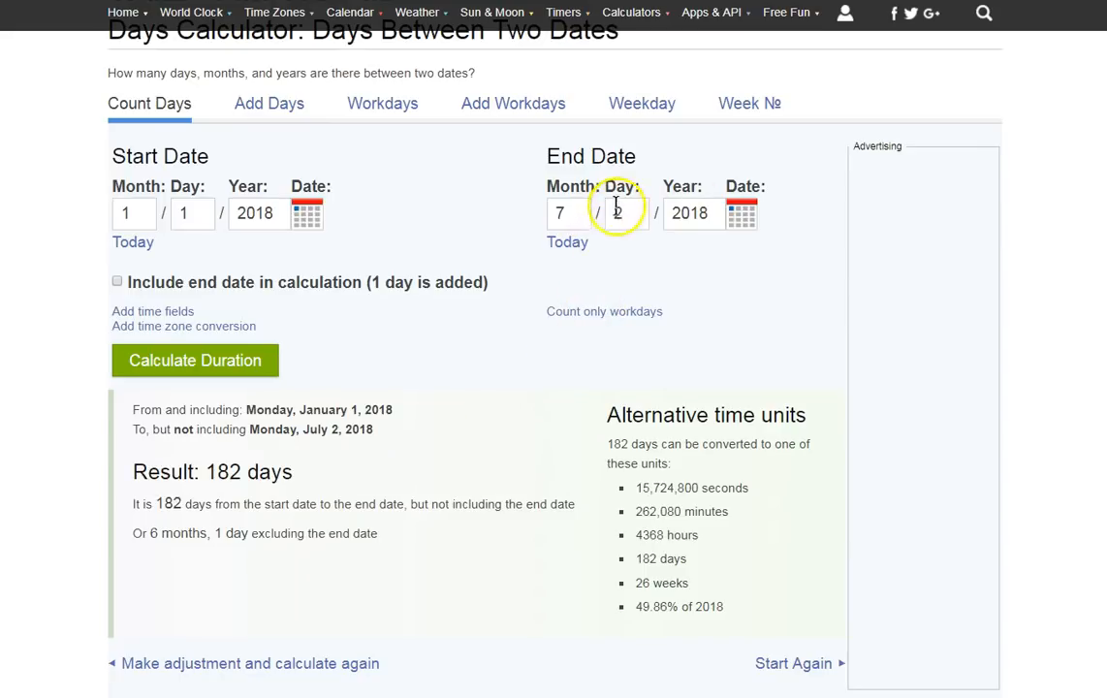
pyautogui.moveTo(553, 407)
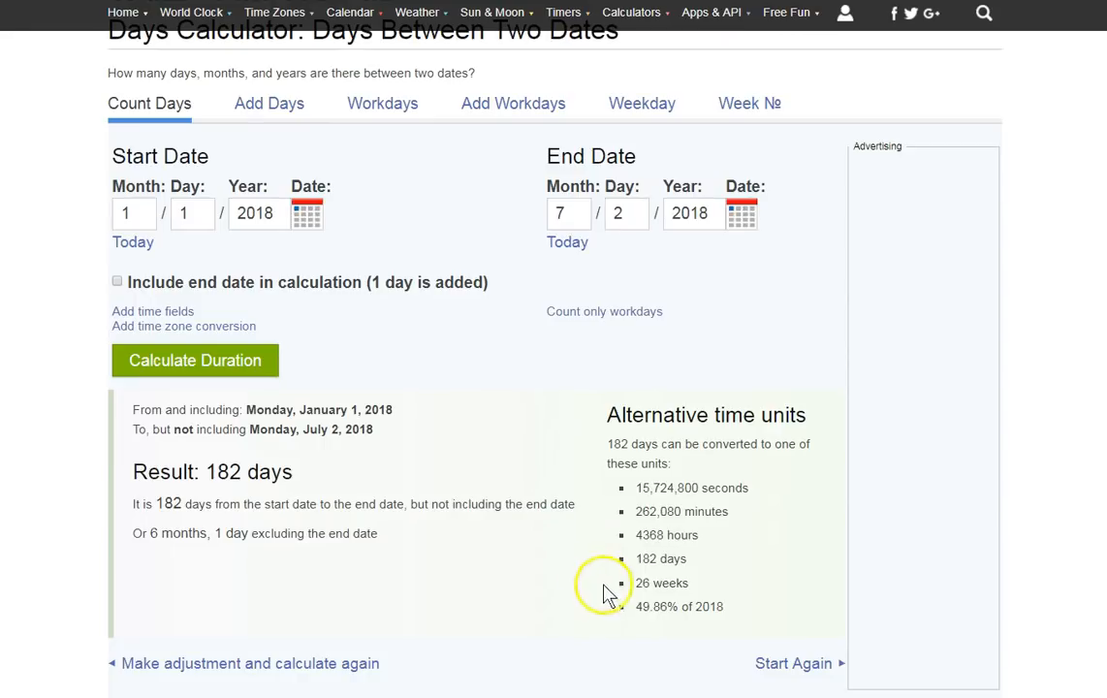
pyautogui.moveTo(648, 583)
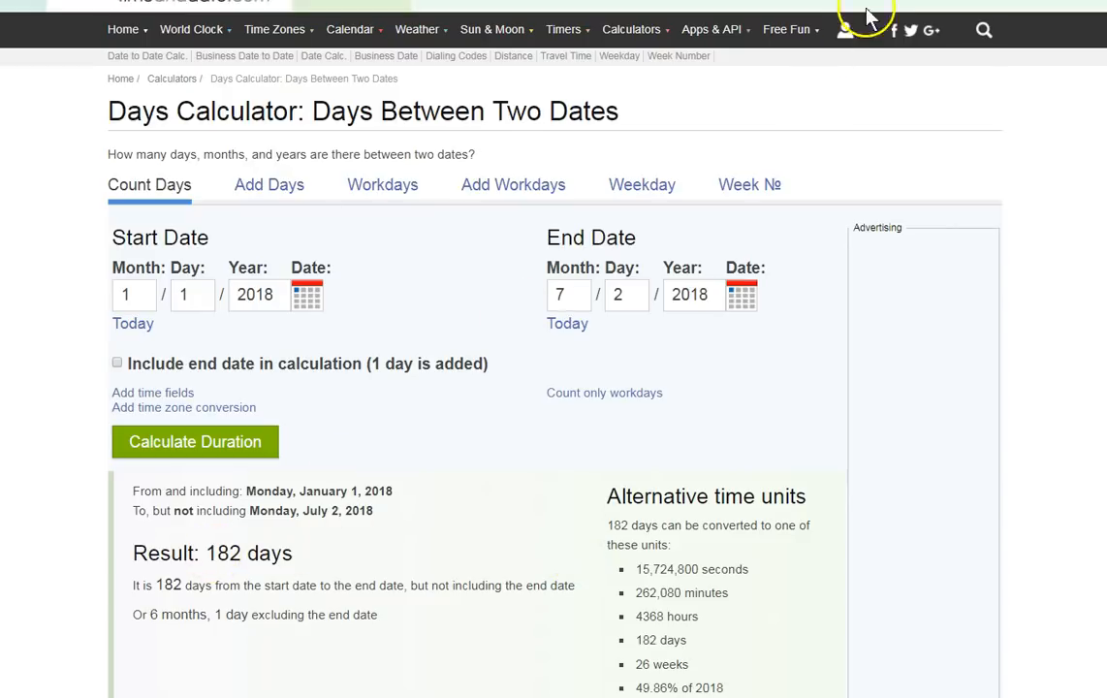
# Revisit the 182-day count, then scroll the June 2018 calendar toward 30 June (17 Tammuz).
pyautogui.click(195, 441)
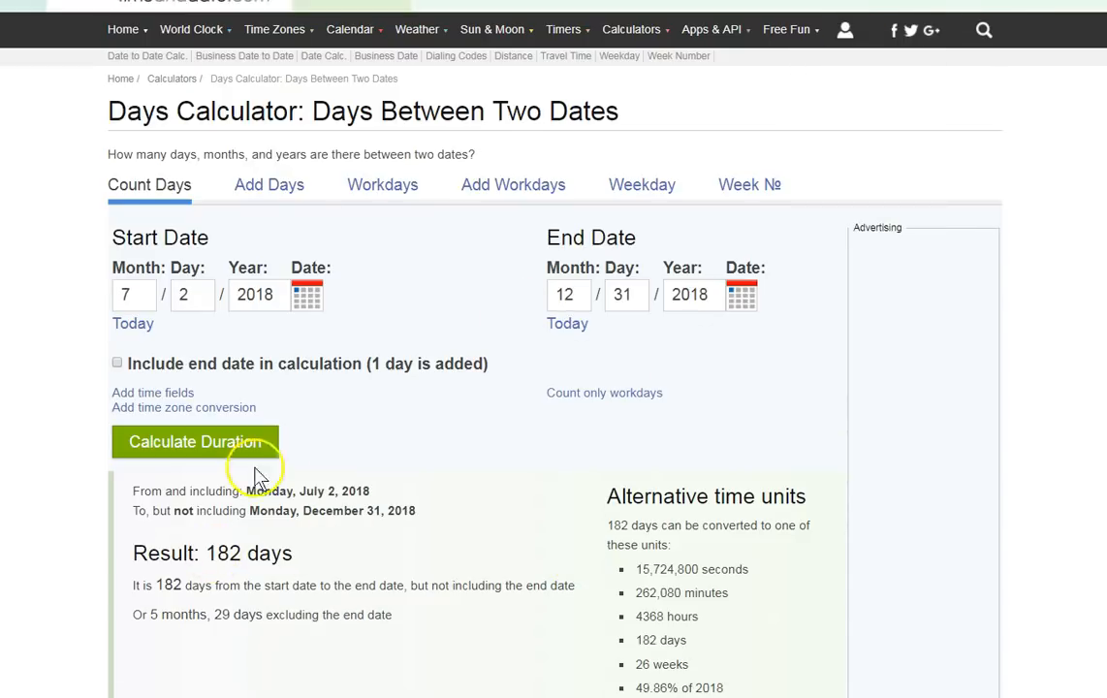
pyautogui.moveTo(271, 504)
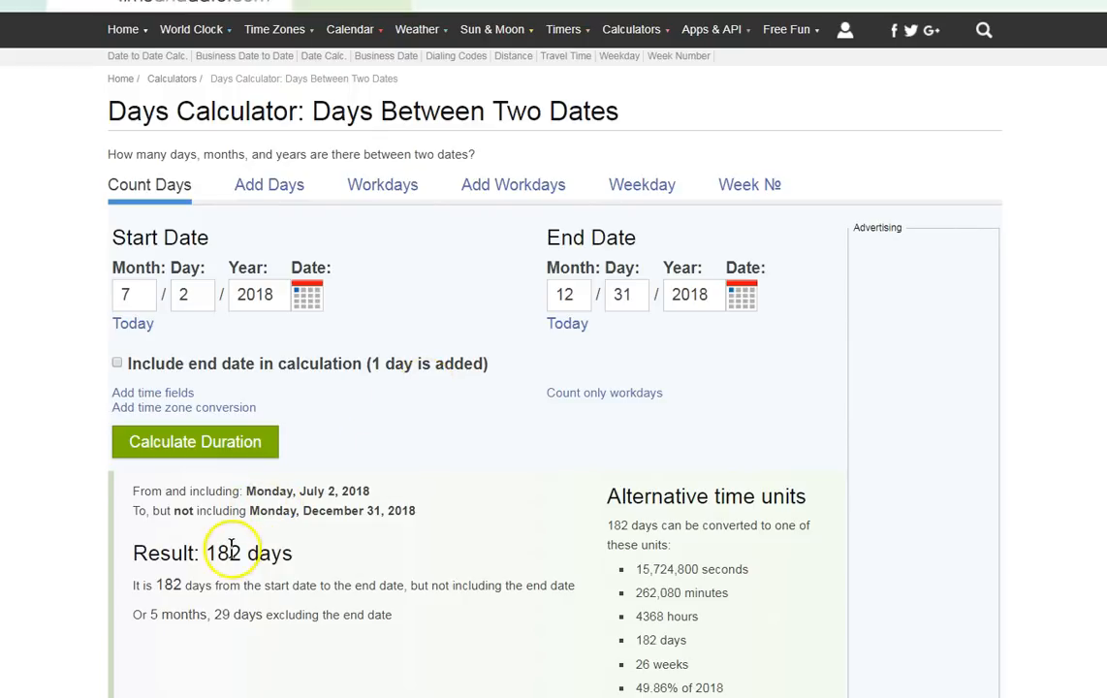
pyautogui.doubleClick(223, 553)
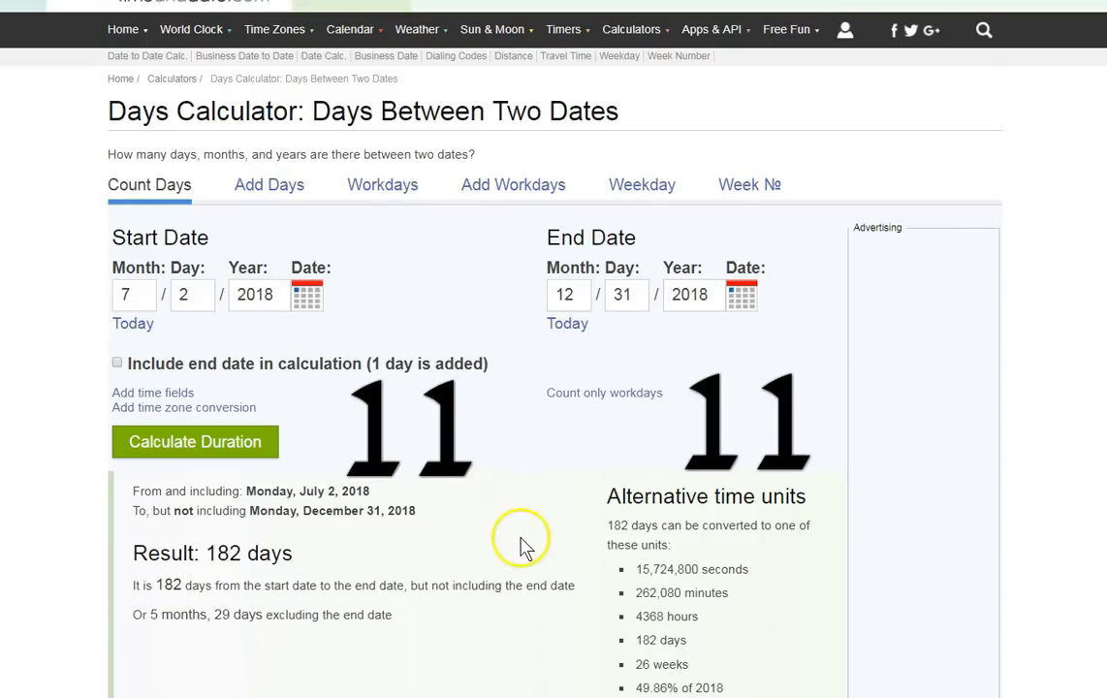
pyautogui.moveTo(538, 305)
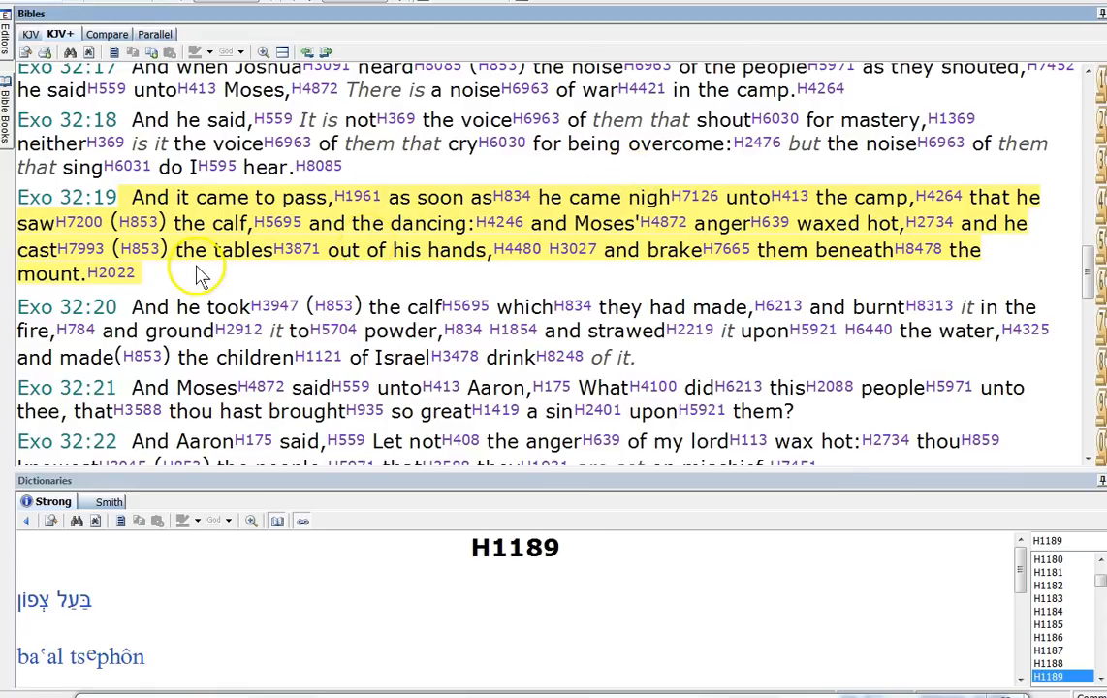
pyautogui.scroll(-3)
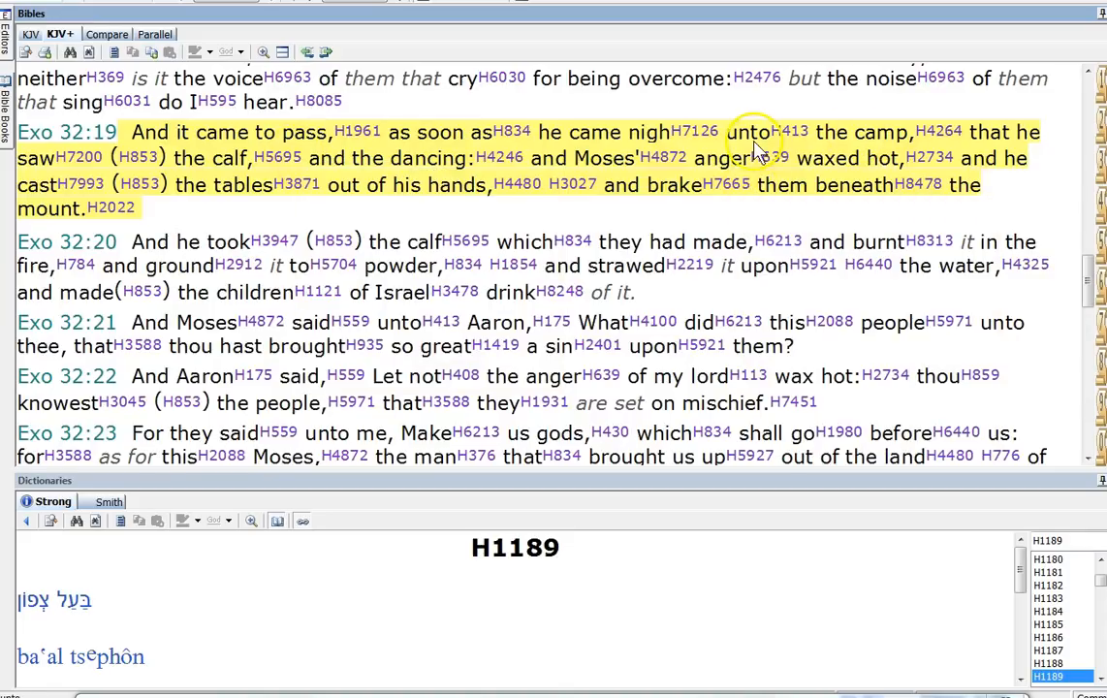
pyautogui.moveTo(643, 241)
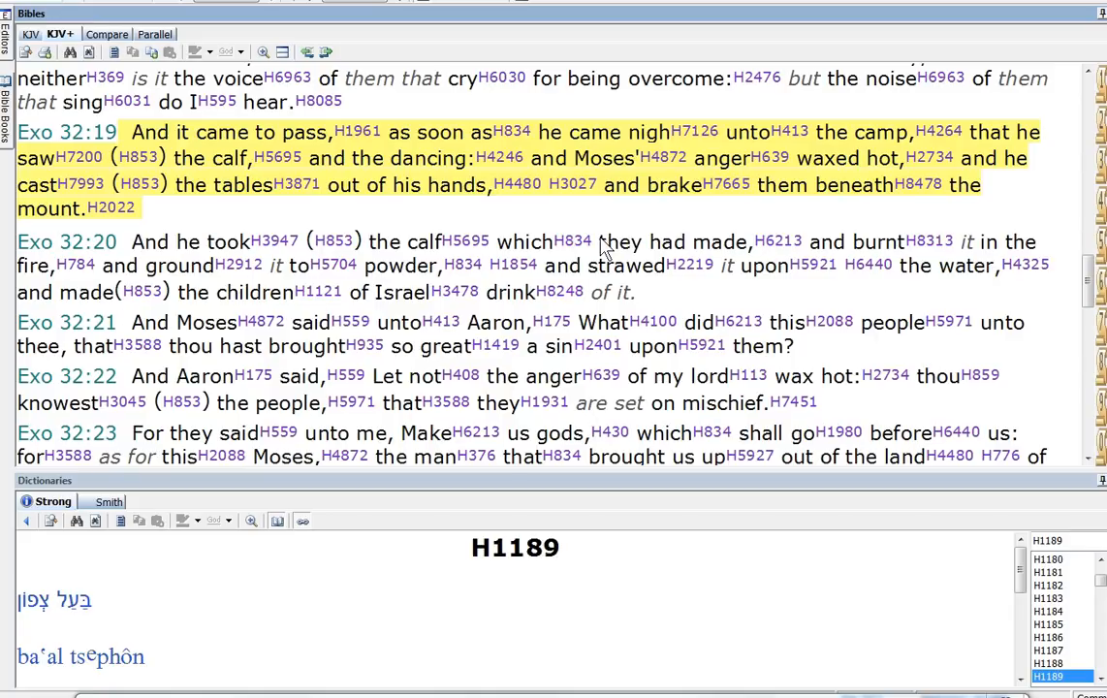
pyautogui.moveTo(754, 154)
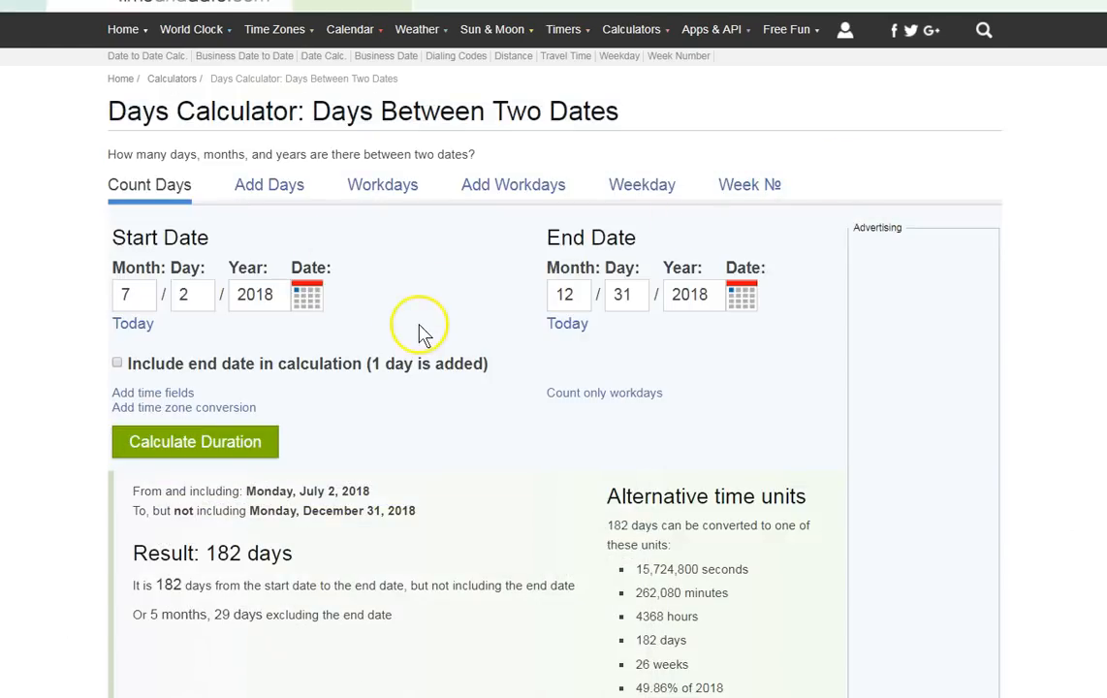
pyautogui.click(351, 29)
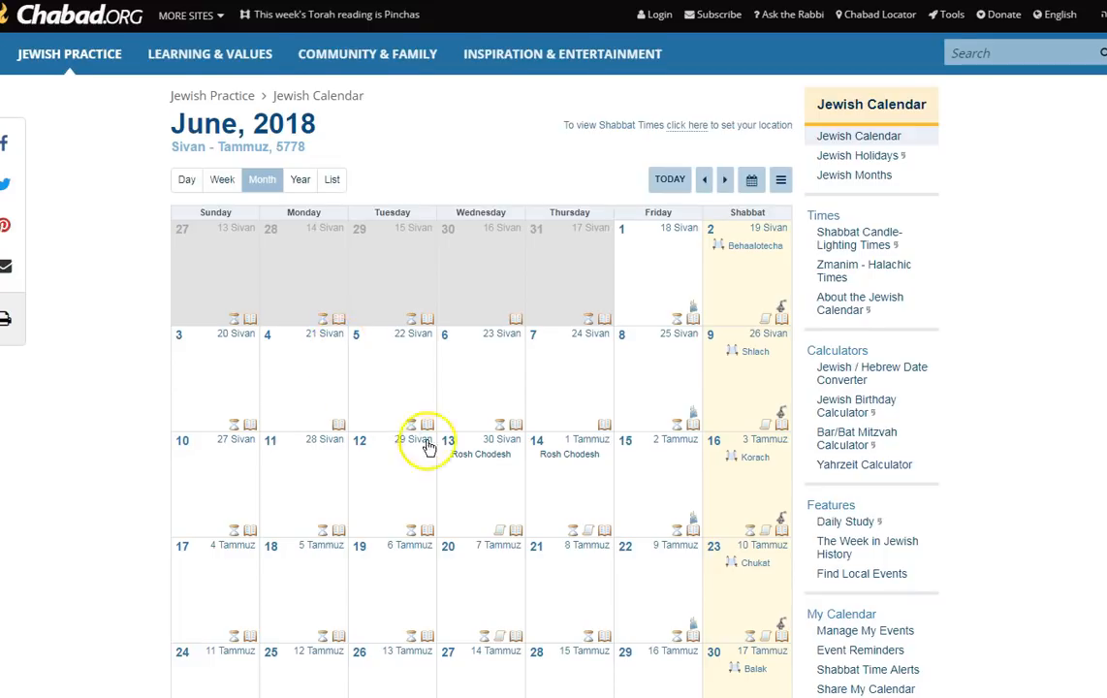
pyautogui.scroll(-3)
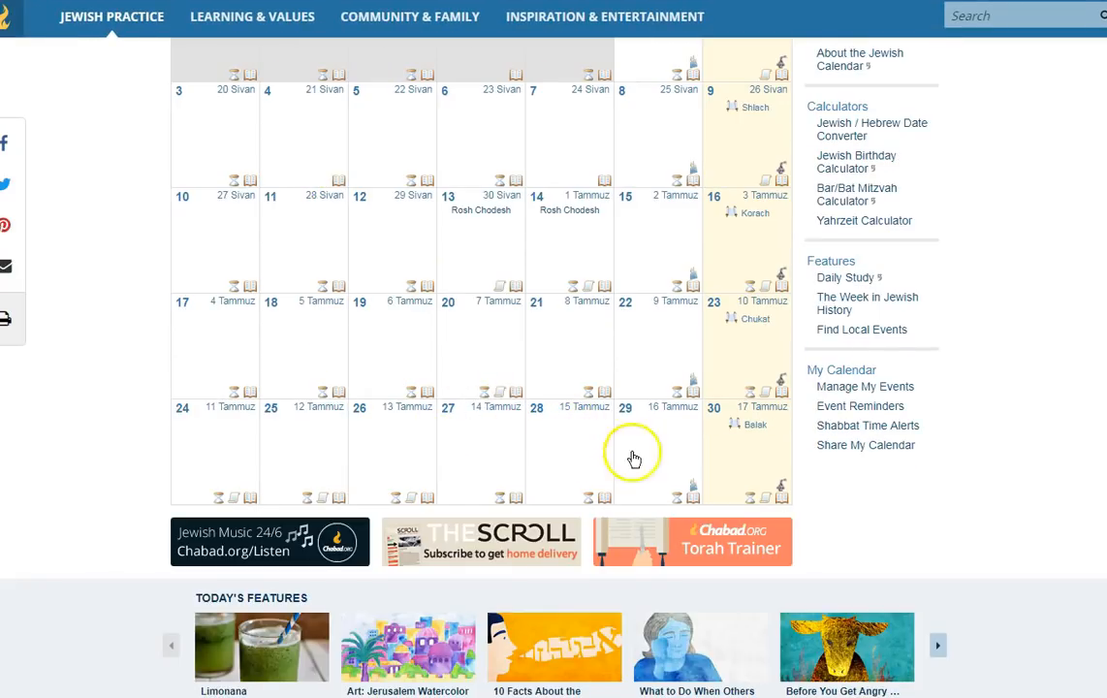
pyautogui.moveTo(755, 420)
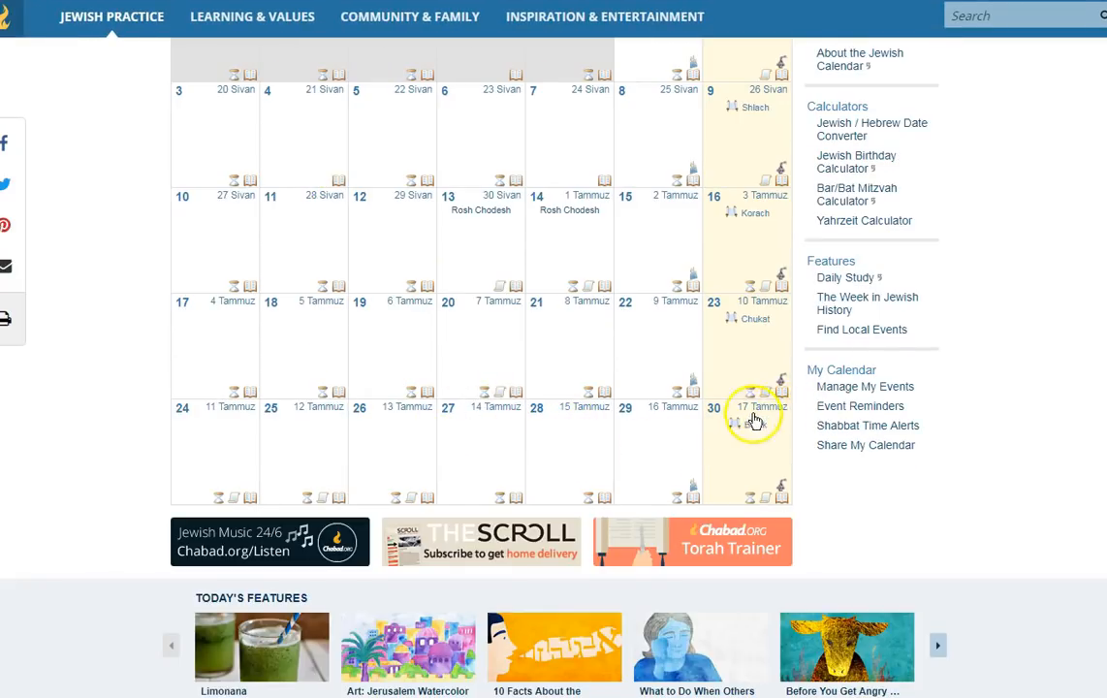
pyautogui.moveTo(720, 492)
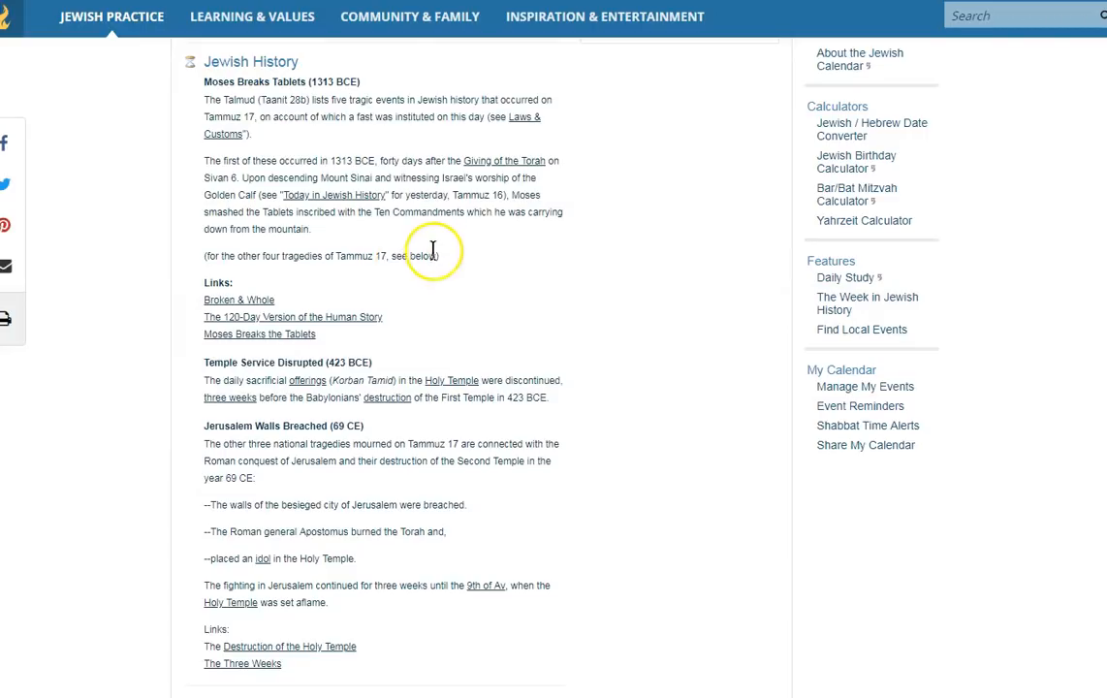
pyautogui.moveTo(444, 314)
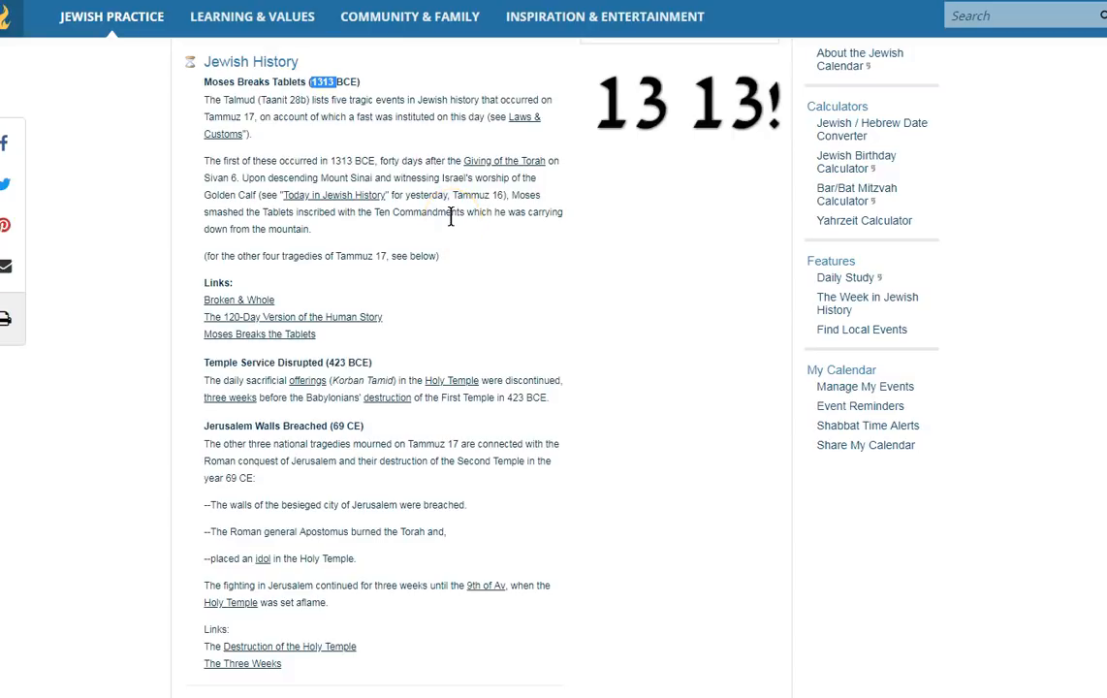
pyautogui.moveTo(570, 250)
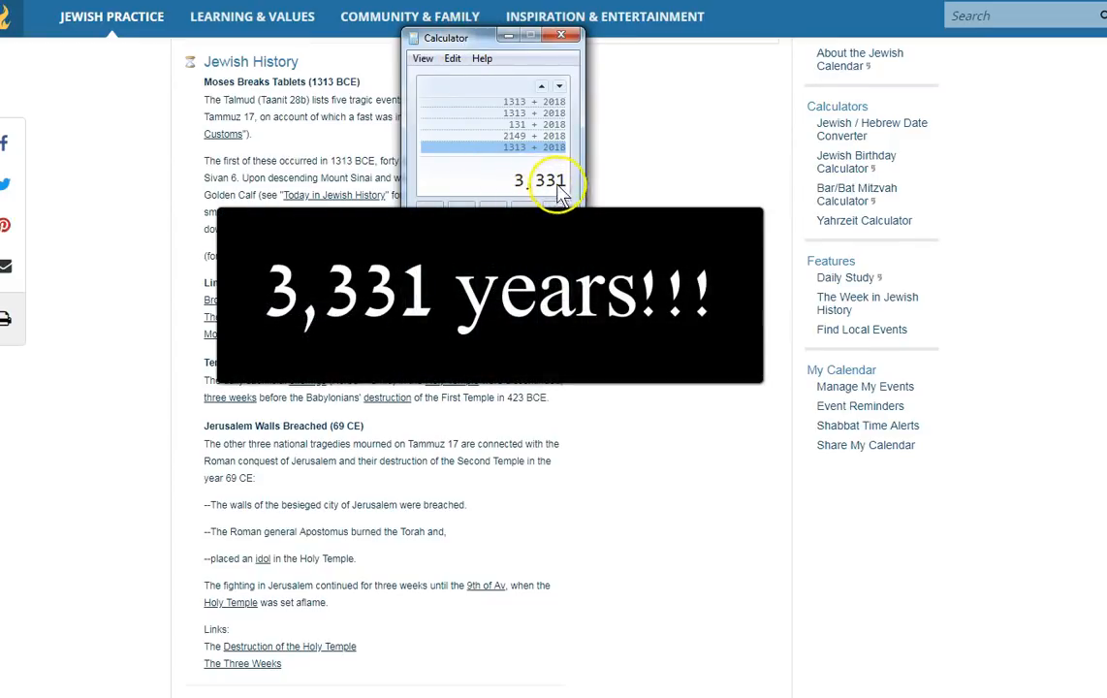
pyautogui.moveTo(601, 221)
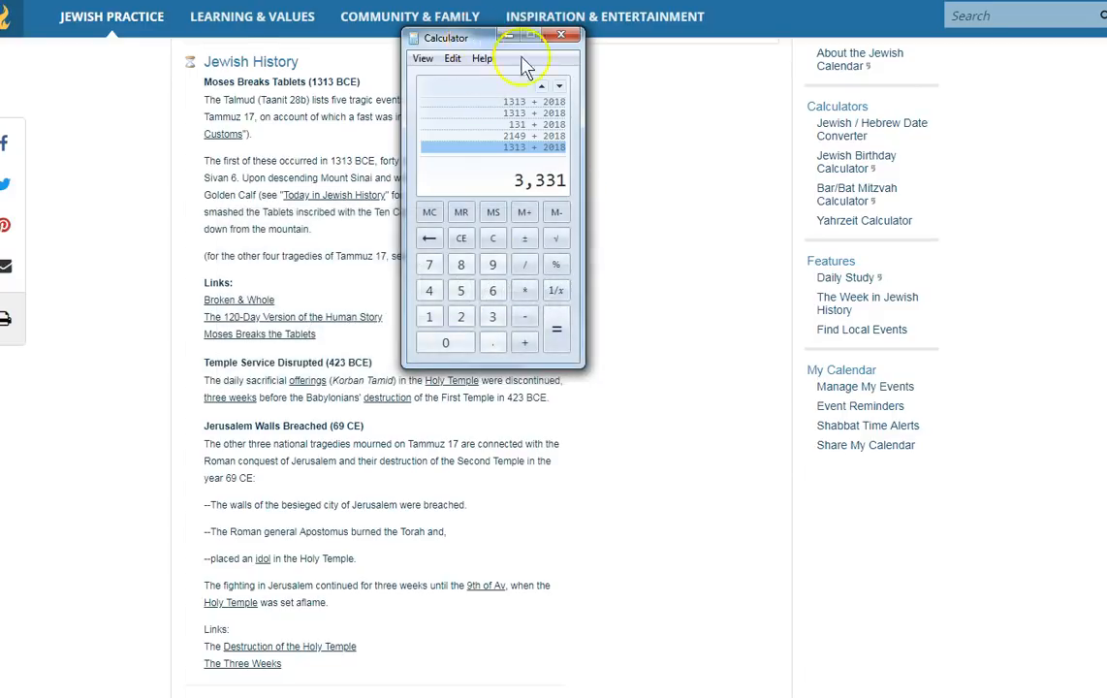
# Minimize the calculator showing 3,331 to return to the 17 Tammuz page.
pyautogui.click(565, 37)
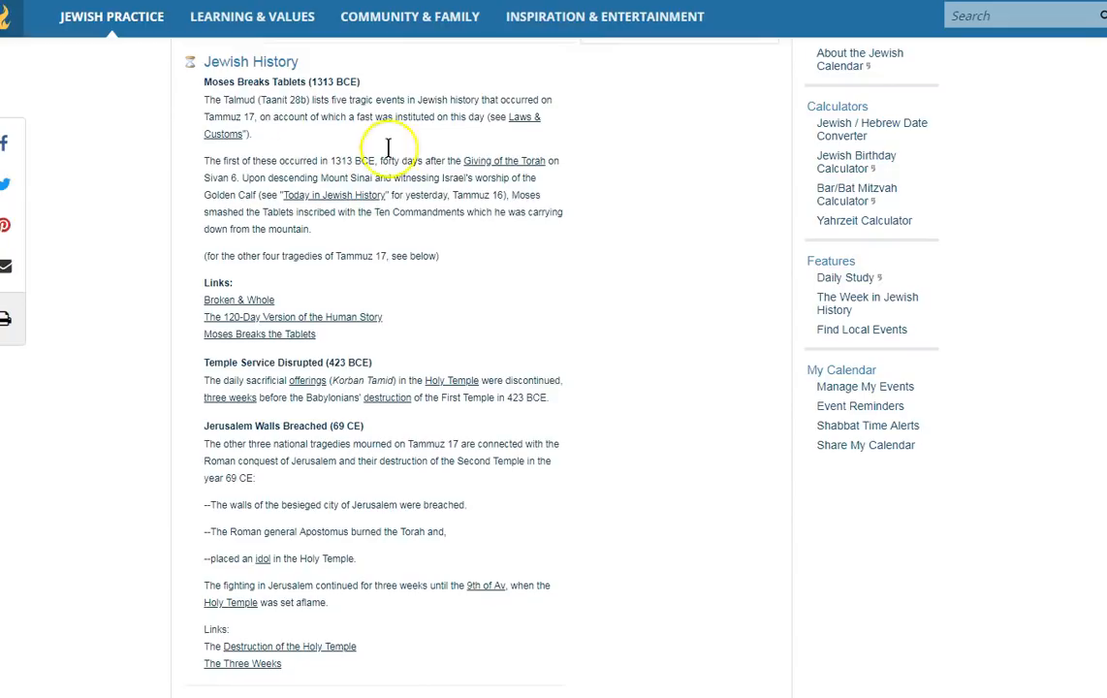
pyautogui.moveTo(296, 349)
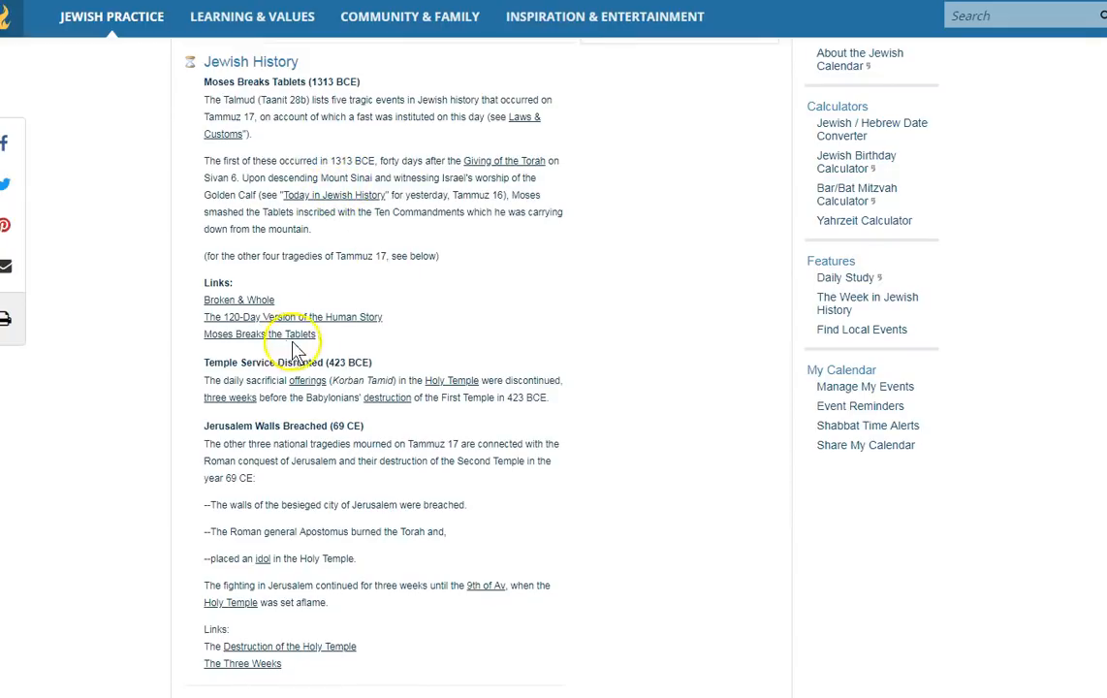
pyautogui.moveTo(378, 465)
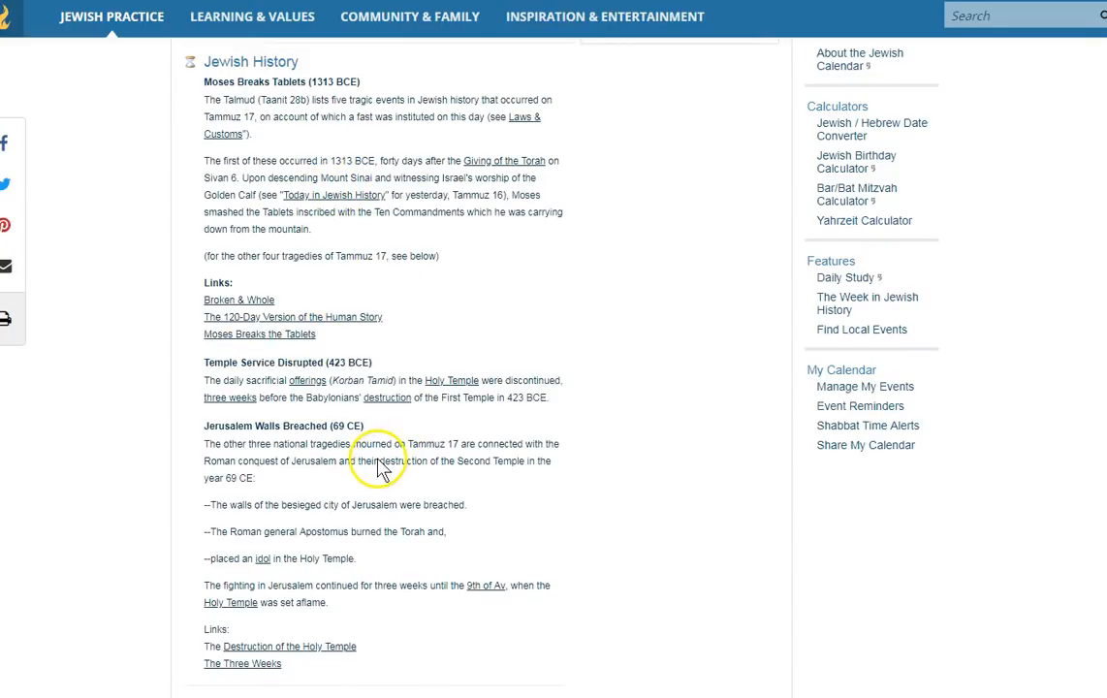
pyautogui.moveTo(432, 305)
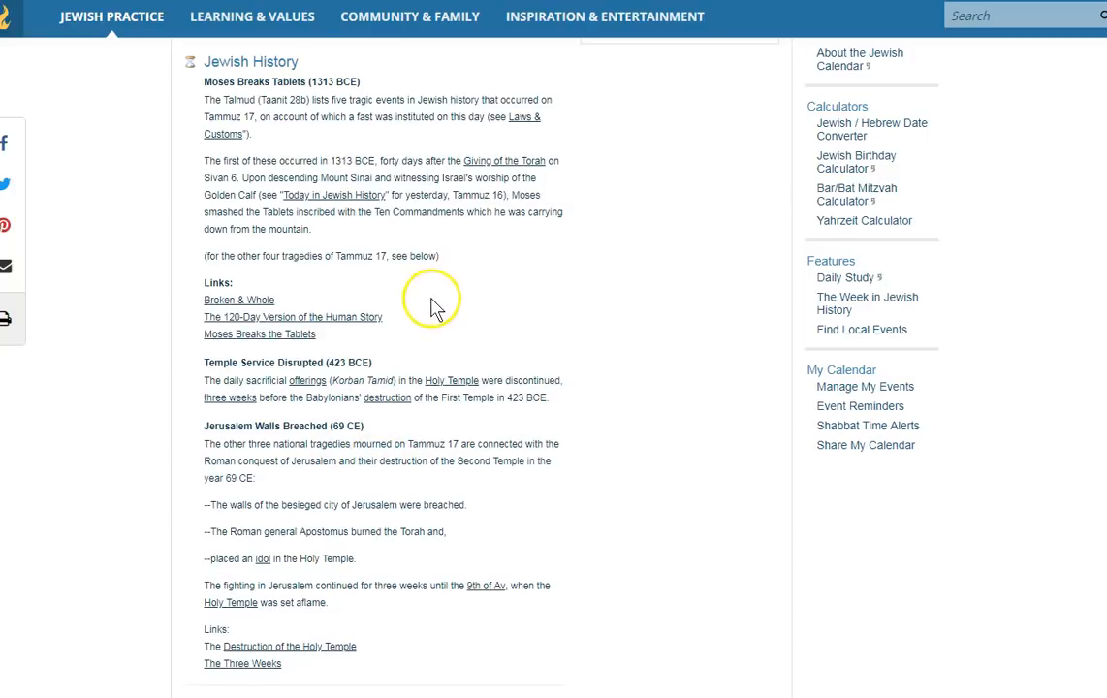
pyautogui.moveTo(414, 381)
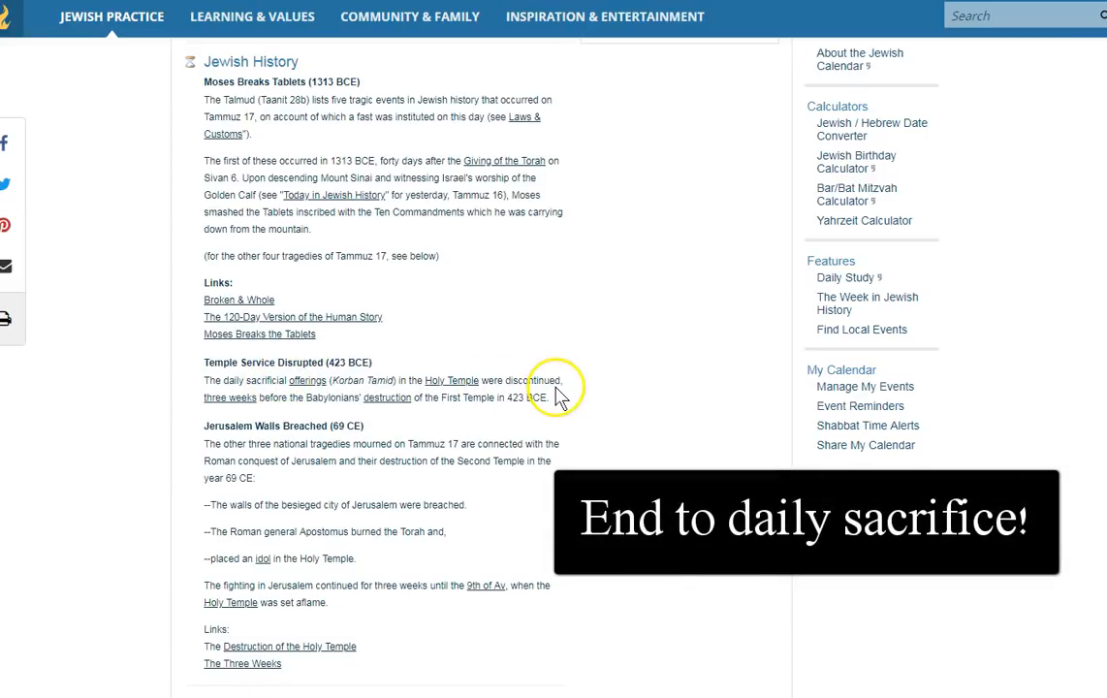
pyautogui.moveTo(393, 415)
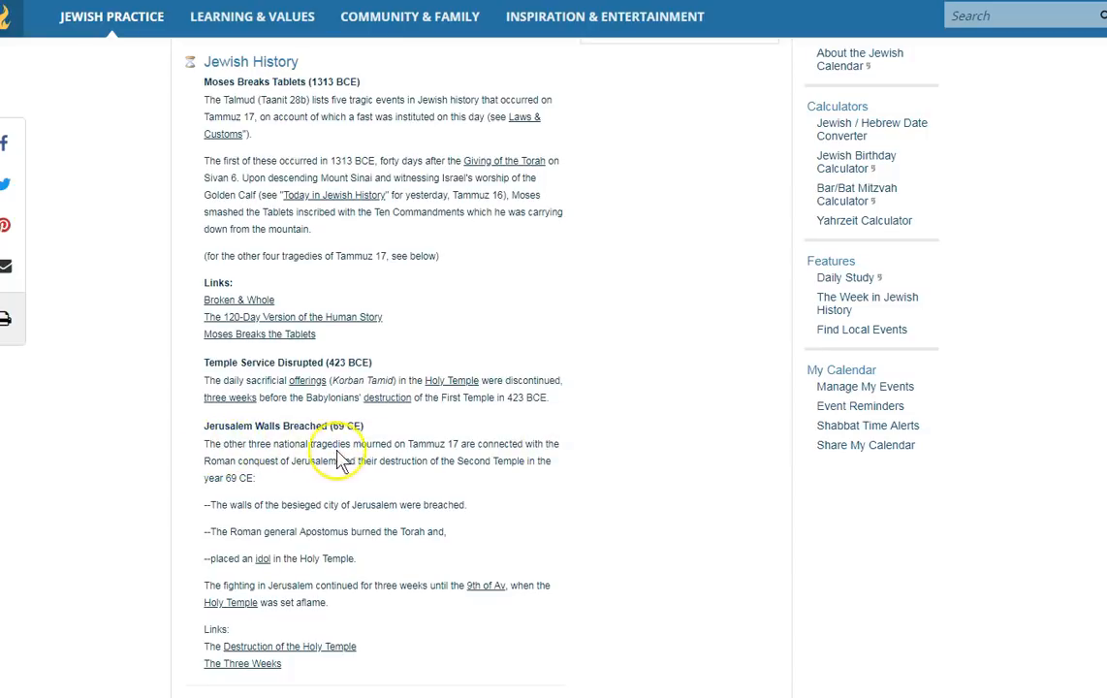
pyautogui.moveTo(492, 453)
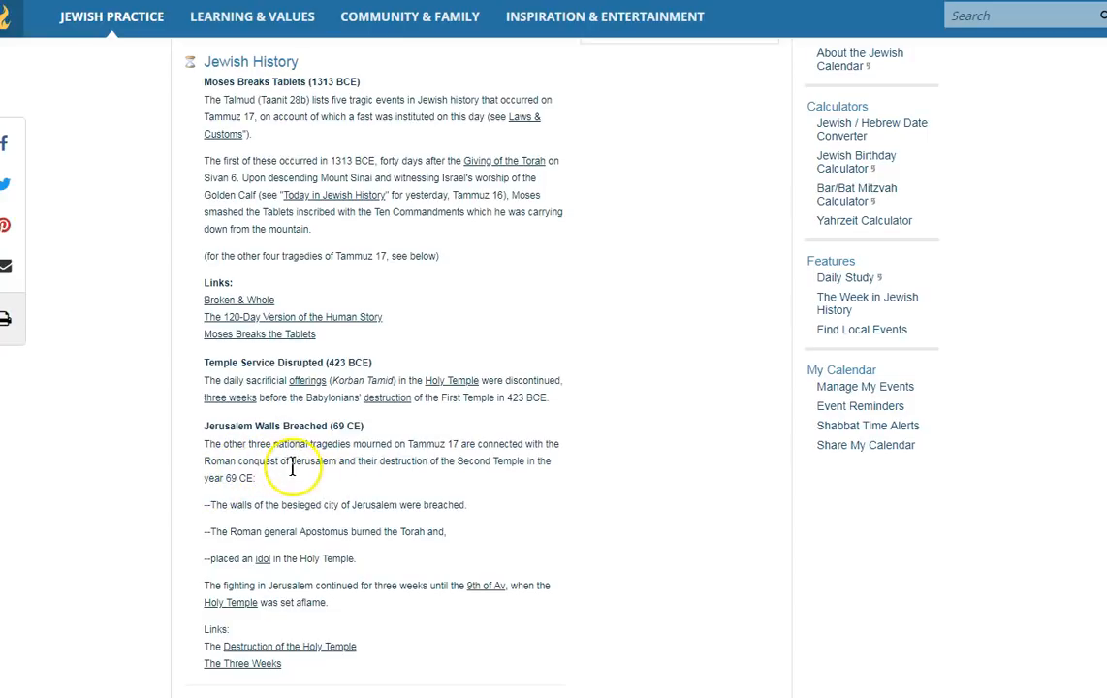
pyautogui.moveTo(228, 463)
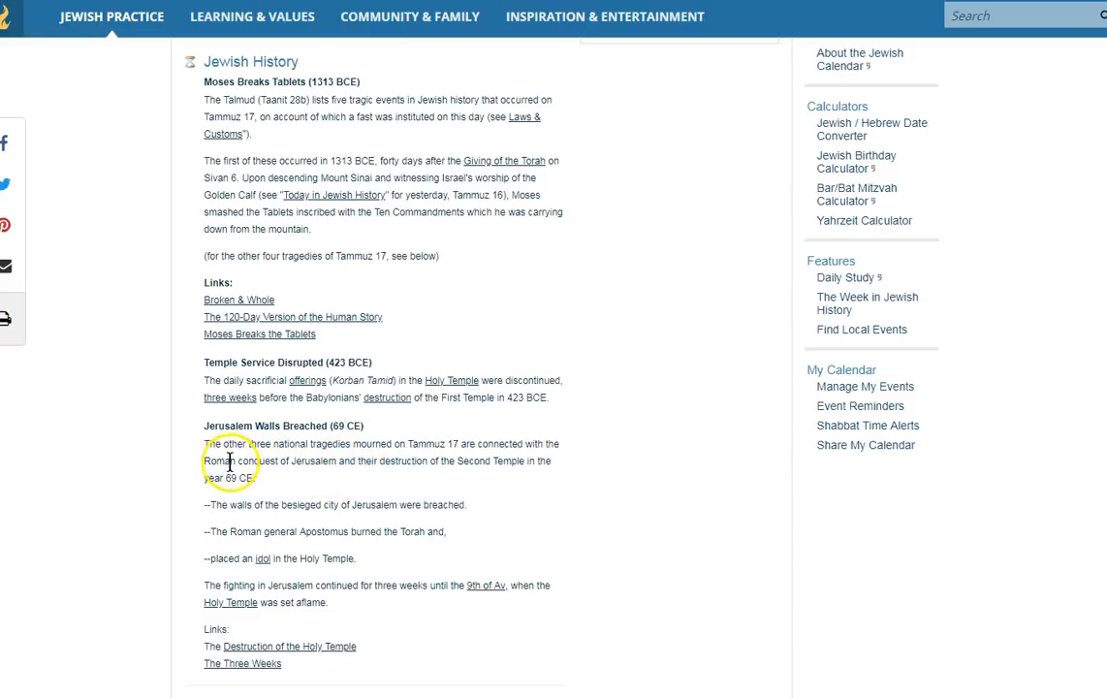
# Select a line of text in the Tammuz 17 Jewish History entries.
pyautogui.moveTo(204, 460); pyautogui.dragTo(320, 460)
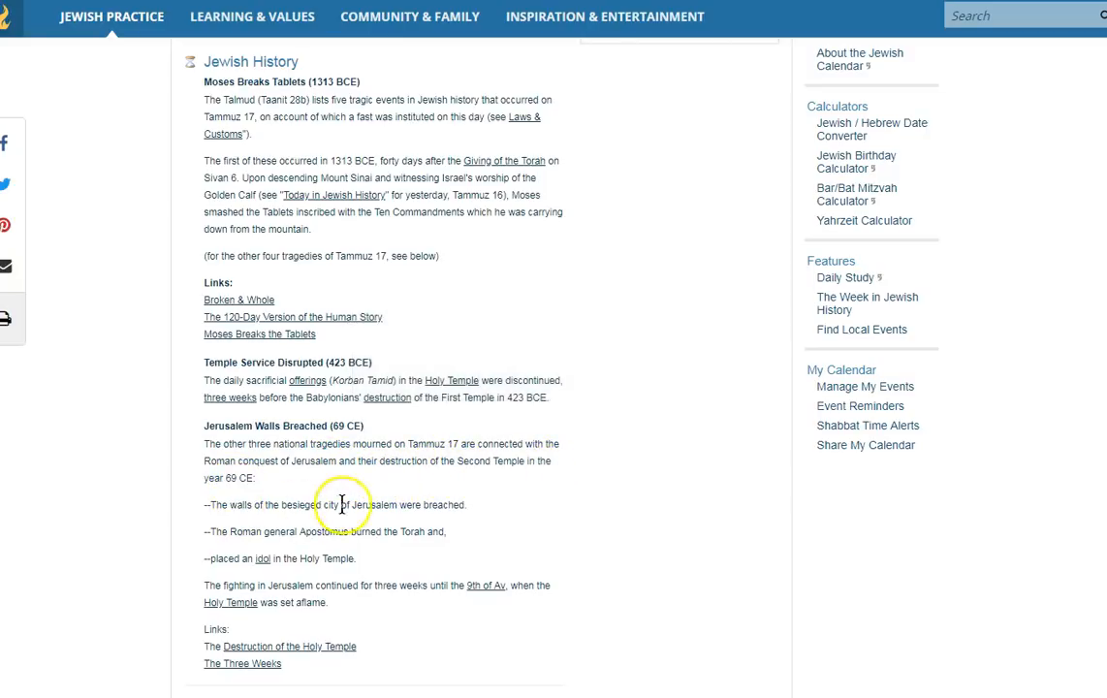
pyautogui.moveTo(242, 543)
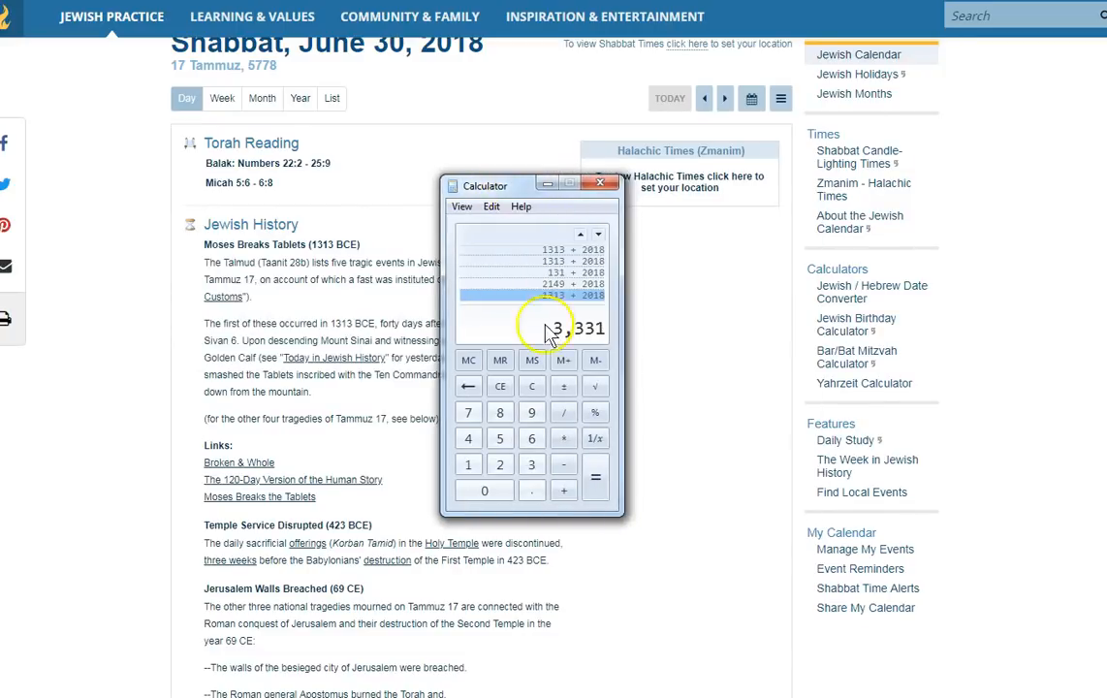
# Drag the 3,331 calculator aside, minimize it, and switch to the timeanddate.com tab.
pyautogui.moveTo(504, 185); pyautogui.dragTo(882, 200)
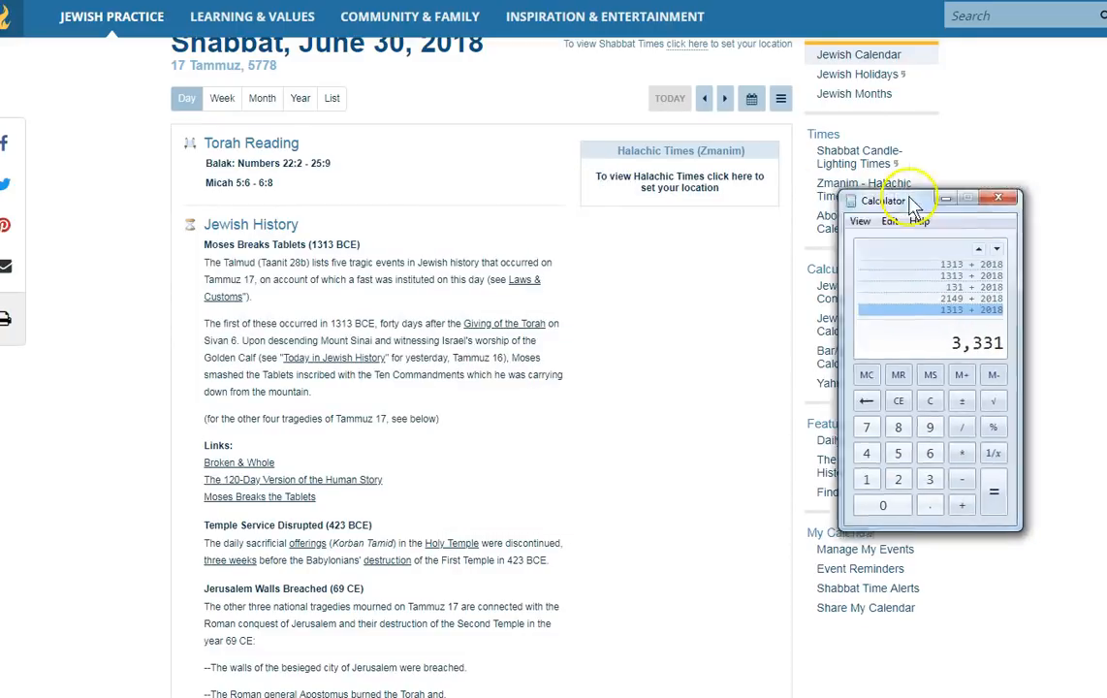
pyautogui.click(998, 197)
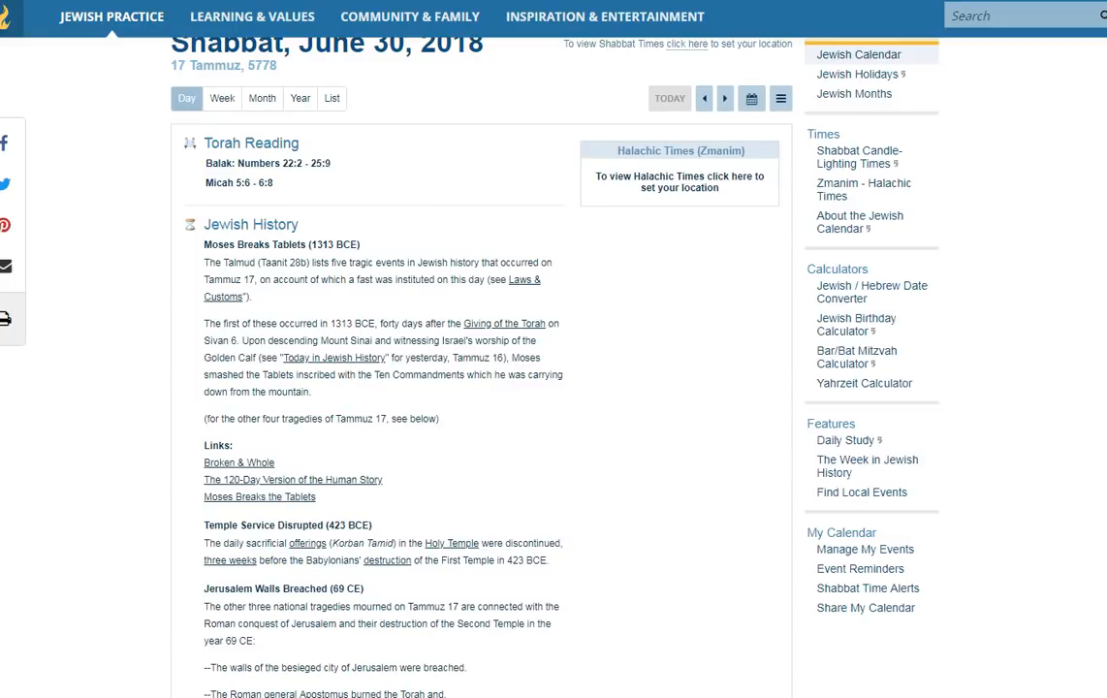
pyautogui.moveTo(715, 281)
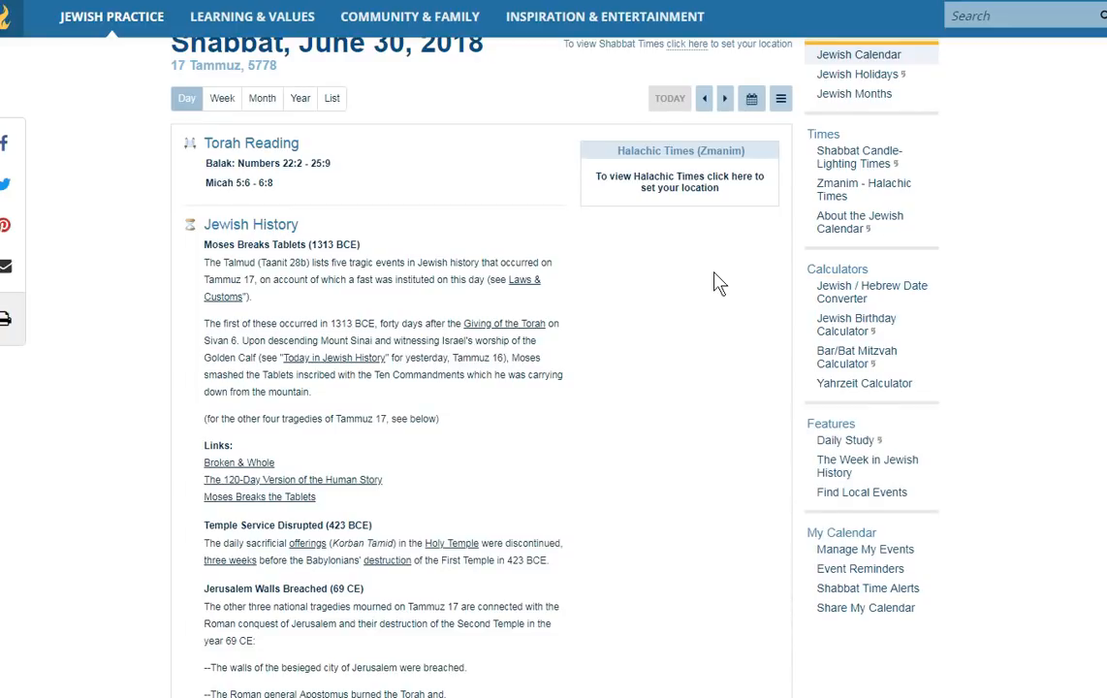
pyautogui.moveTo(407, 280)
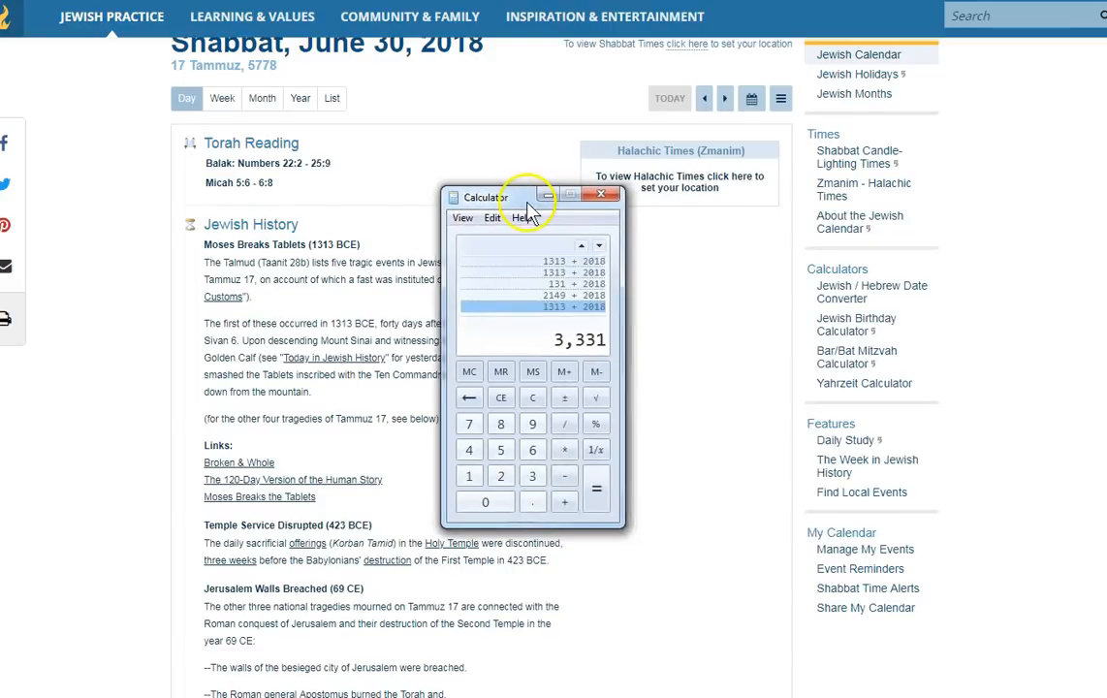
pyautogui.click(601, 193)
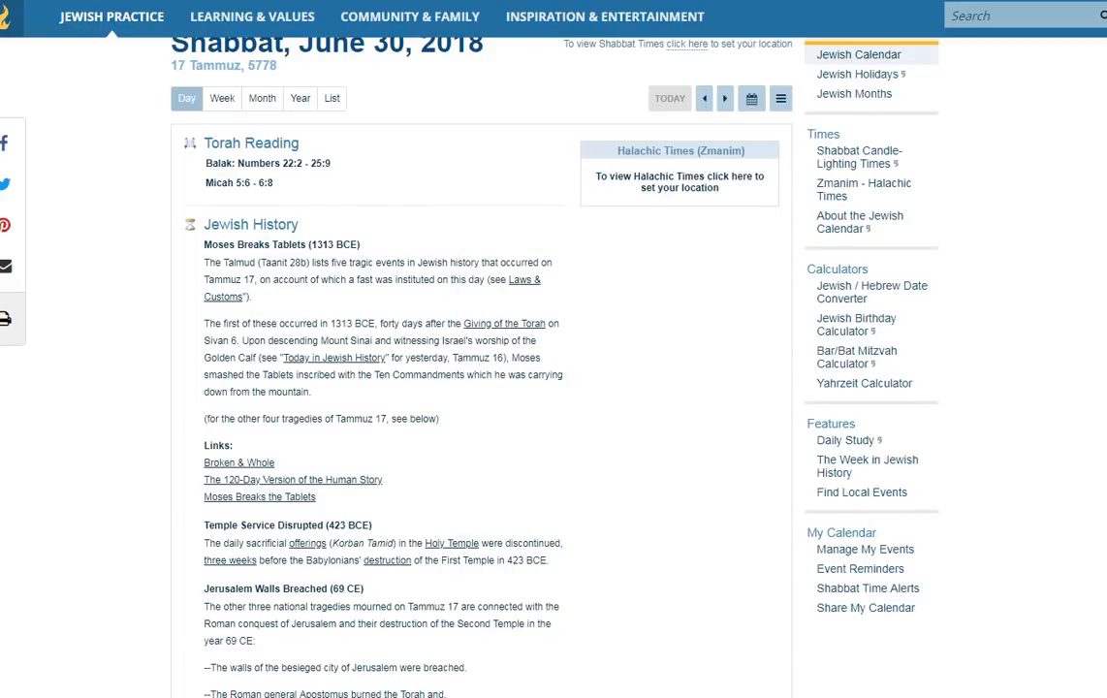
pyautogui.click(410, 17)
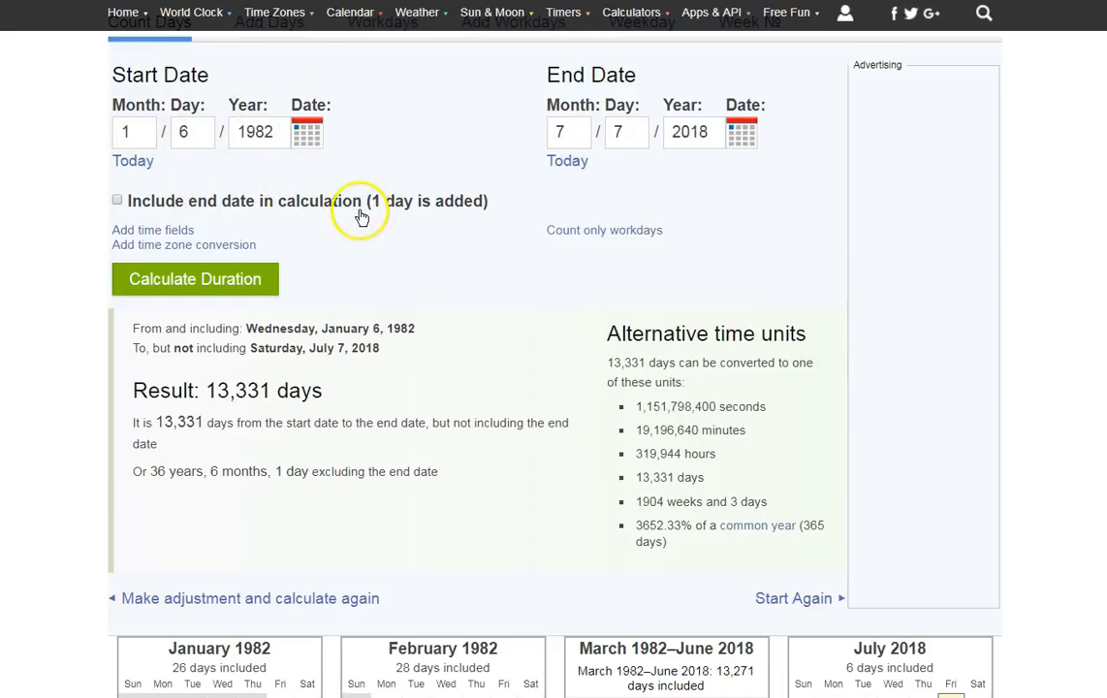
pyautogui.moveTo(451, 210)
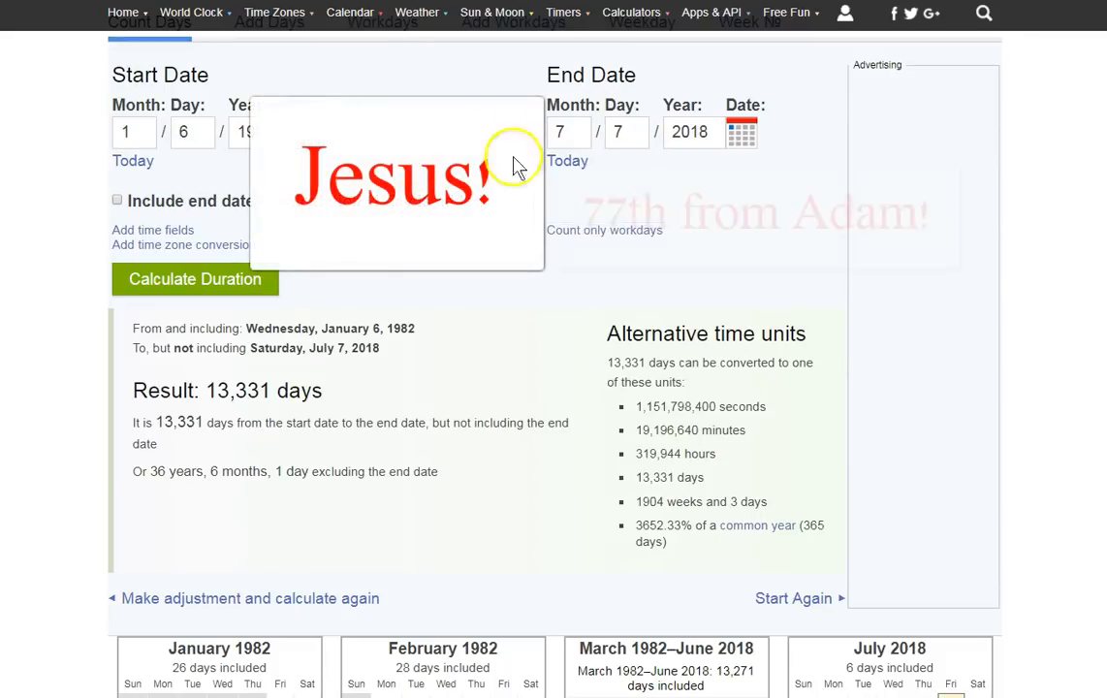
# View the 13,331-day result for 1/6/1982 to 7/7/2018, then switch tabs.
pyautogui.click(616, 132)
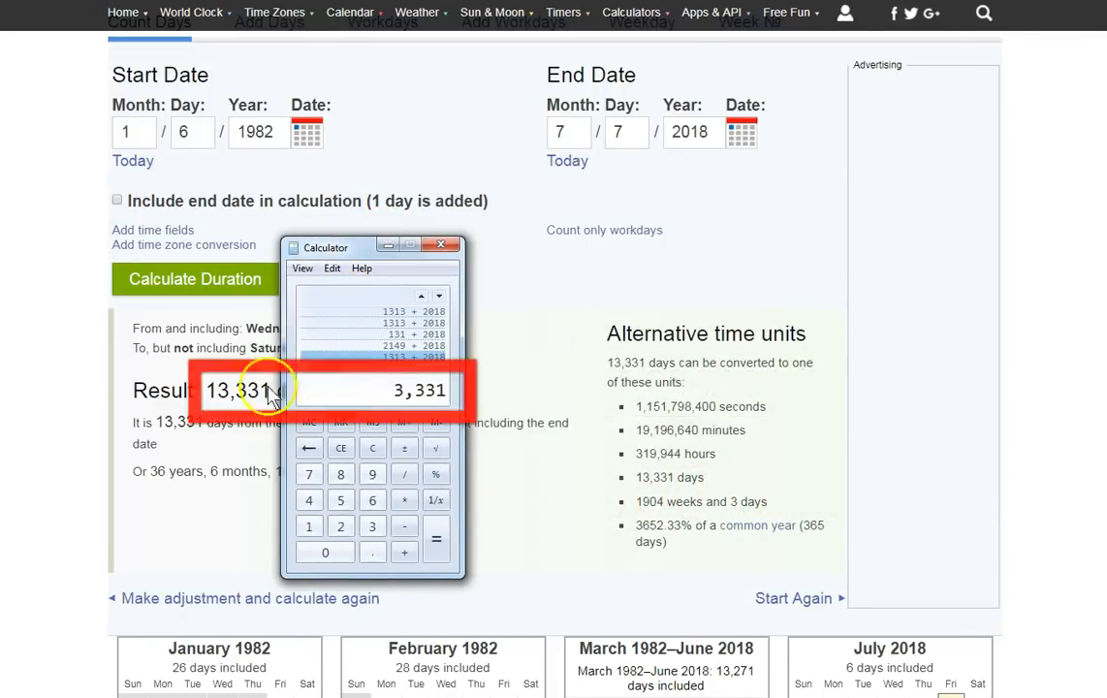
pyautogui.moveTo(366, 256)
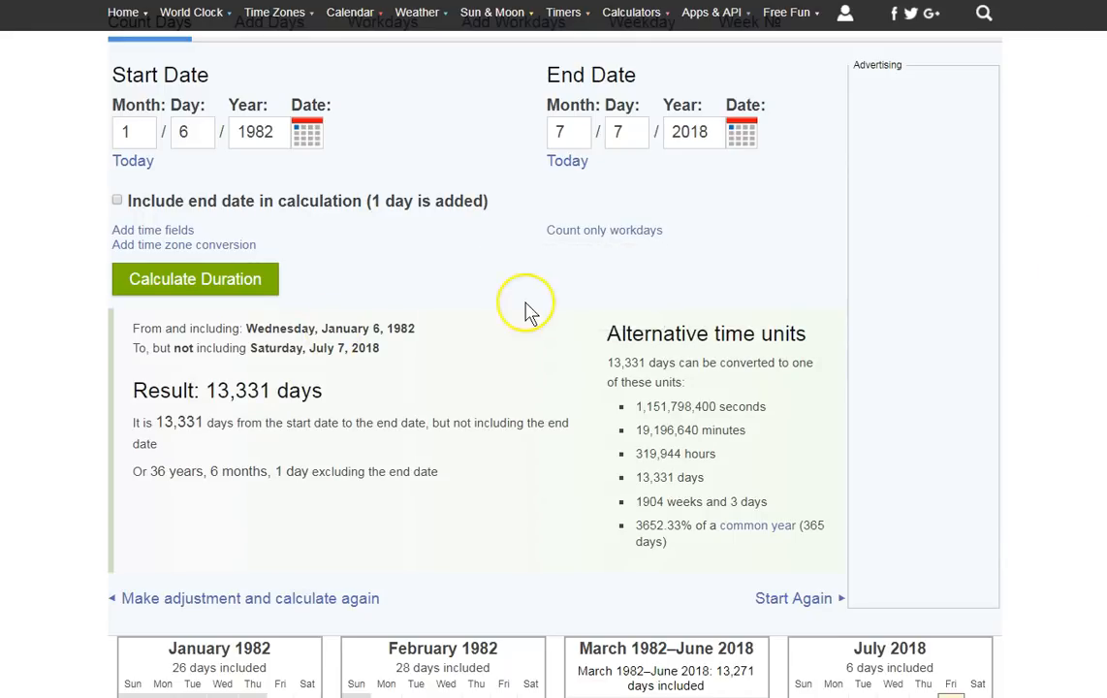
pyautogui.moveTo(352, 318)
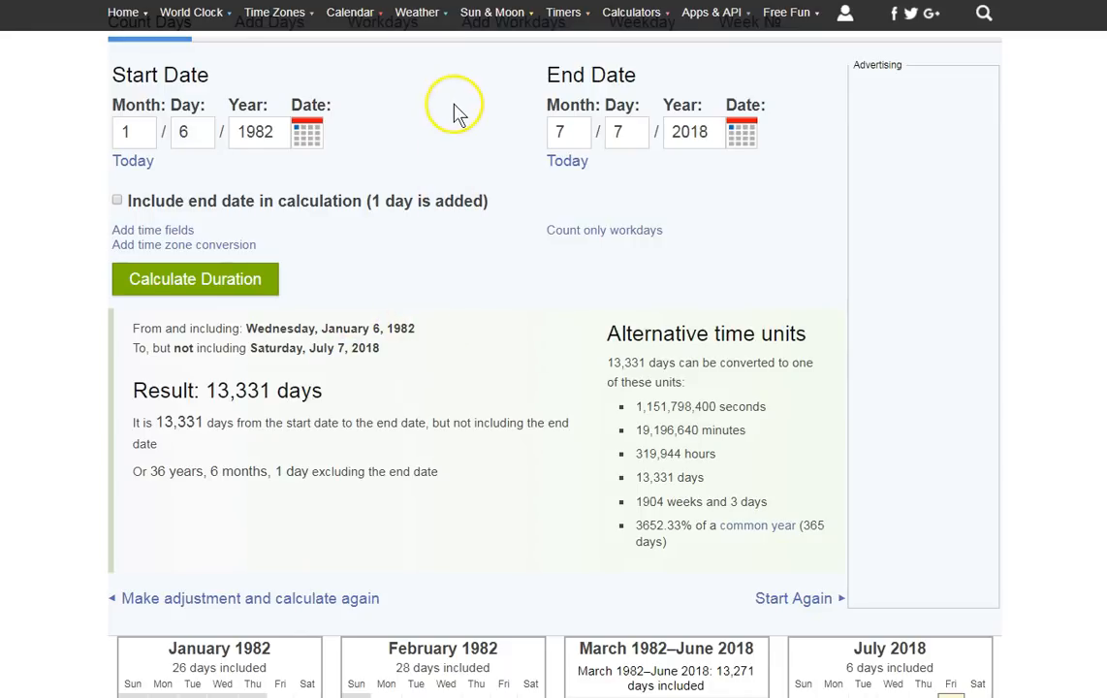
pyautogui.click(416, 12)
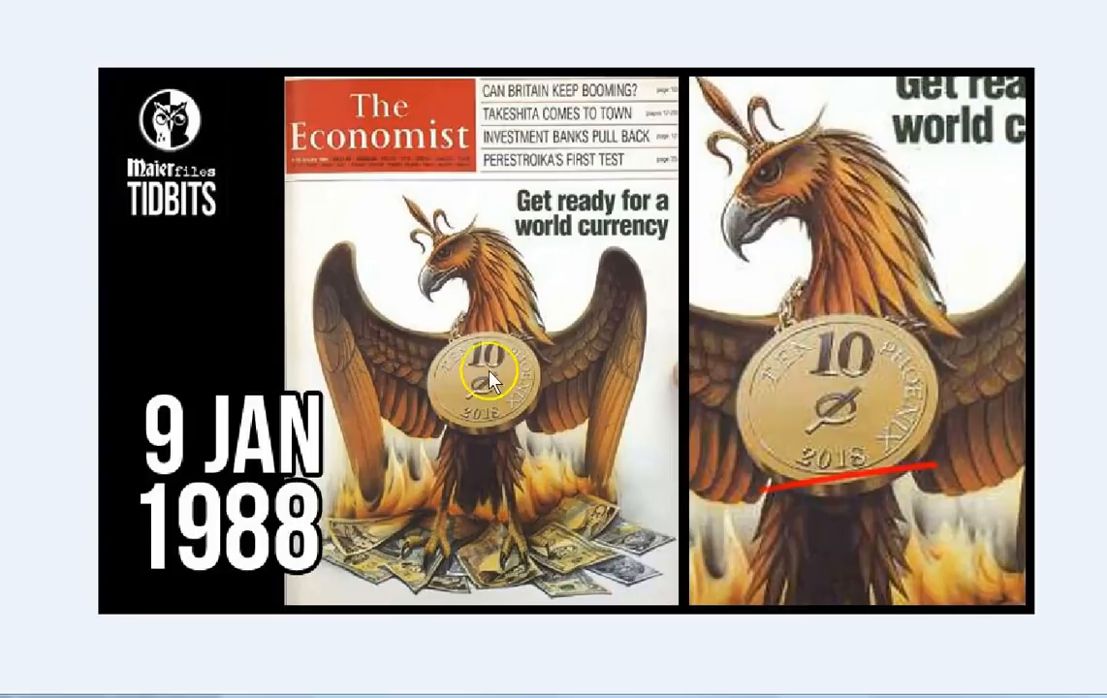
pyautogui.moveTo(449, 412)
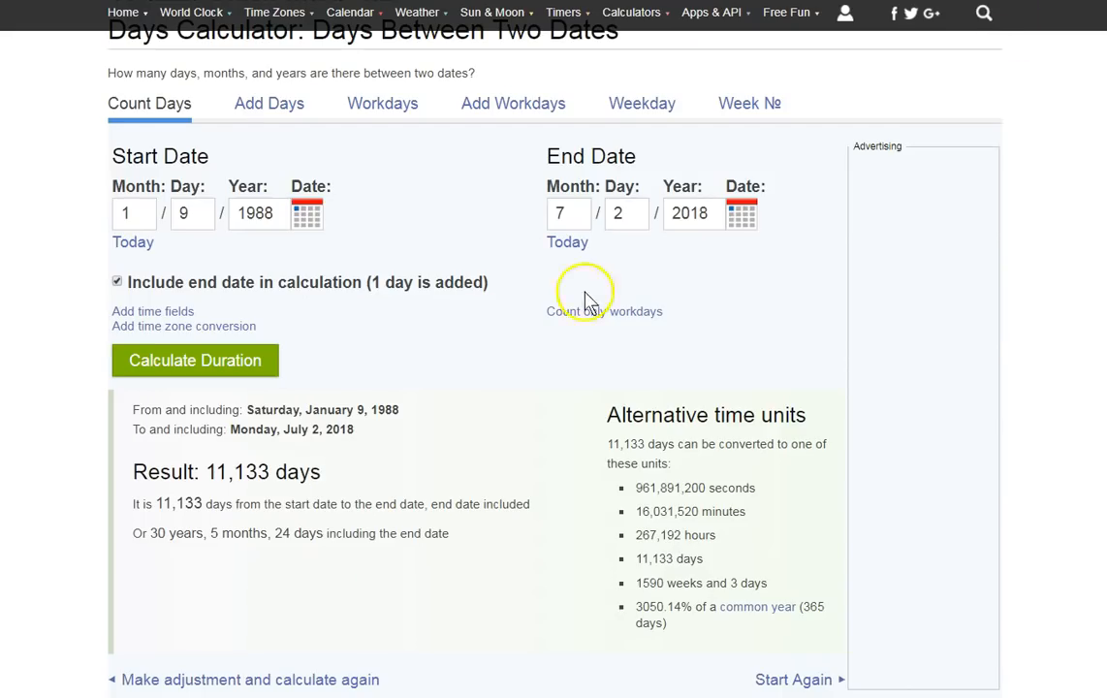
pyautogui.moveTo(281, 502)
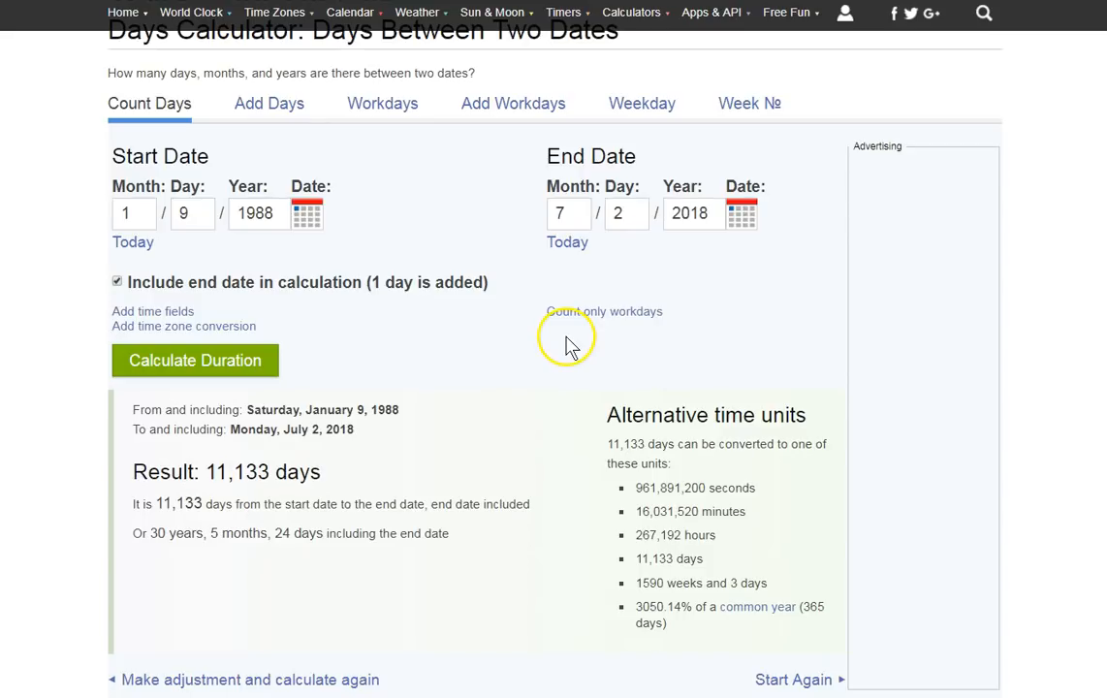
# Select a value in the 11,133-day result for January 9, 1988 to July 2, 2018.
pyautogui.doubleClick(217, 472)
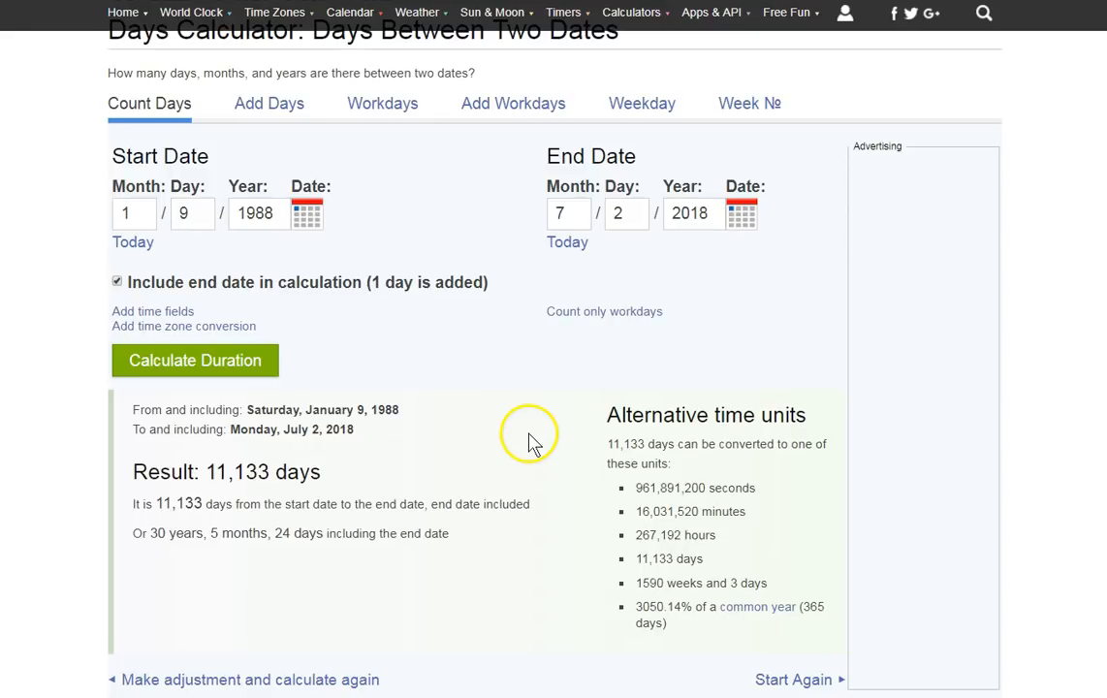
pyautogui.moveTo(524, 485)
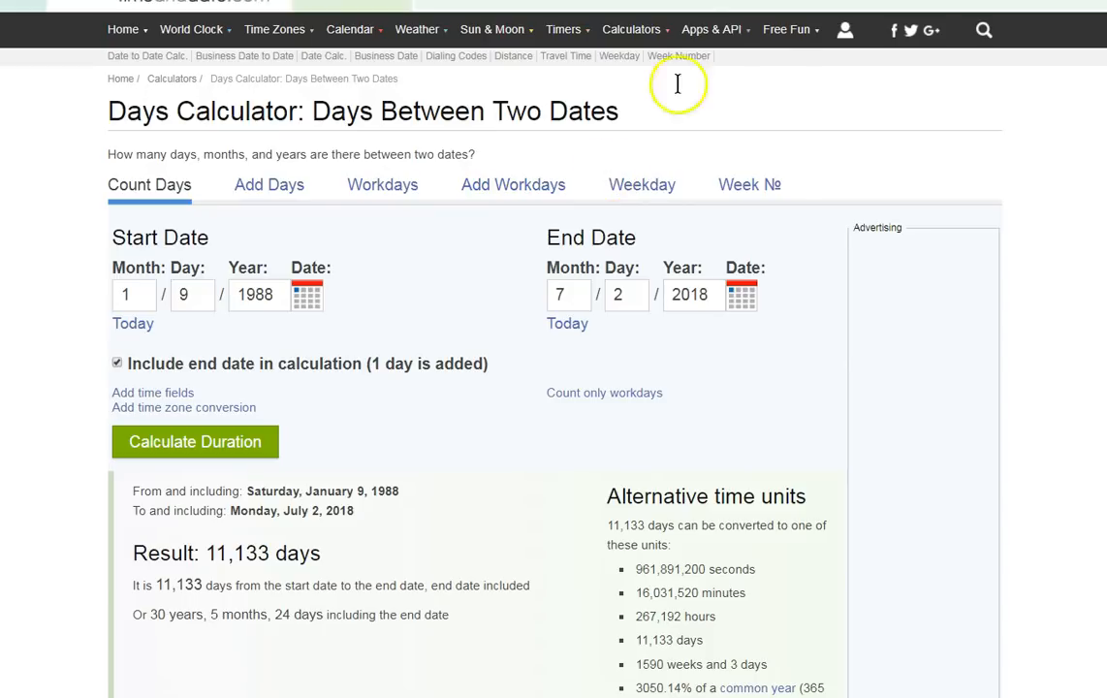
pyautogui.click(495, 29)
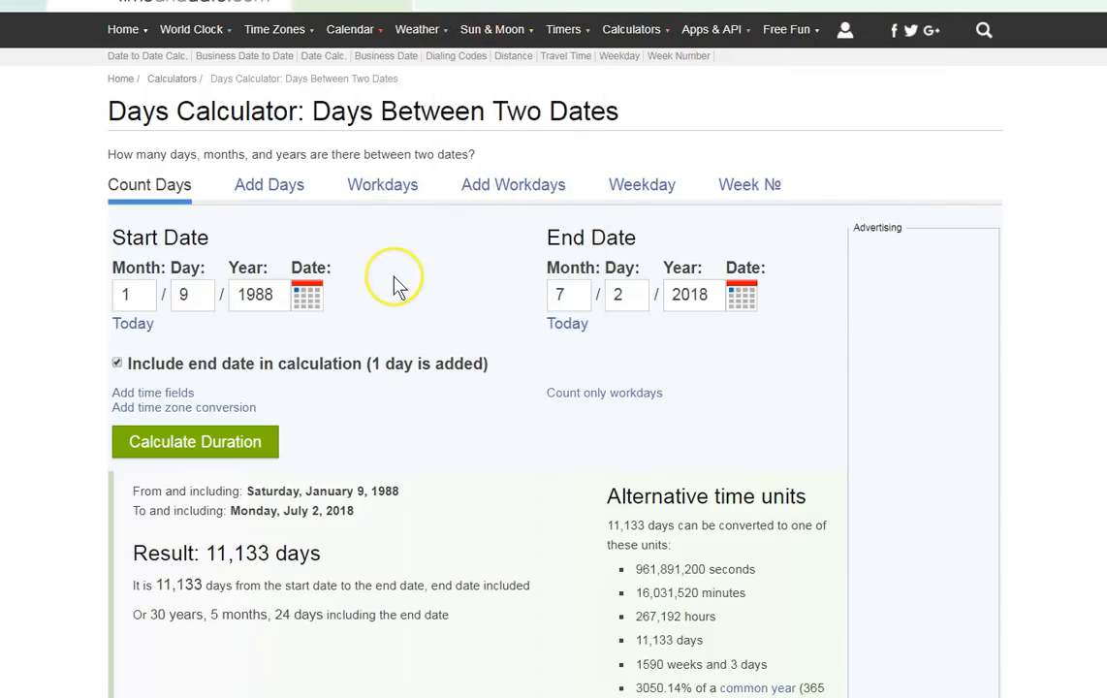
pyautogui.moveTo(424, 308)
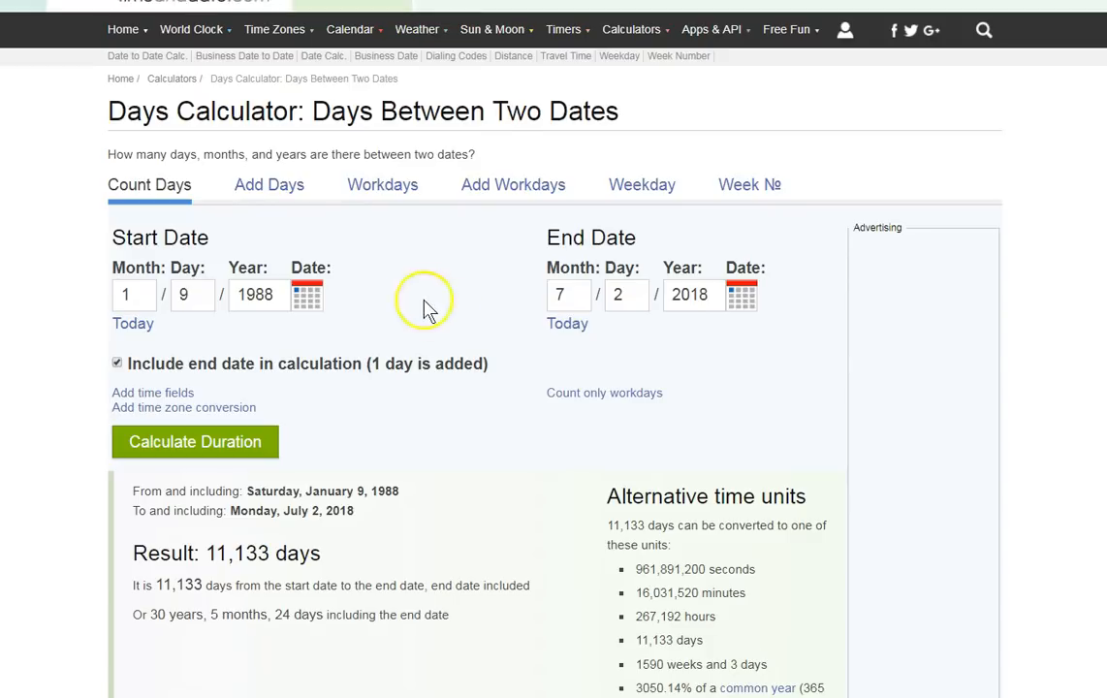
pyautogui.click(626, 294)
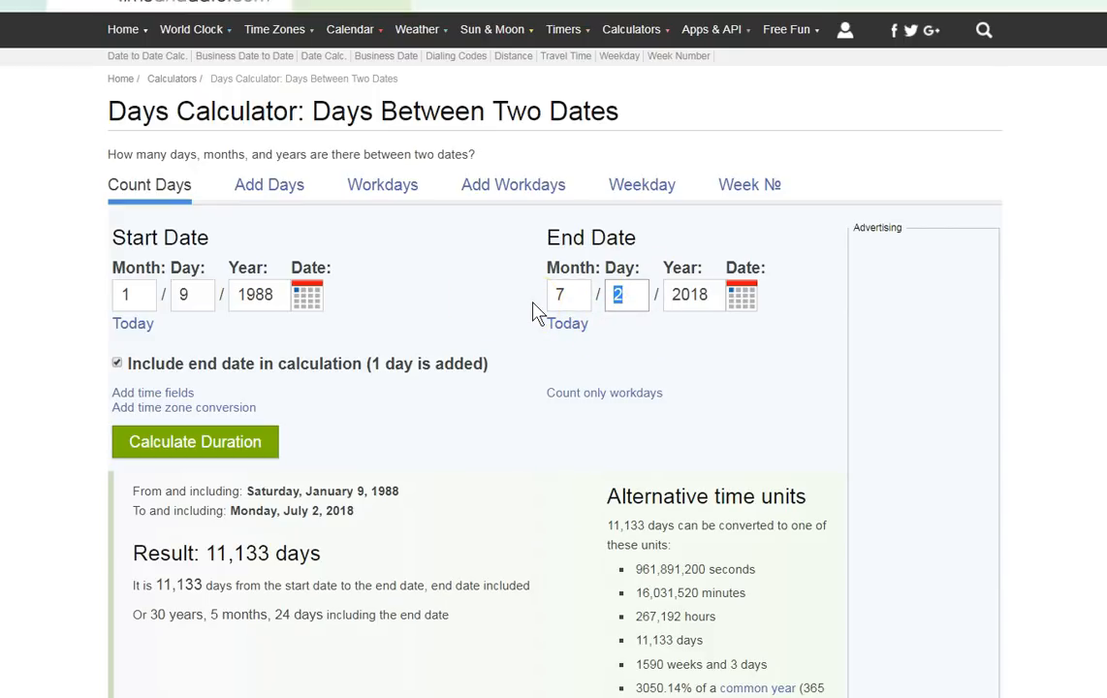
pyautogui.click(568, 293)
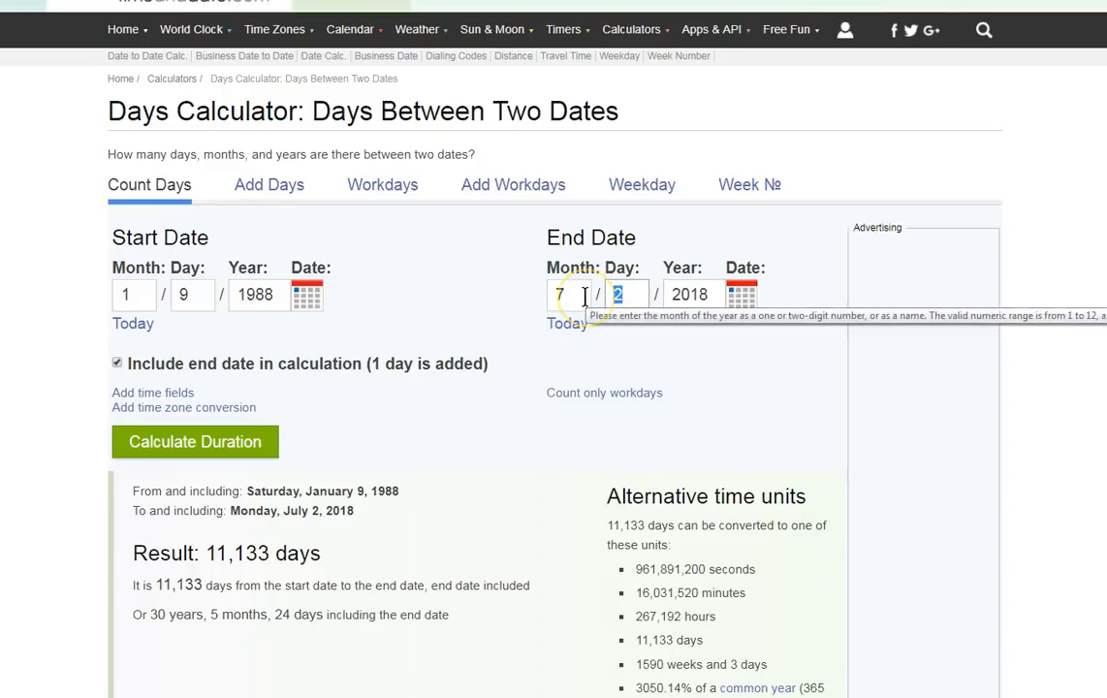
pyautogui.moveTo(417, 79)
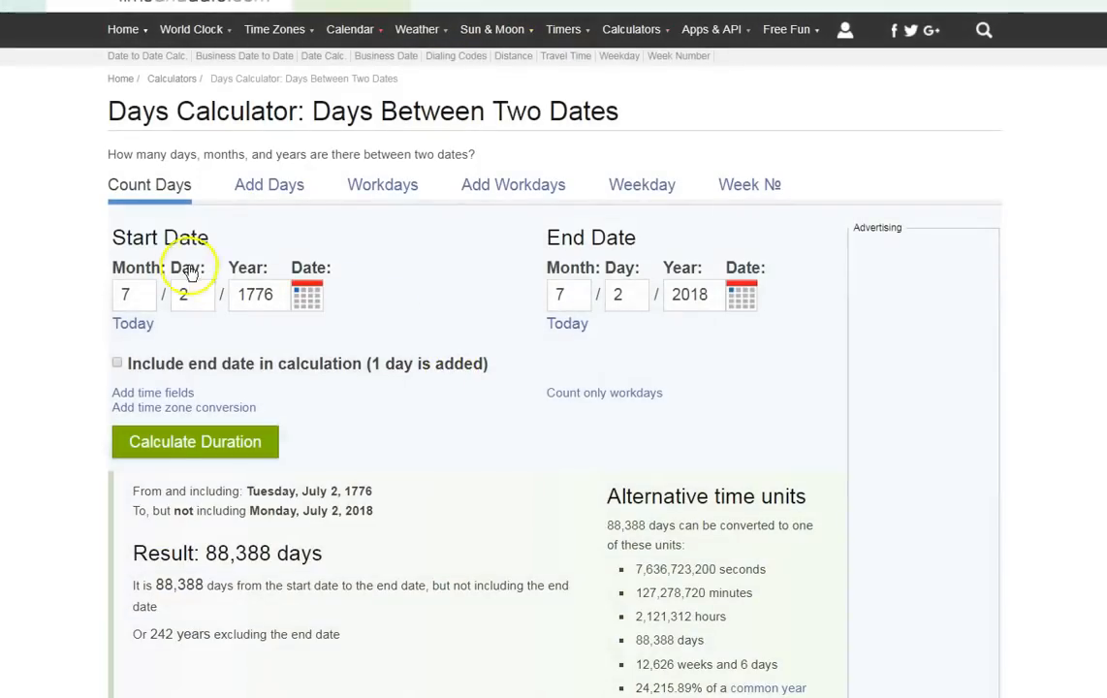
pyautogui.moveTo(557, 273)
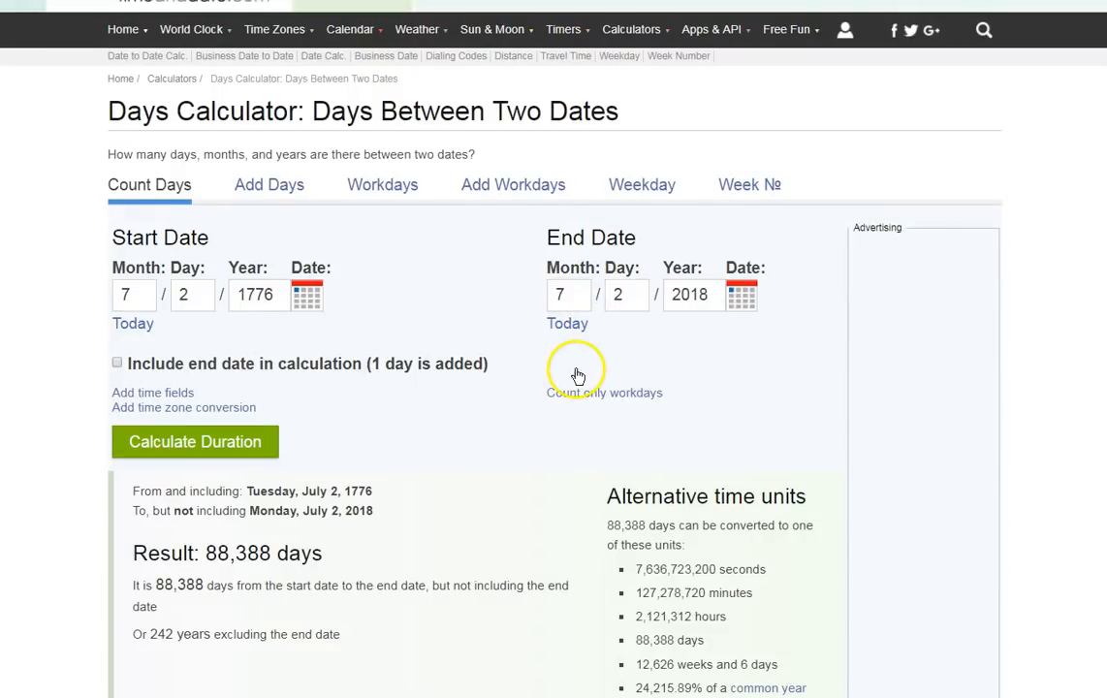
pyautogui.scroll(-3)
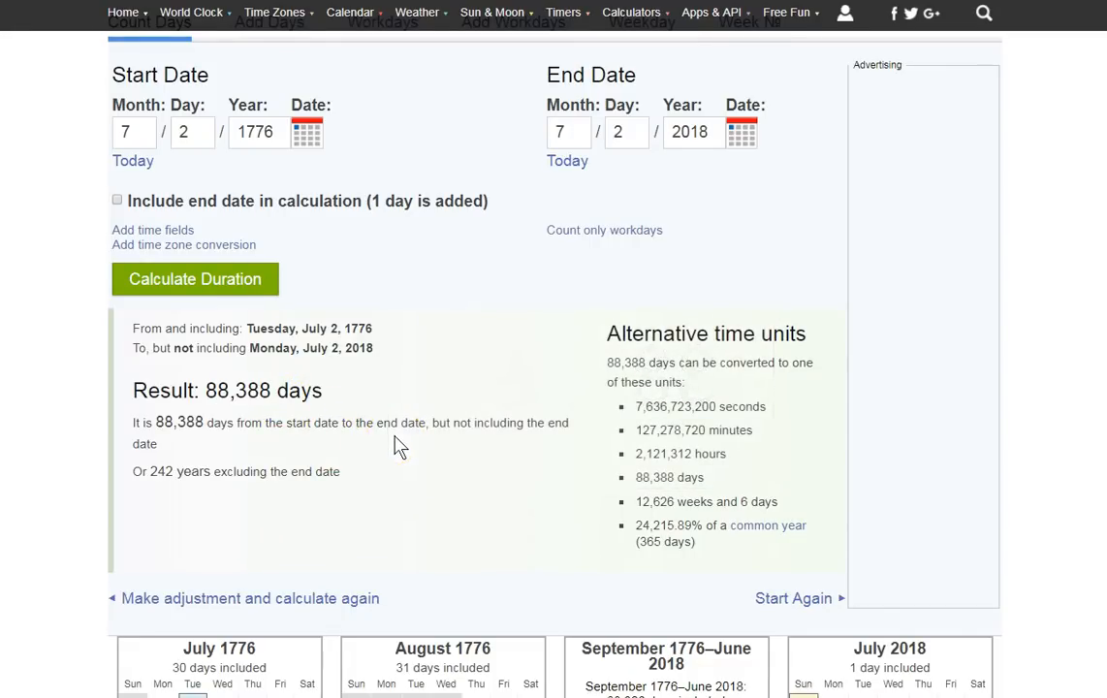
pyautogui.moveTo(178, 504)
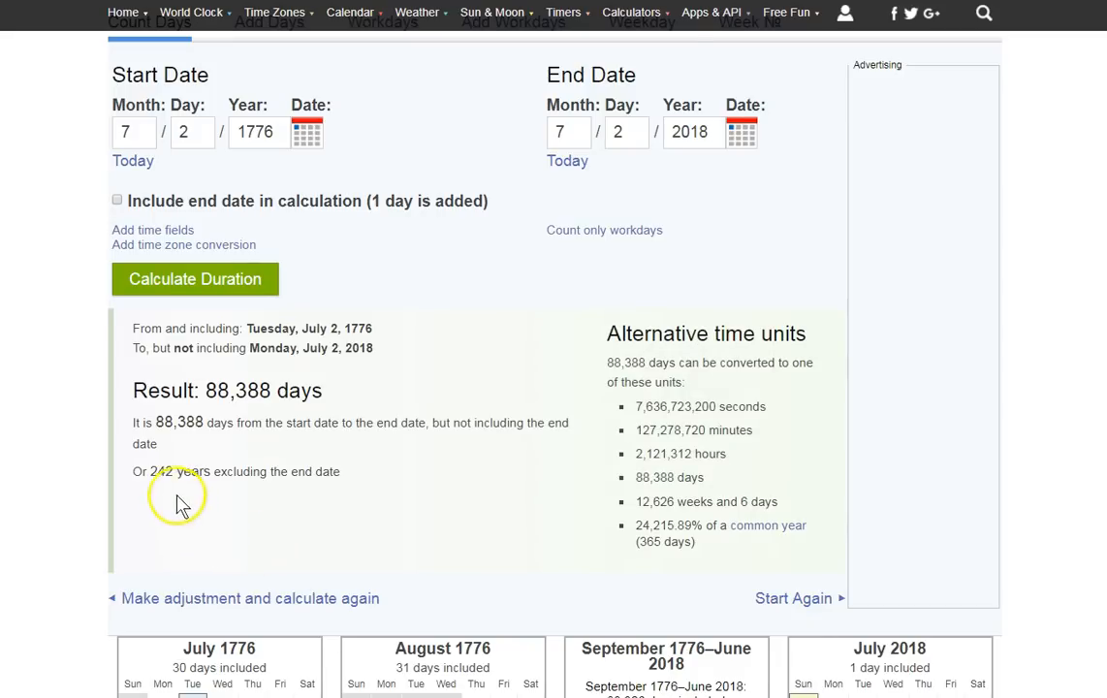
pyautogui.doubleClick(155, 471)
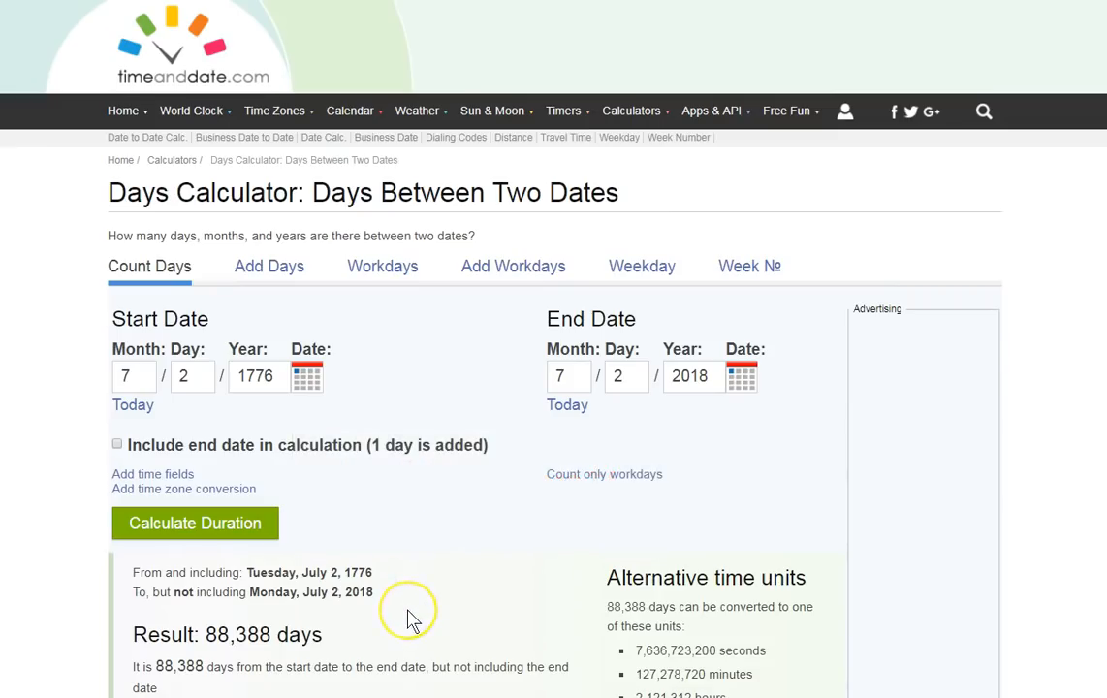
pyautogui.scroll(-3)
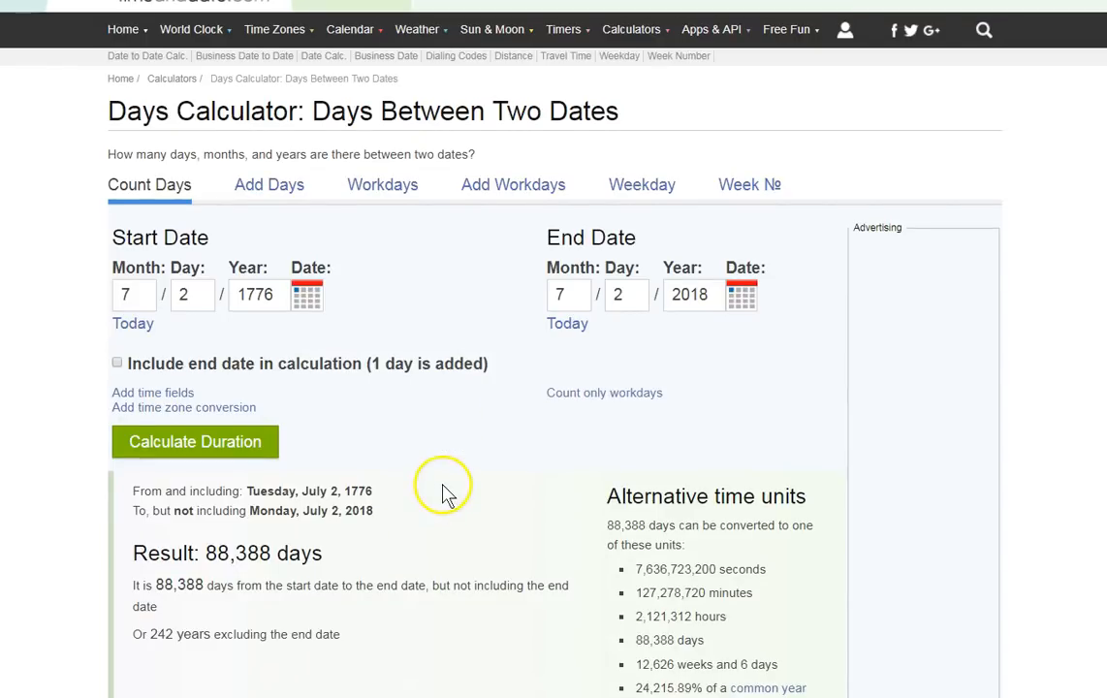
pyautogui.moveTo(466, 366)
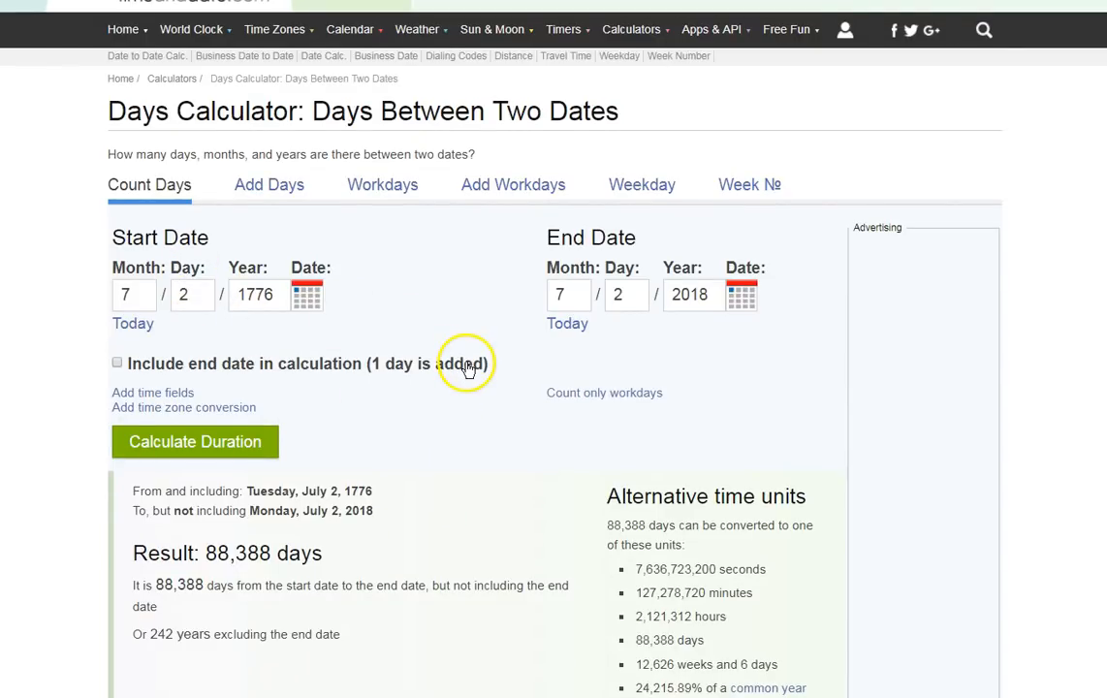
pyautogui.moveTo(514, 371)
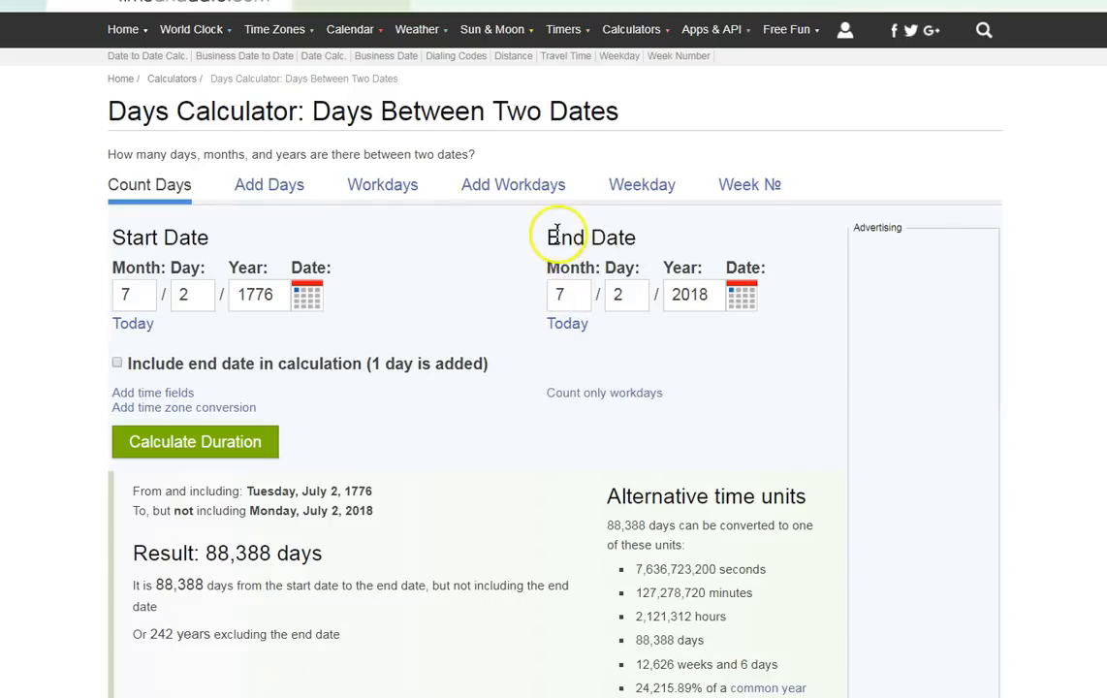
pyautogui.moveTo(559, 237)
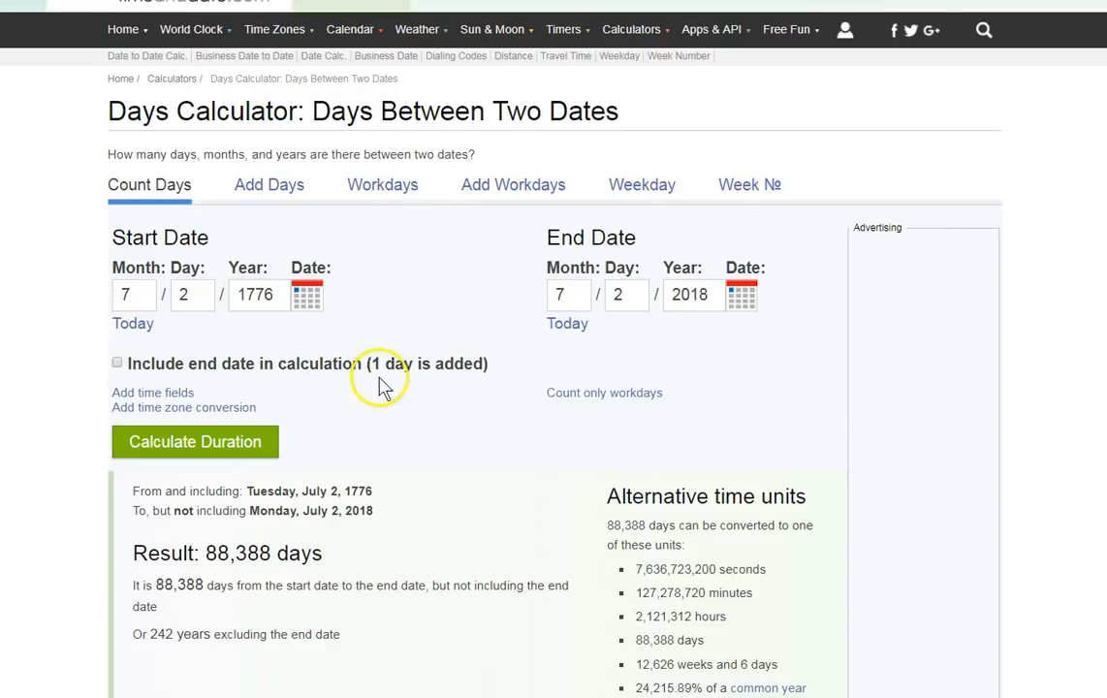
pyautogui.moveTo(393, 390)
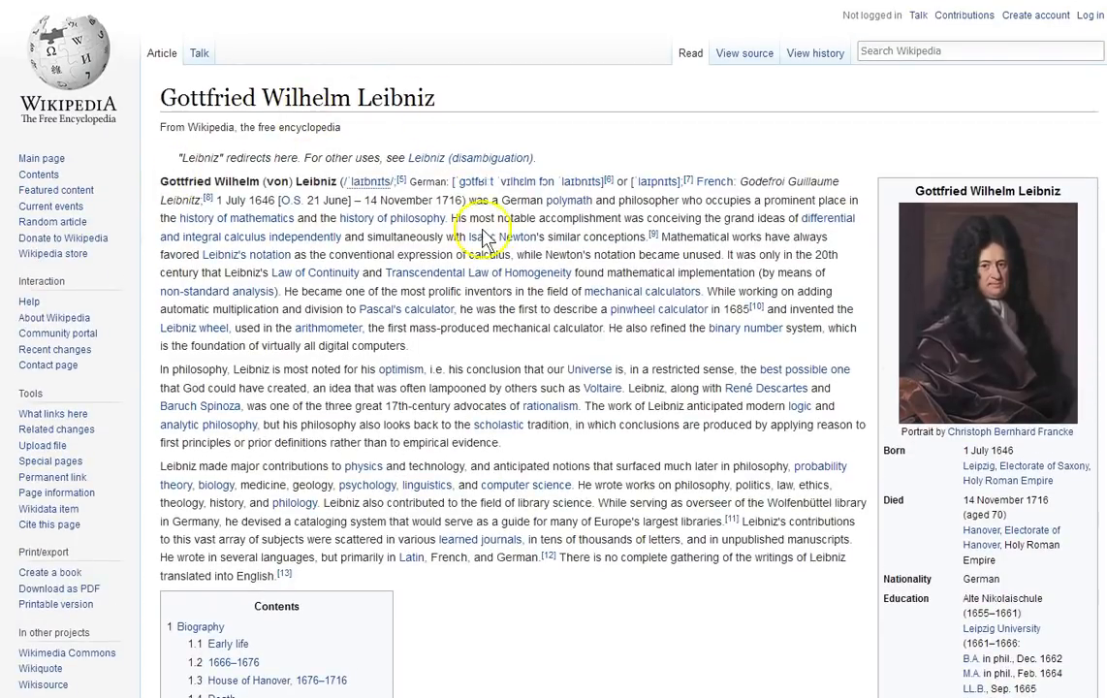
# Scroll through the Leibniz article's introduction and infobox with his birth and death dates.
pyautogui.scroll(-3)
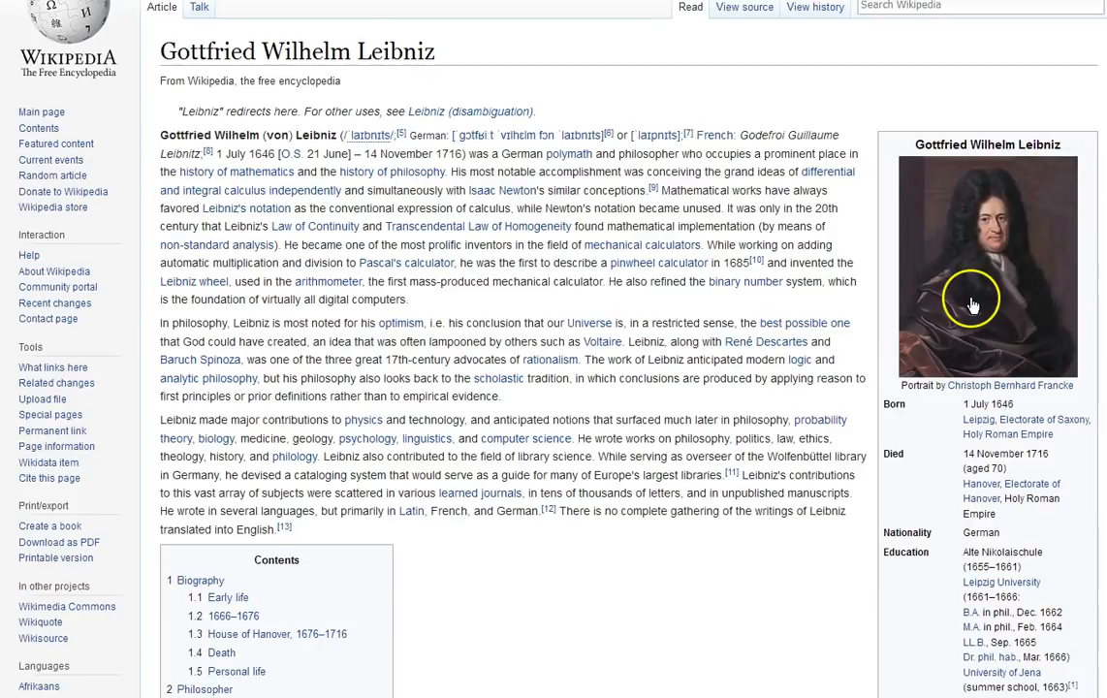
pyautogui.moveTo(955, 514)
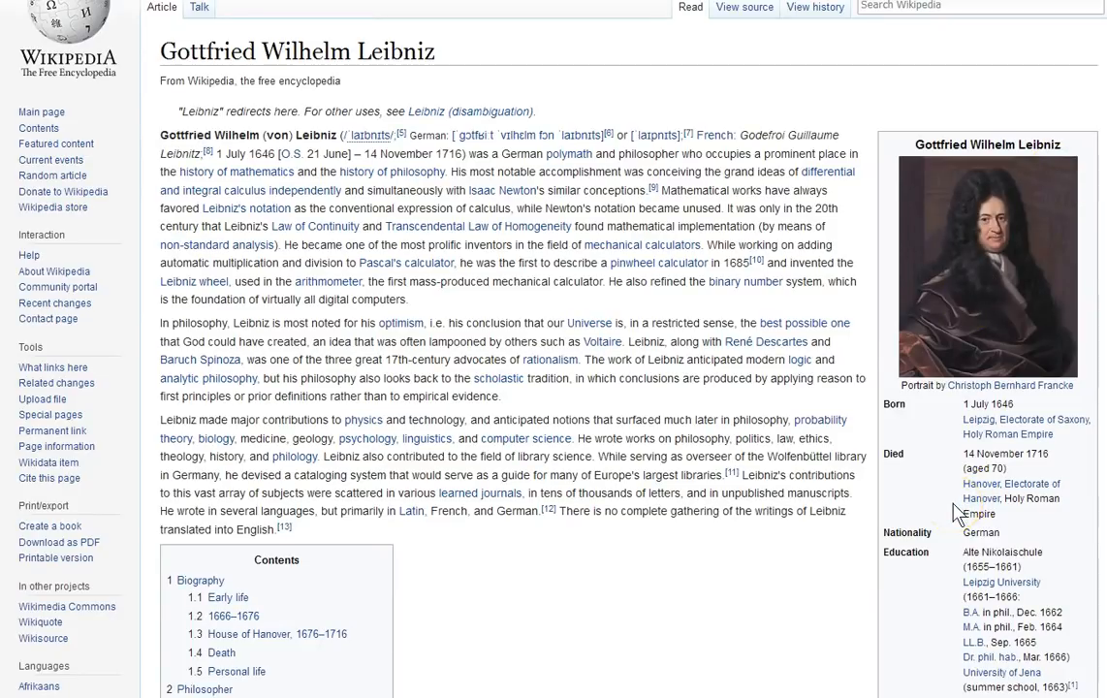
pyautogui.scroll(-3)
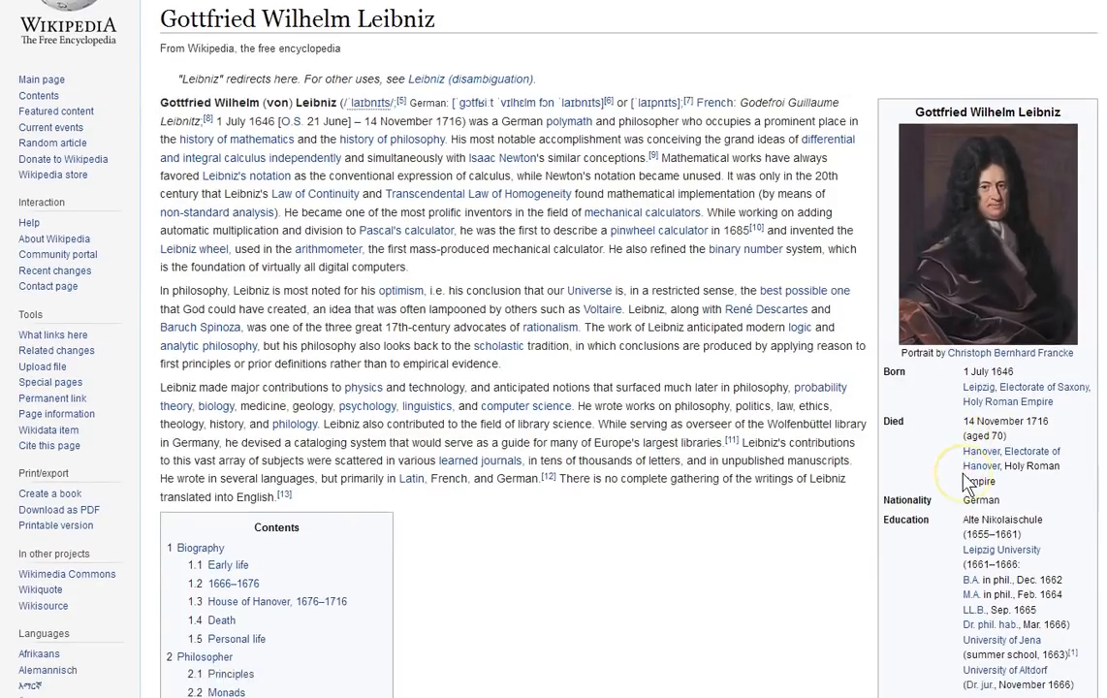
pyautogui.scroll(-3)
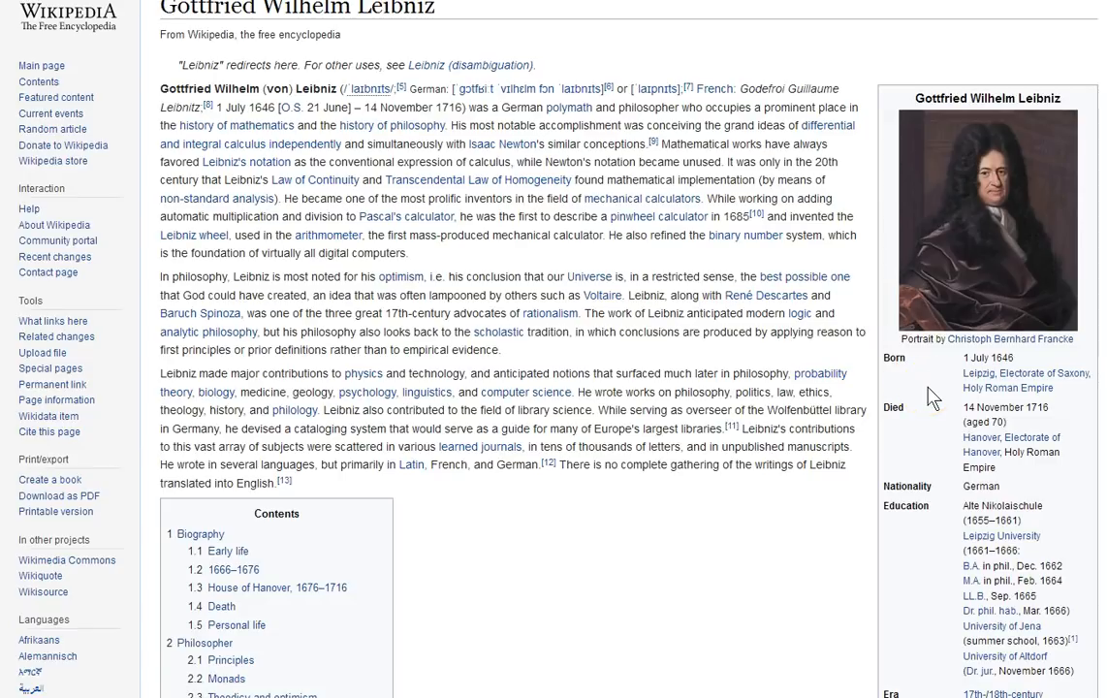
pyautogui.moveTo(984, 272)
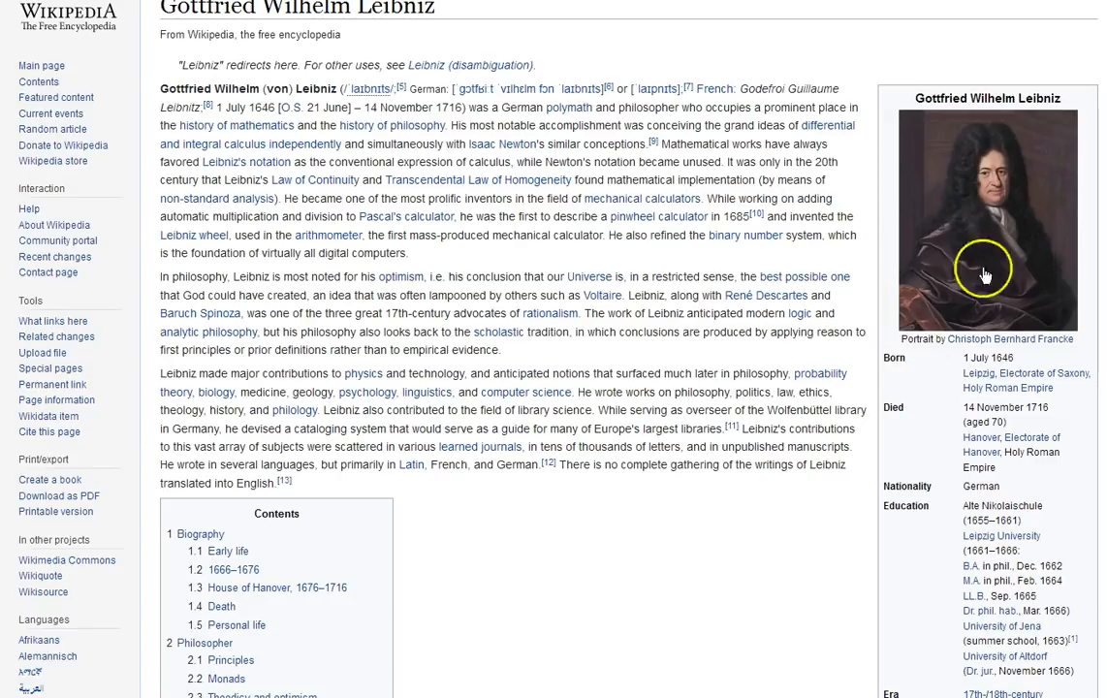
pyautogui.moveTo(394, 285)
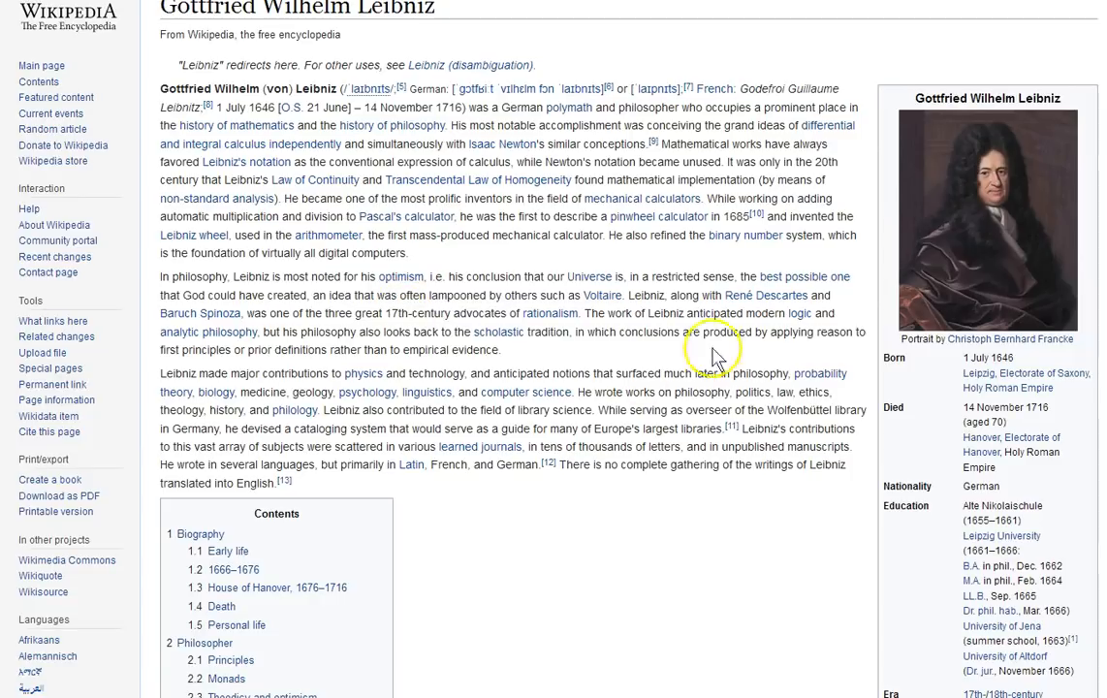
pyautogui.moveTo(706, 407)
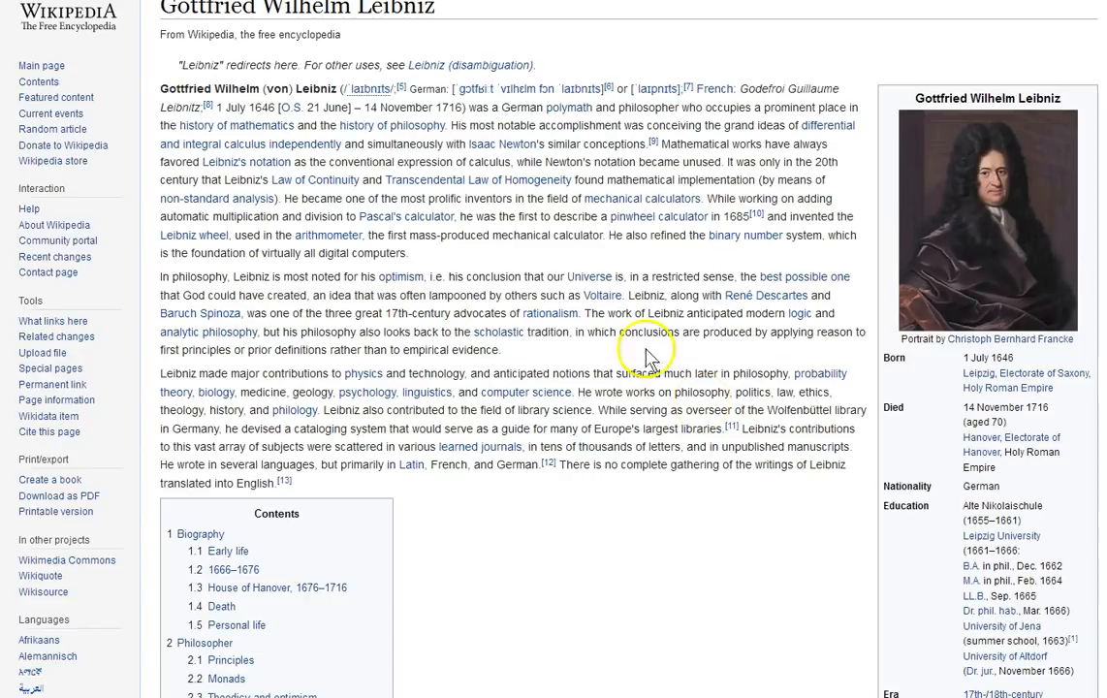
pyautogui.moveTo(1023, 131)
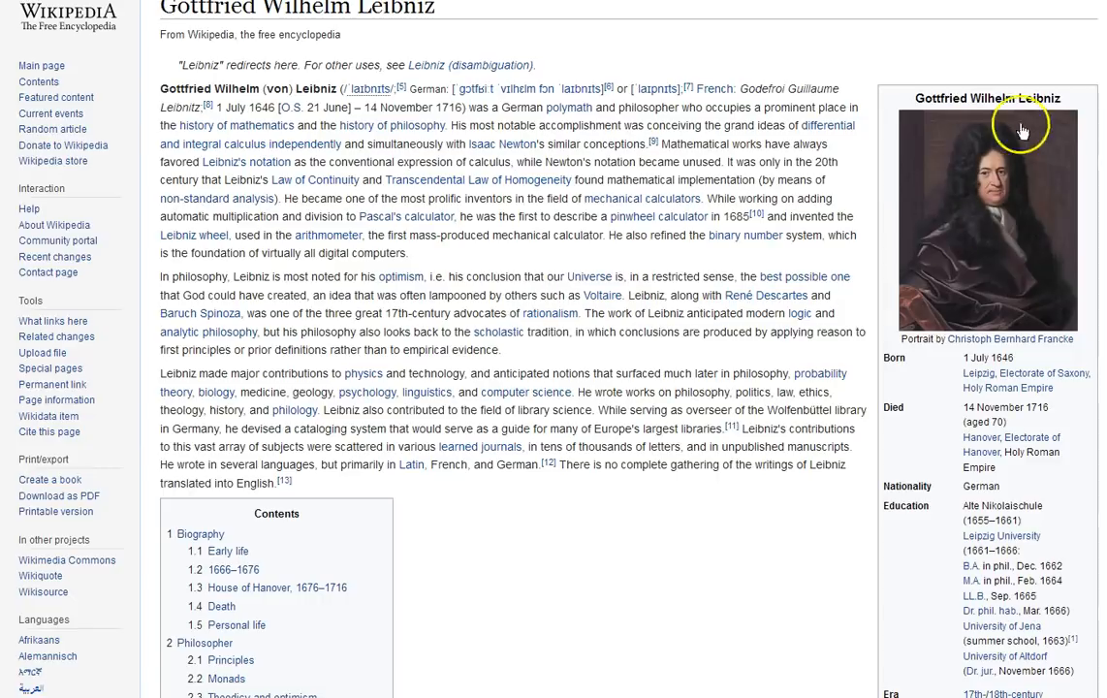
pyautogui.scroll(-3)
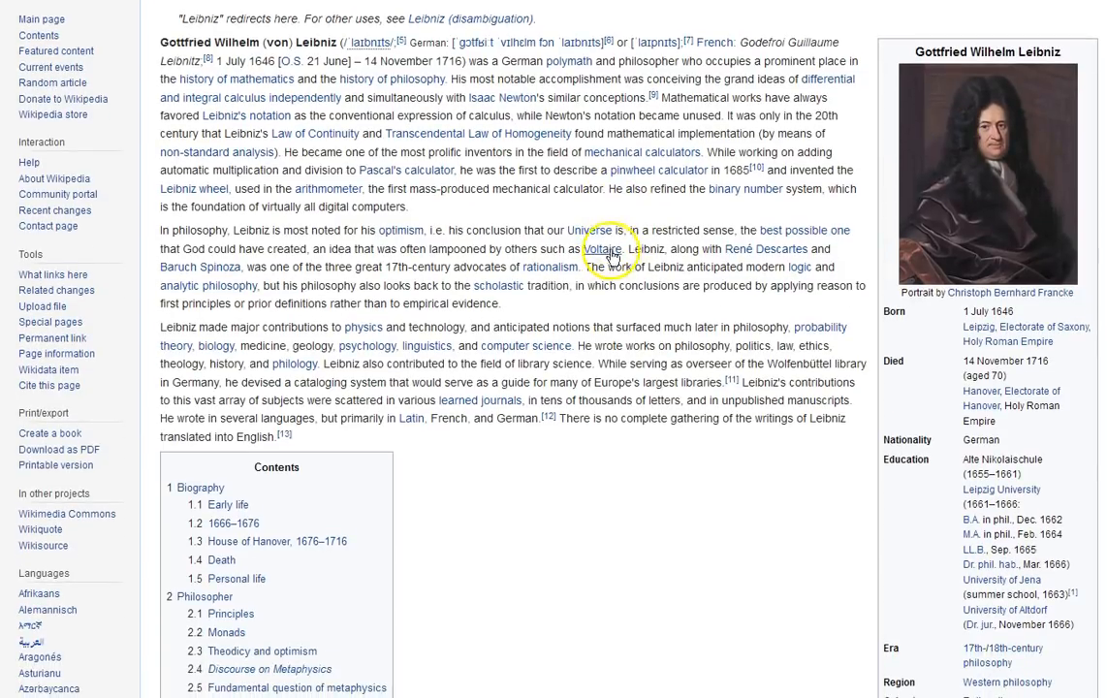
pyautogui.moveTo(664, 308)
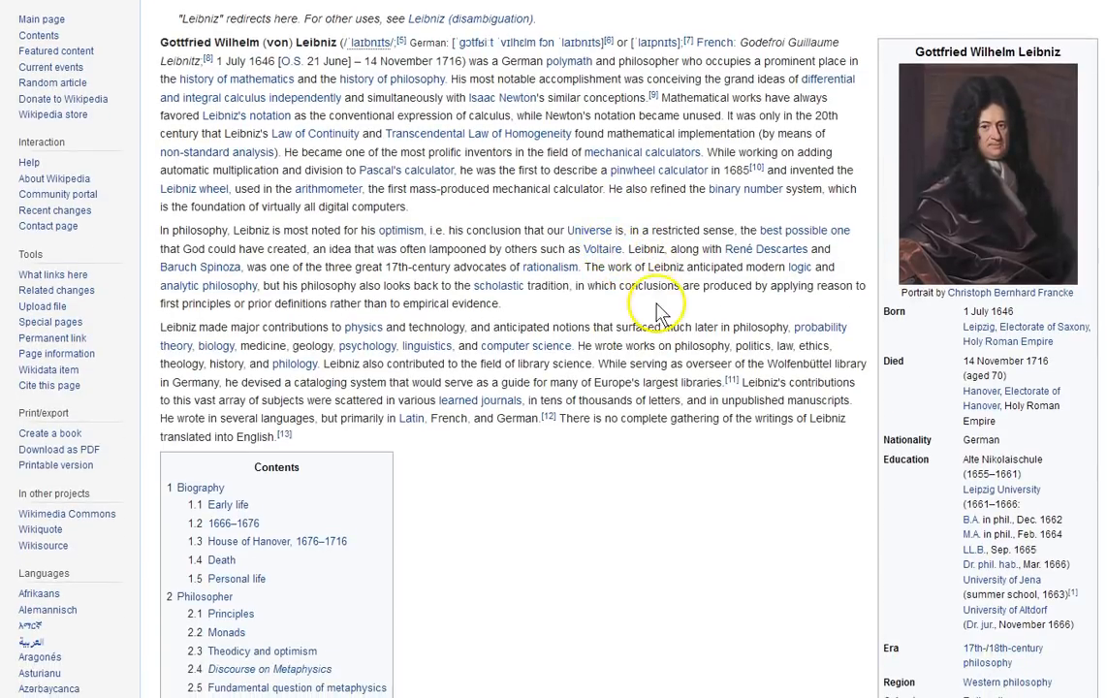
pyautogui.scroll(-3)
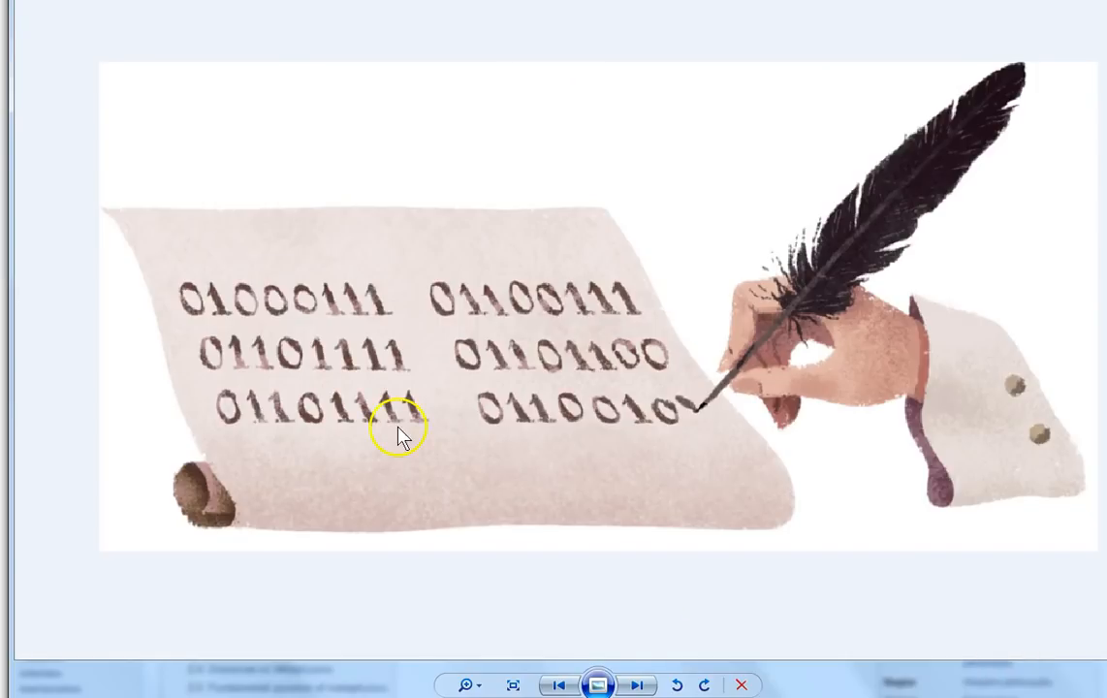
pyautogui.moveTo(737, 330)
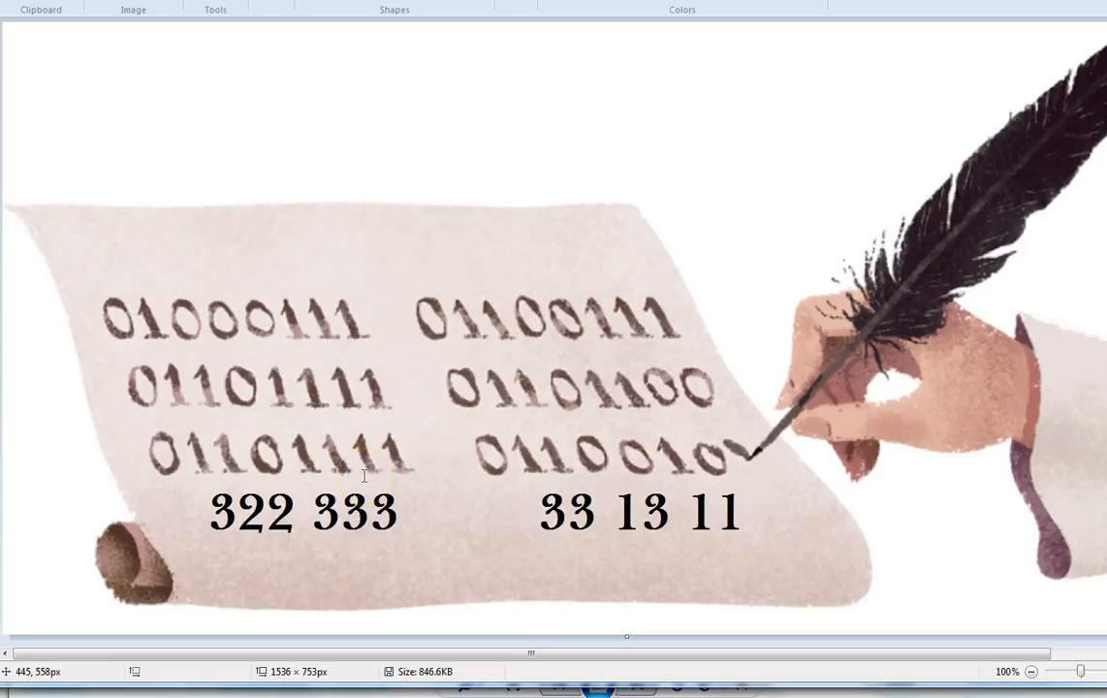
pyautogui.moveTo(613, 412)
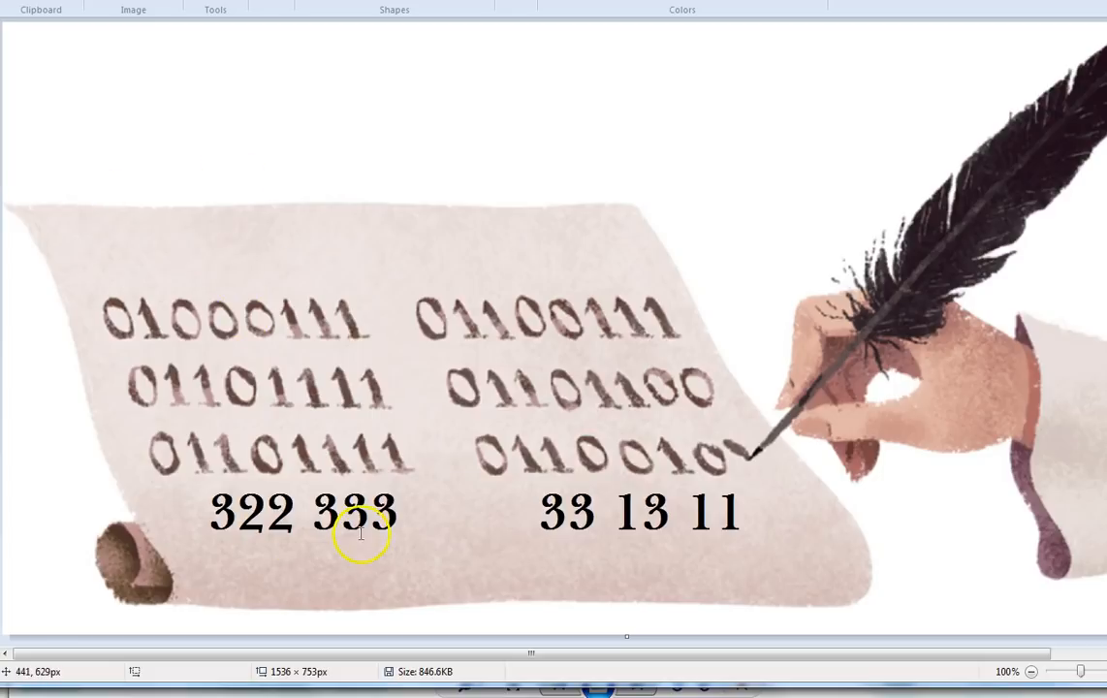
pyautogui.moveTo(282, 378)
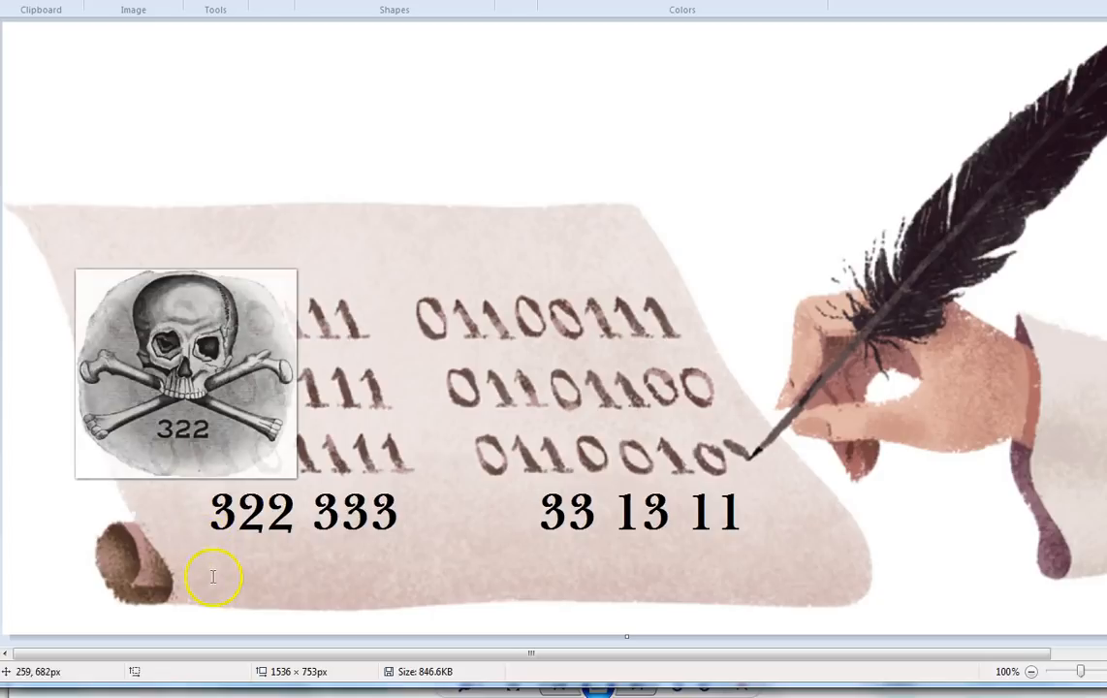
pyautogui.moveTo(190, 551)
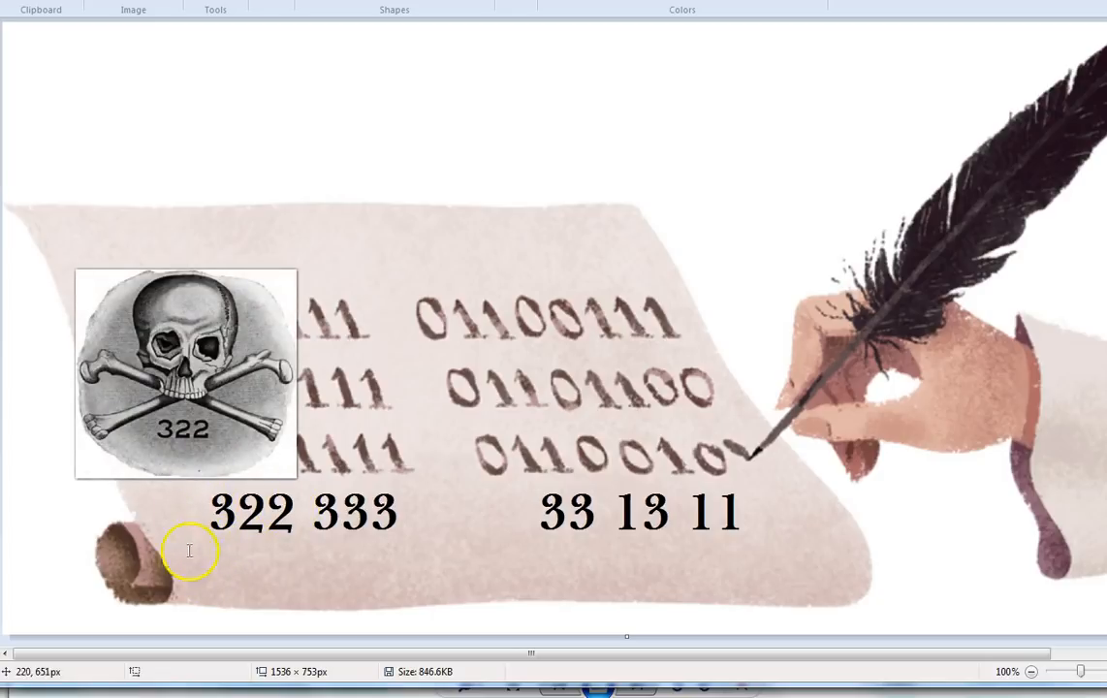
pyautogui.moveTo(281, 524)
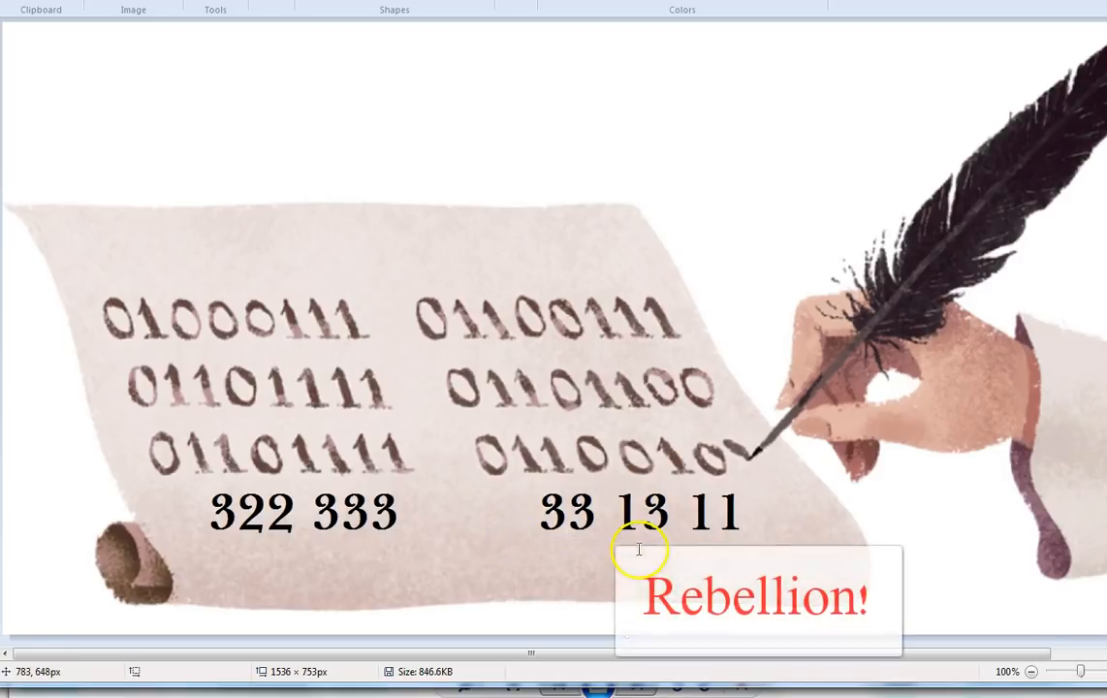
pyautogui.moveTo(732, 506)
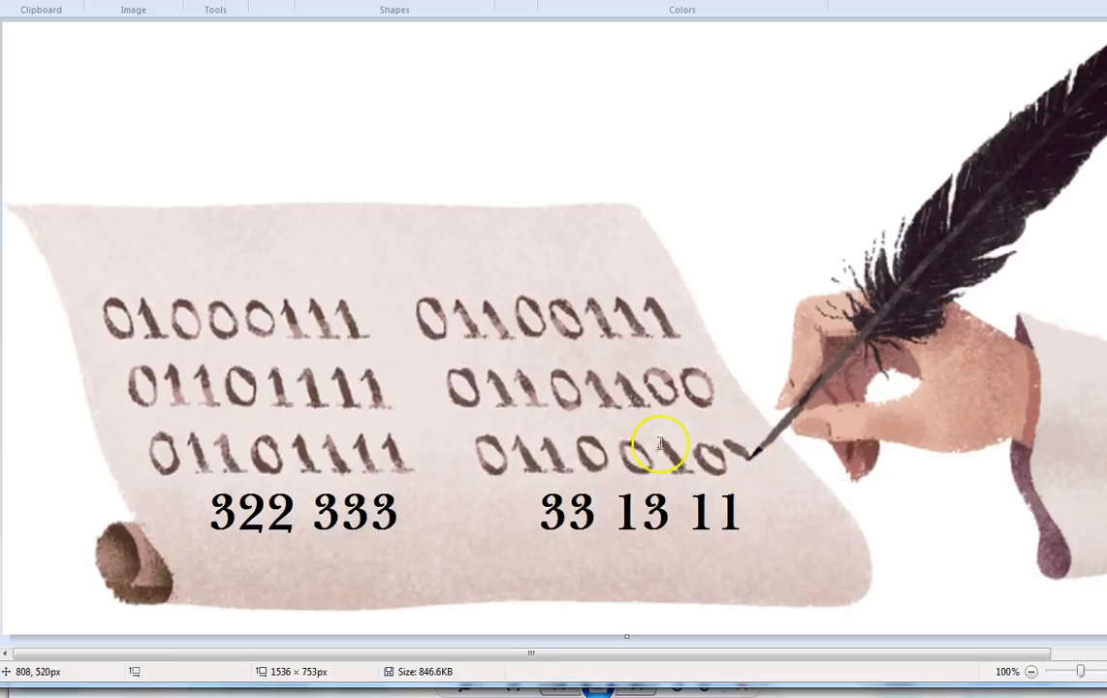
pyautogui.moveTo(720, 458)
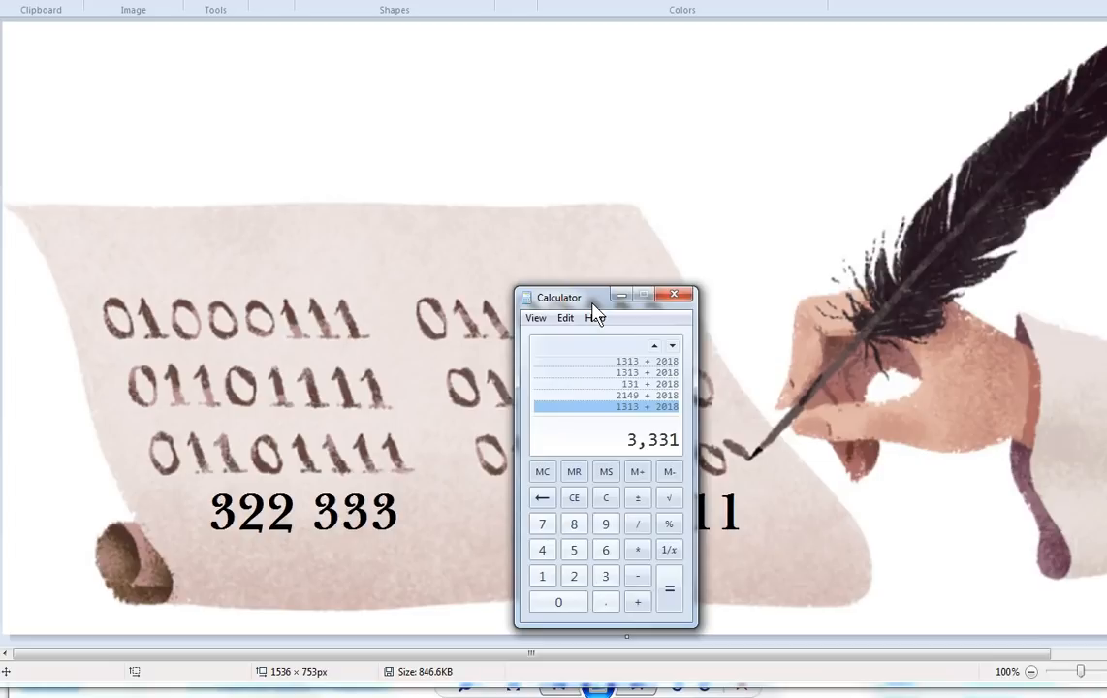
# Recalculate and scroll the results, ending on 88,388 days from July 2, 1776 to July 2, 2018.
pyautogui.click(674, 295)
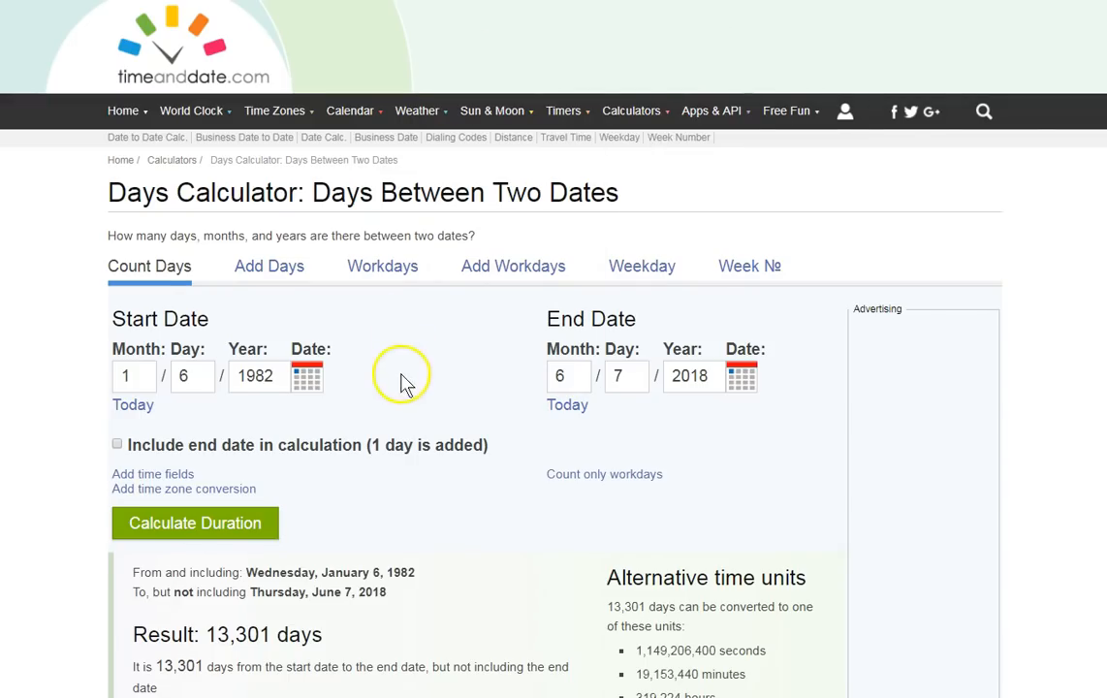
pyautogui.scroll(-3)
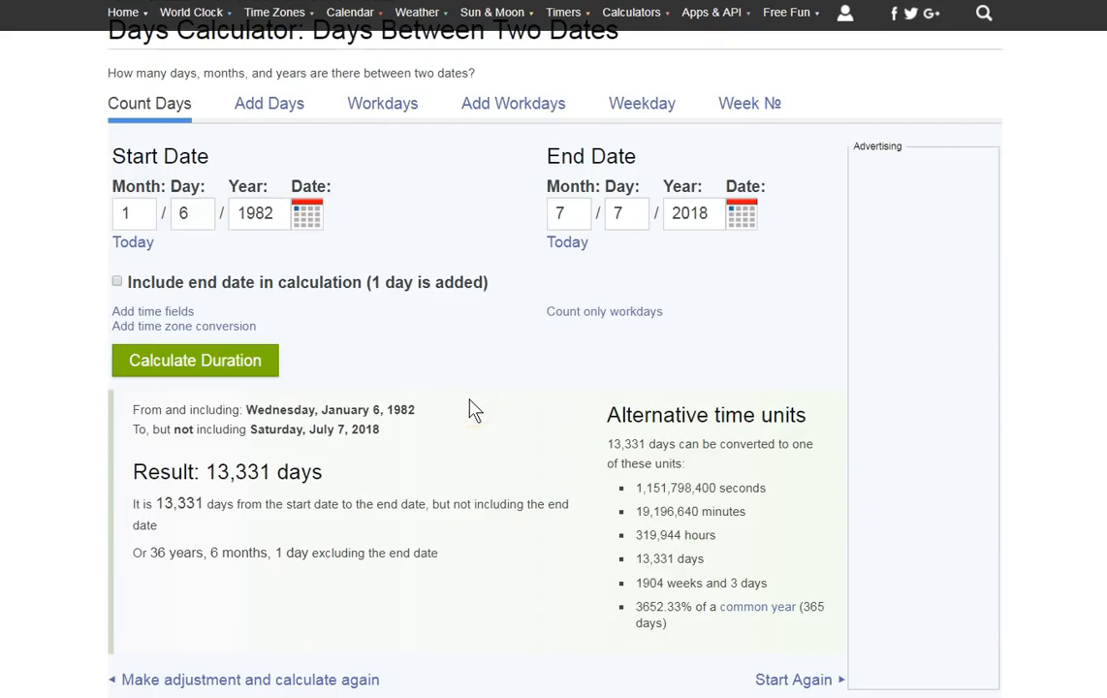
pyautogui.moveTo(528, 359)
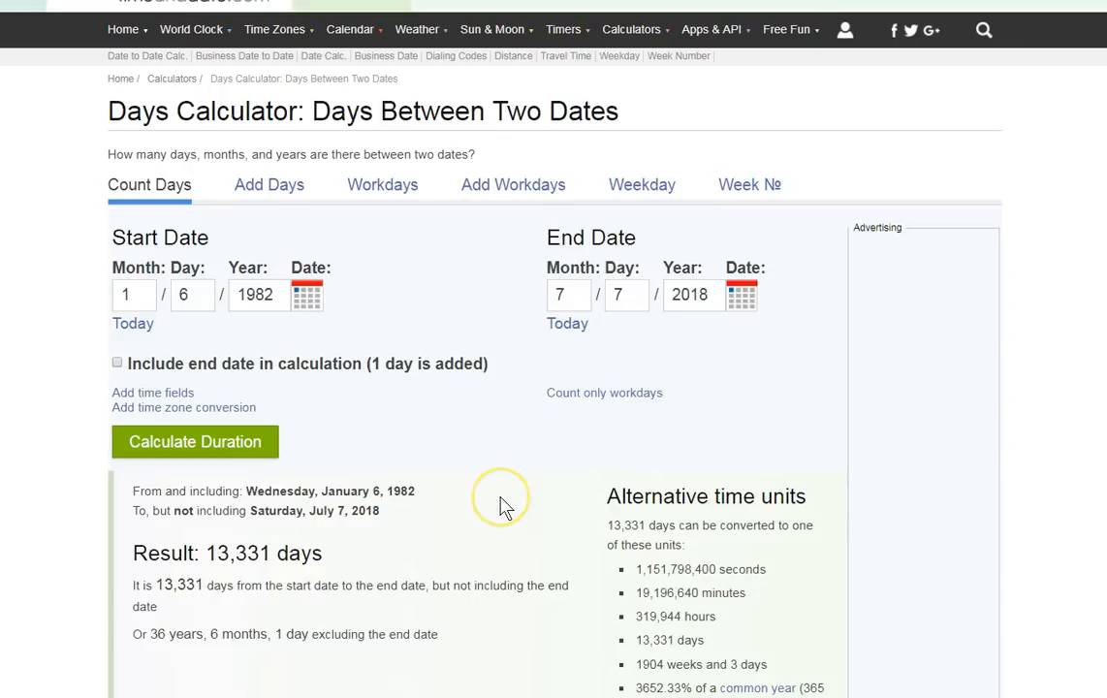
pyautogui.moveTo(499, 514)
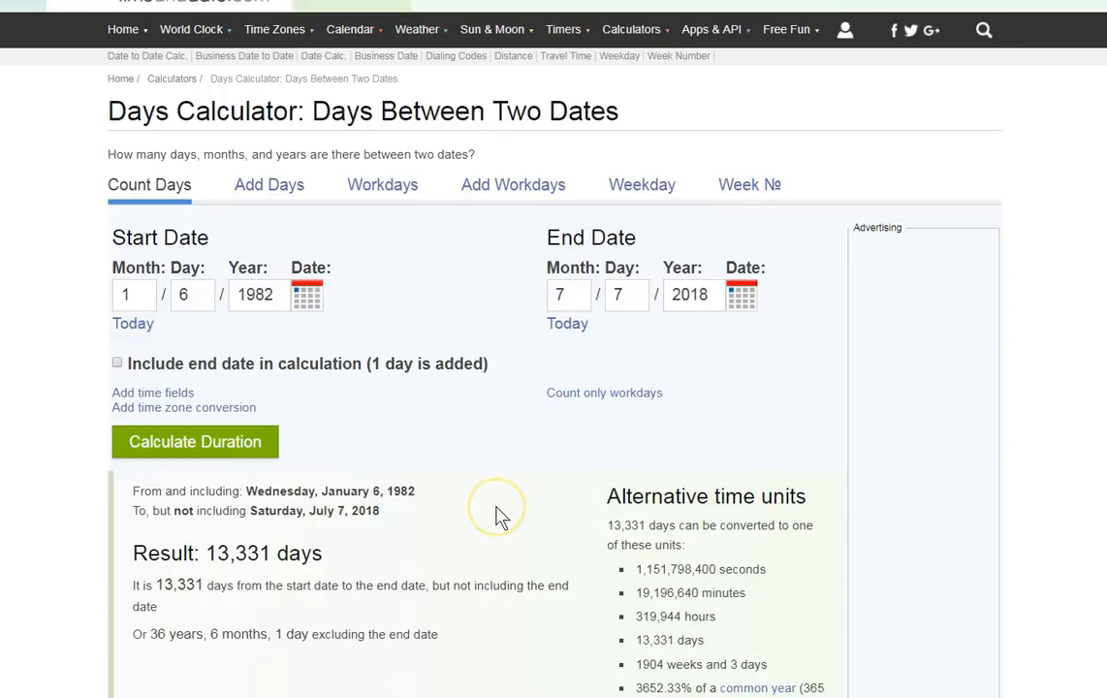
pyautogui.moveTo(517, 407)
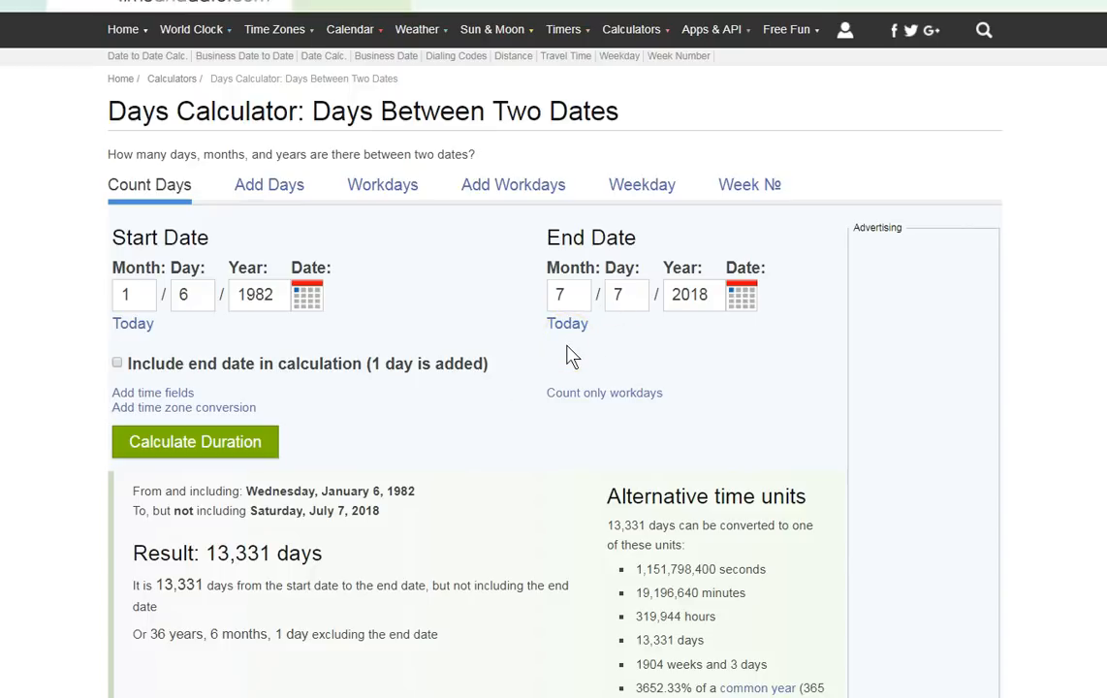
pyautogui.moveTo(528, 420)
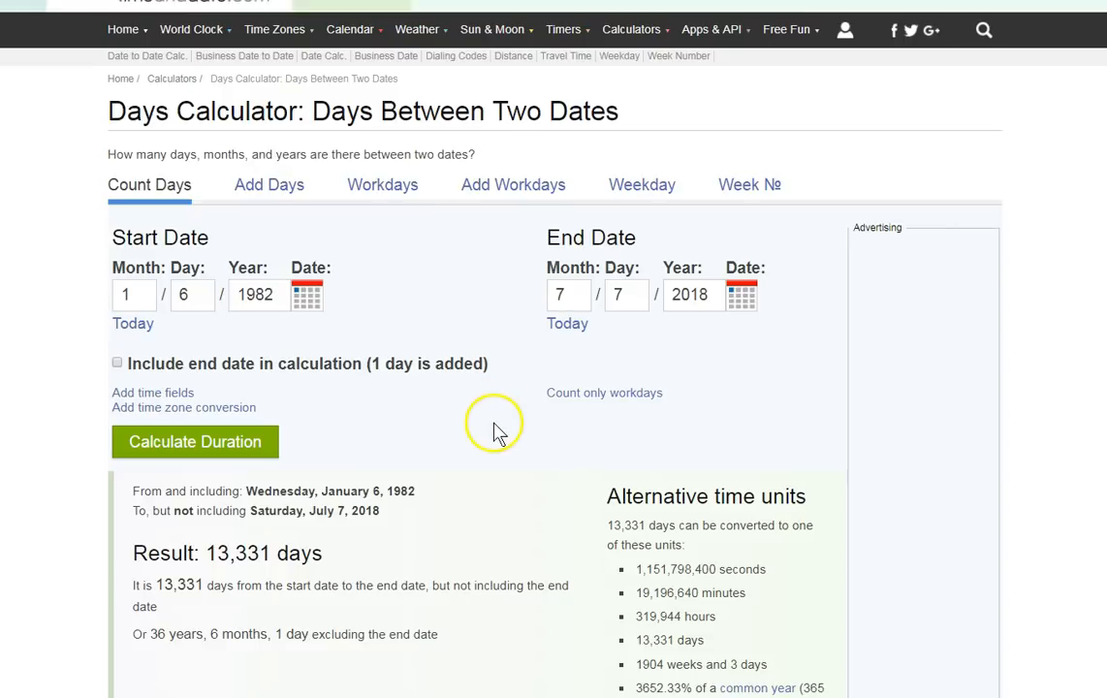
pyautogui.moveTo(835, 76)
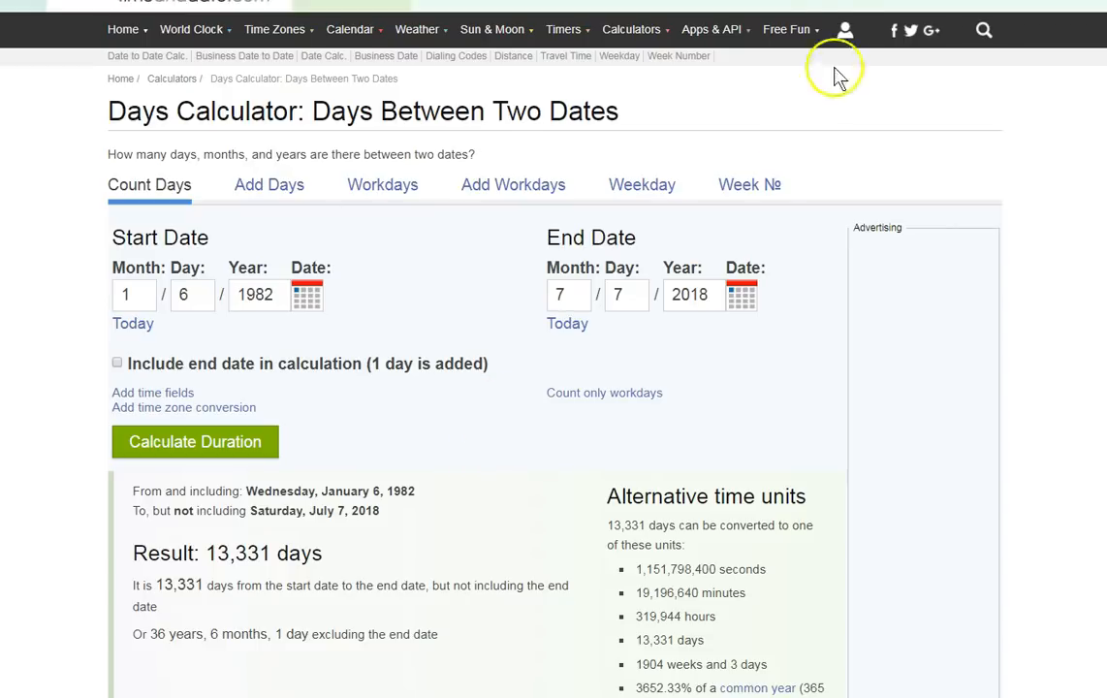
pyautogui.click(194, 441)
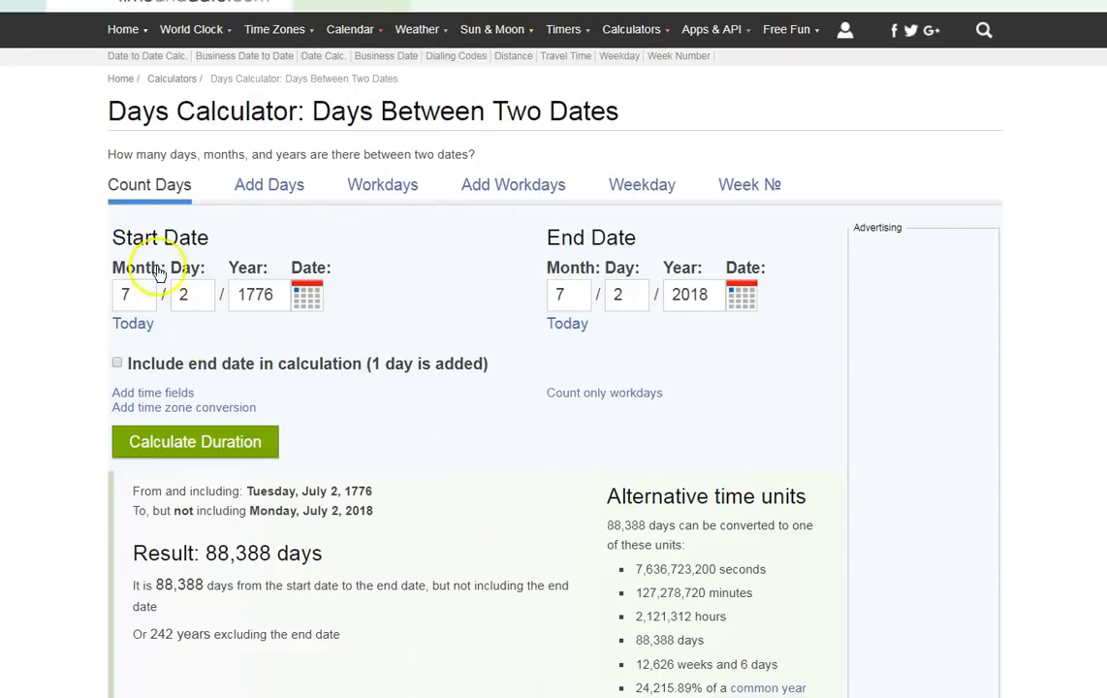
pyautogui.moveTo(124, 269)
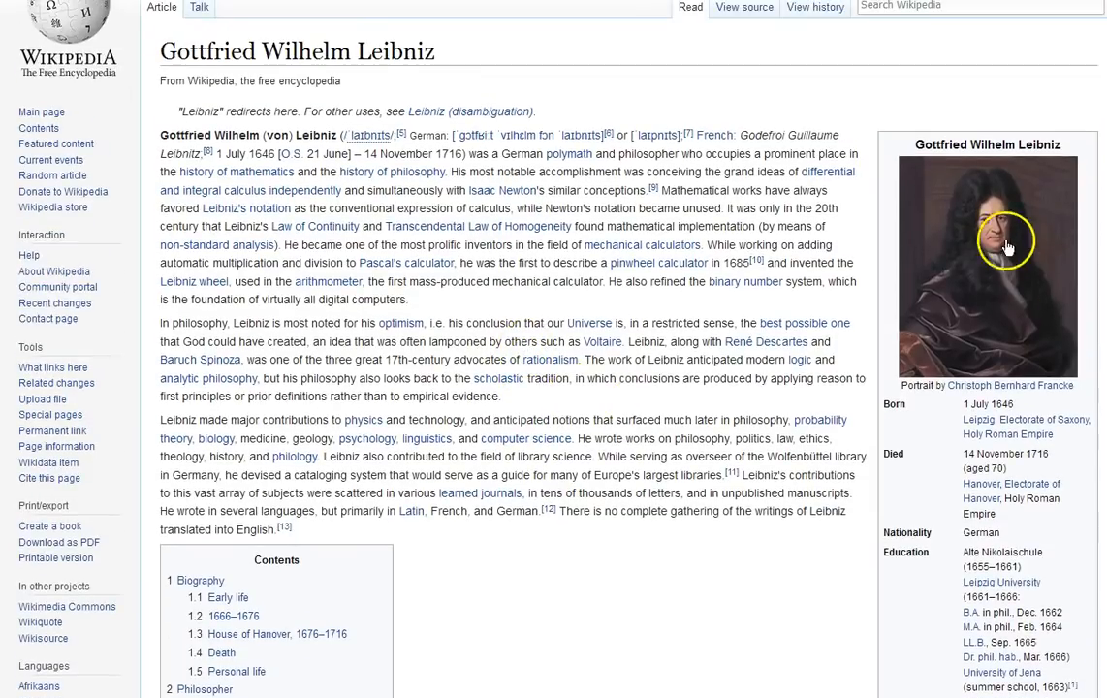
# Scroll down and back up through the Leibniz article's introduction and contents.
pyautogui.scroll(-3)
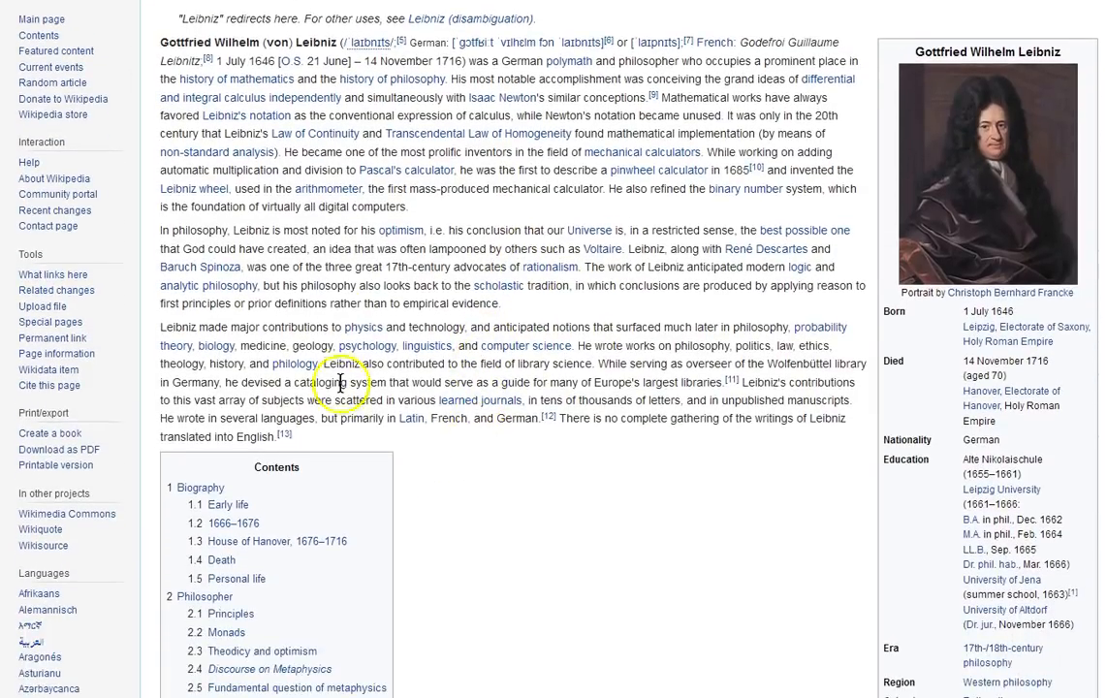
pyautogui.scroll(-3)
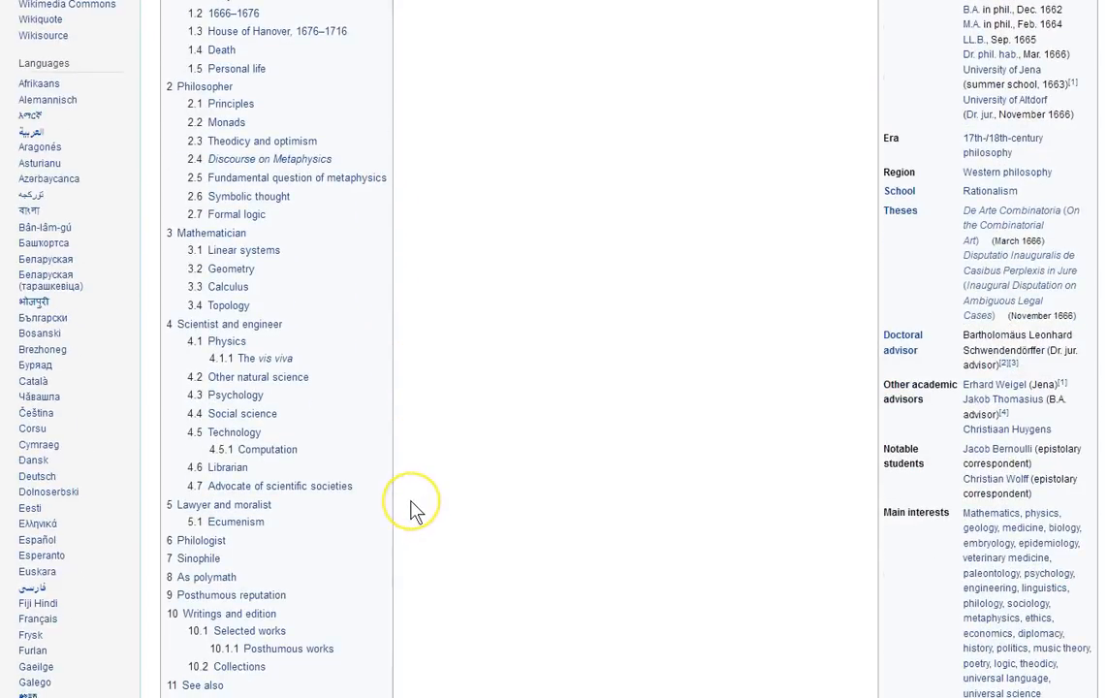
pyautogui.scroll(3)
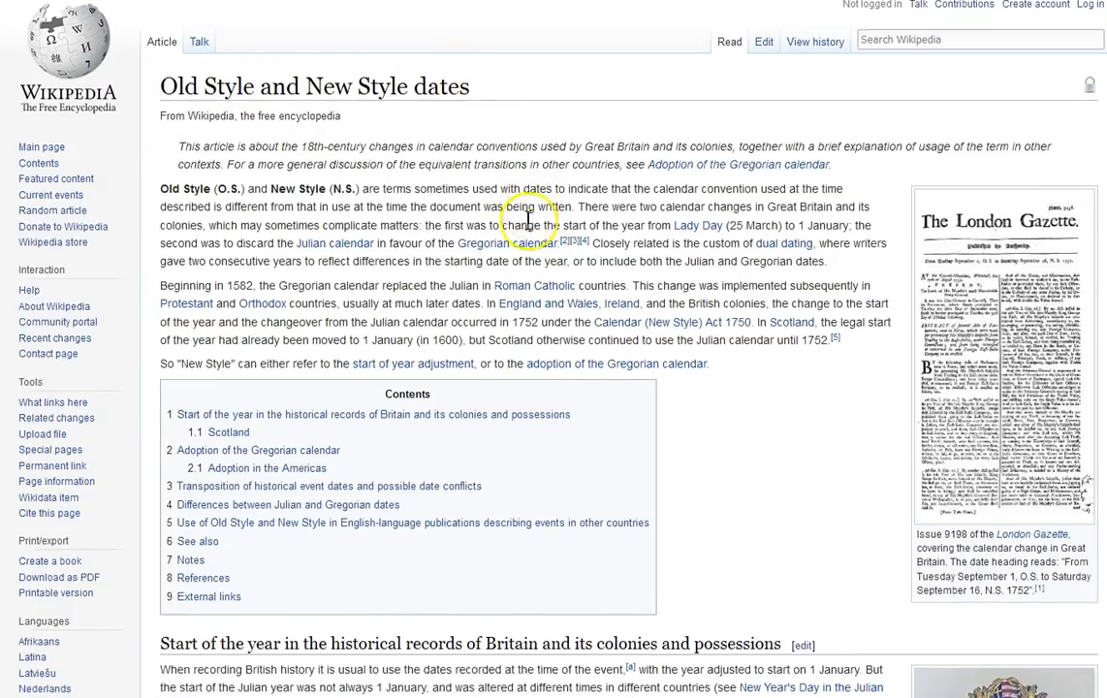
# Scroll the Old Style and New Style dates article to Adoption in the Americas, selecting text.
pyautogui.scroll(-3)
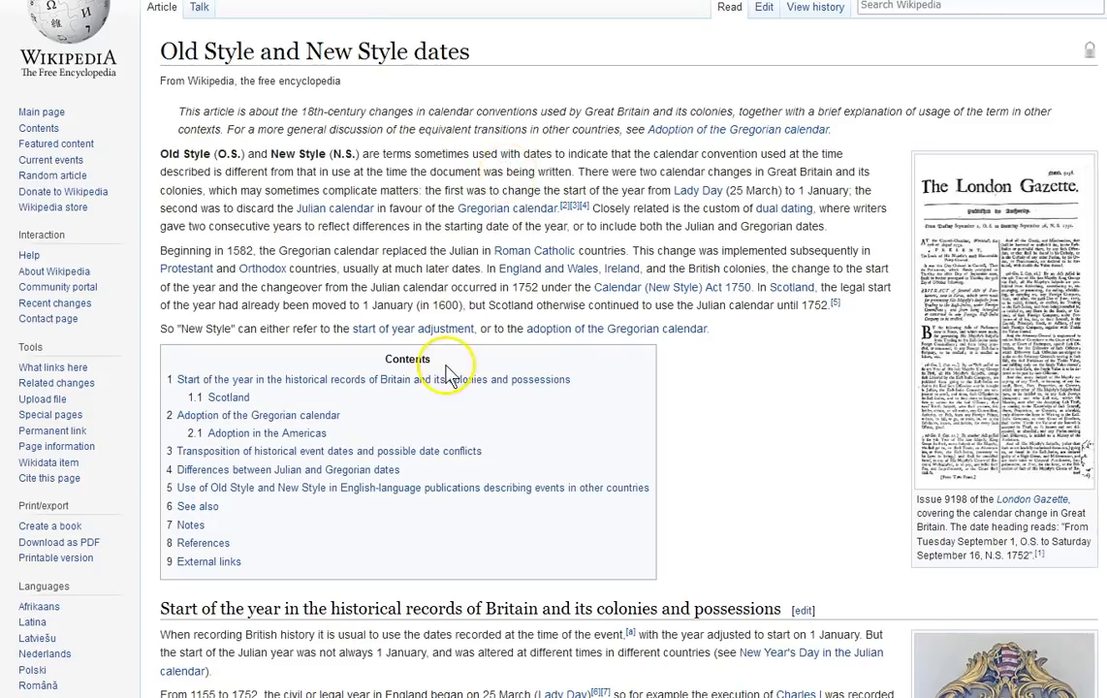
pyautogui.scroll(-3)
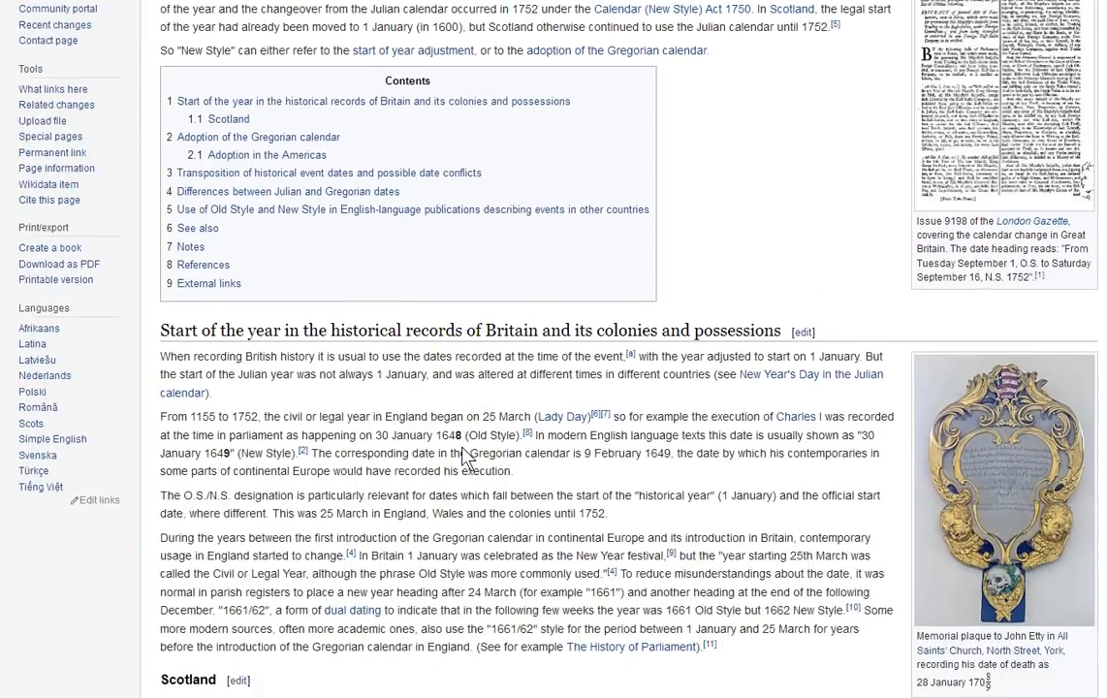
pyautogui.scroll(-3)
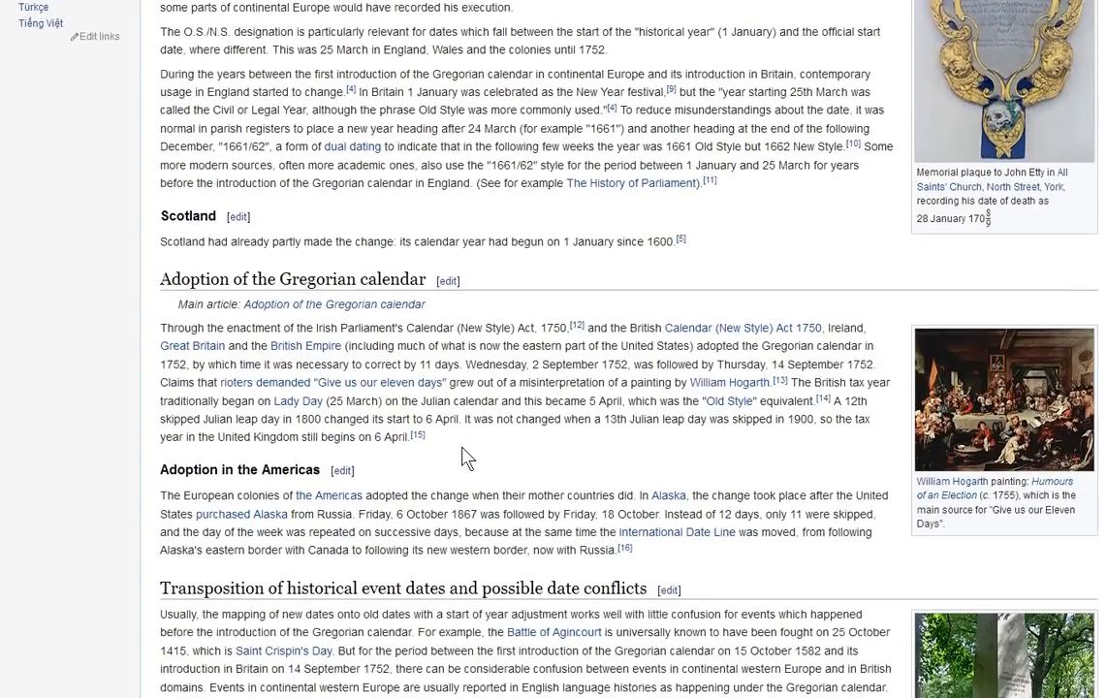
pyautogui.scroll(-3)
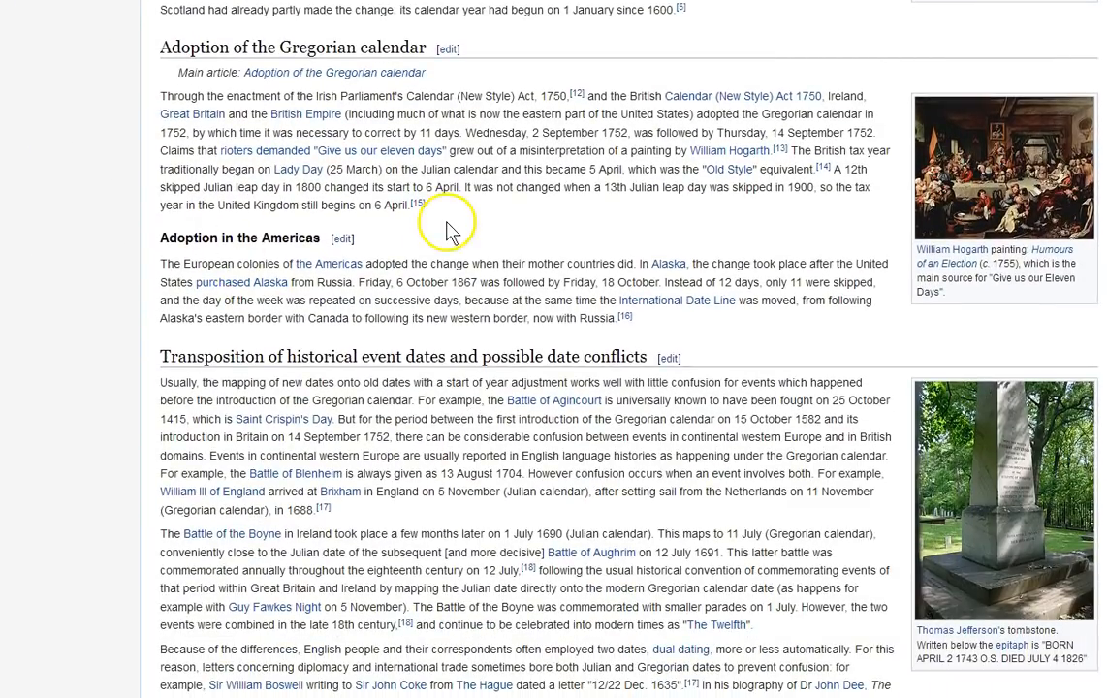
pyautogui.moveTo(434, 296)
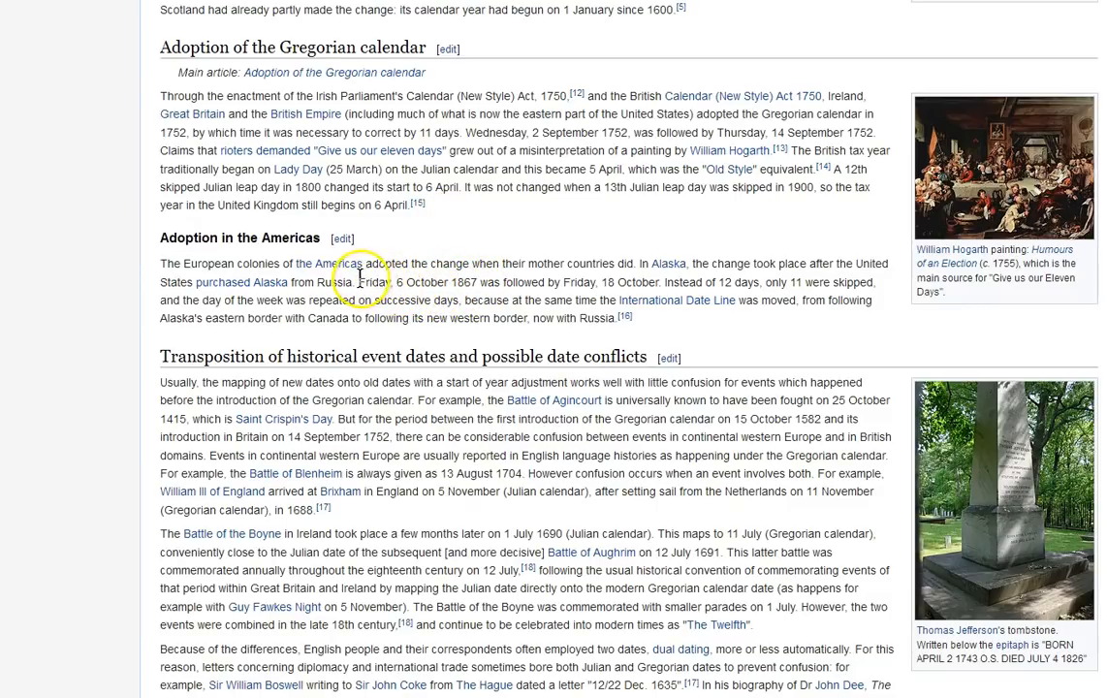
pyautogui.moveTo(360, 282); pyautogui.dragTo(503, 282)
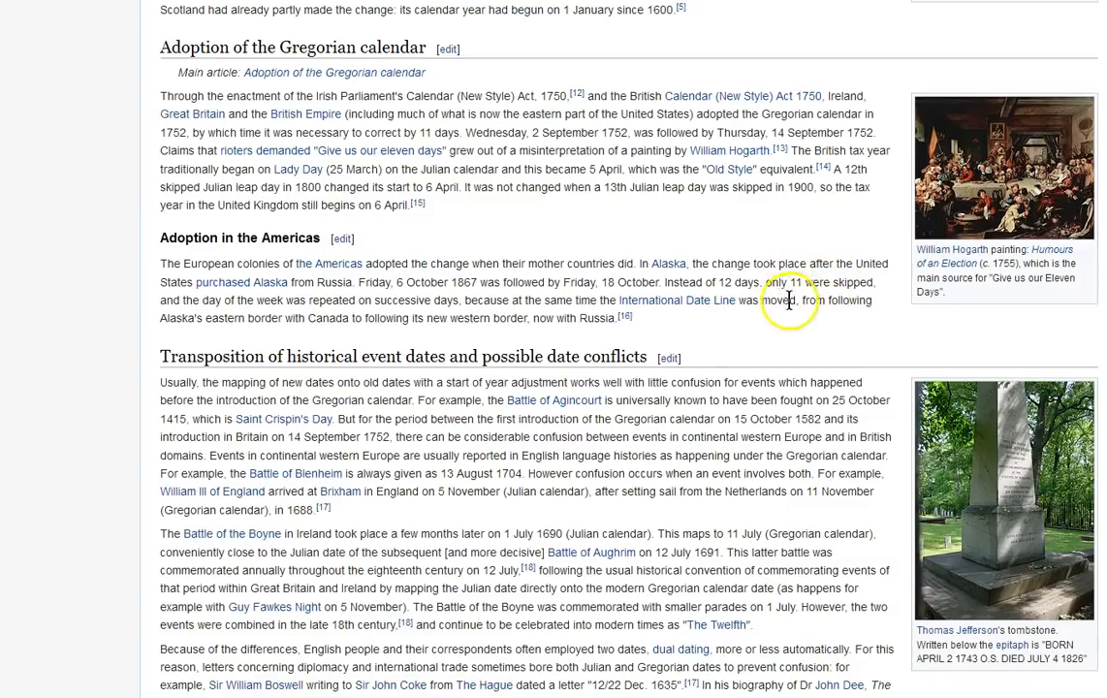
pyautogui.scroll(-3)
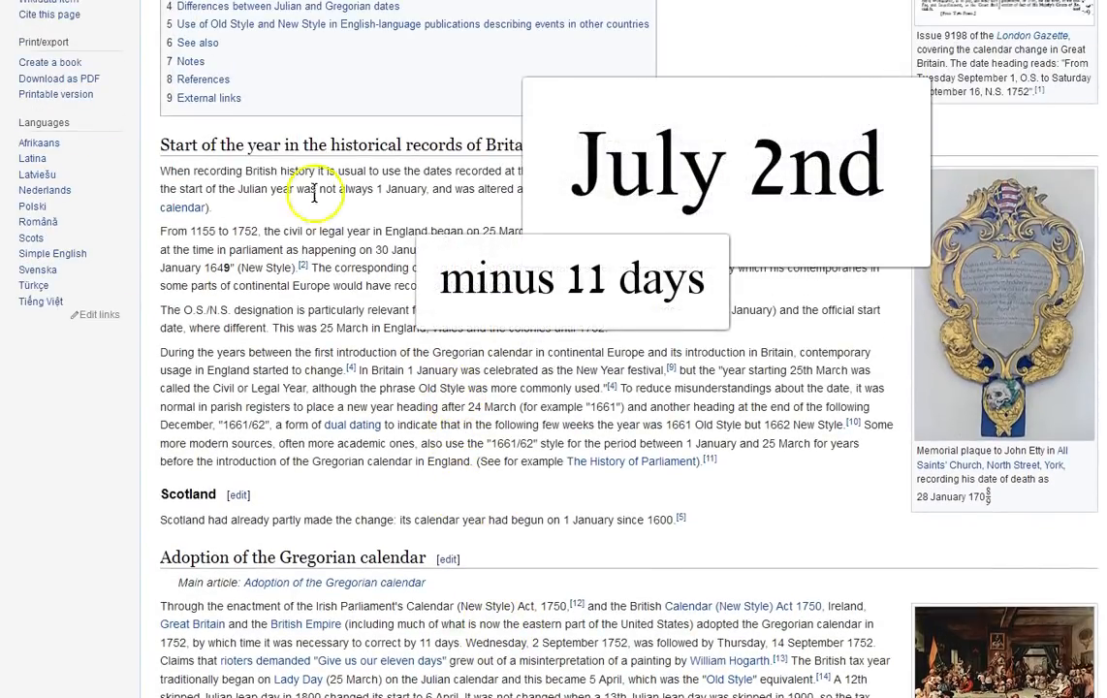
pyautogui.moveTo(447, 668)
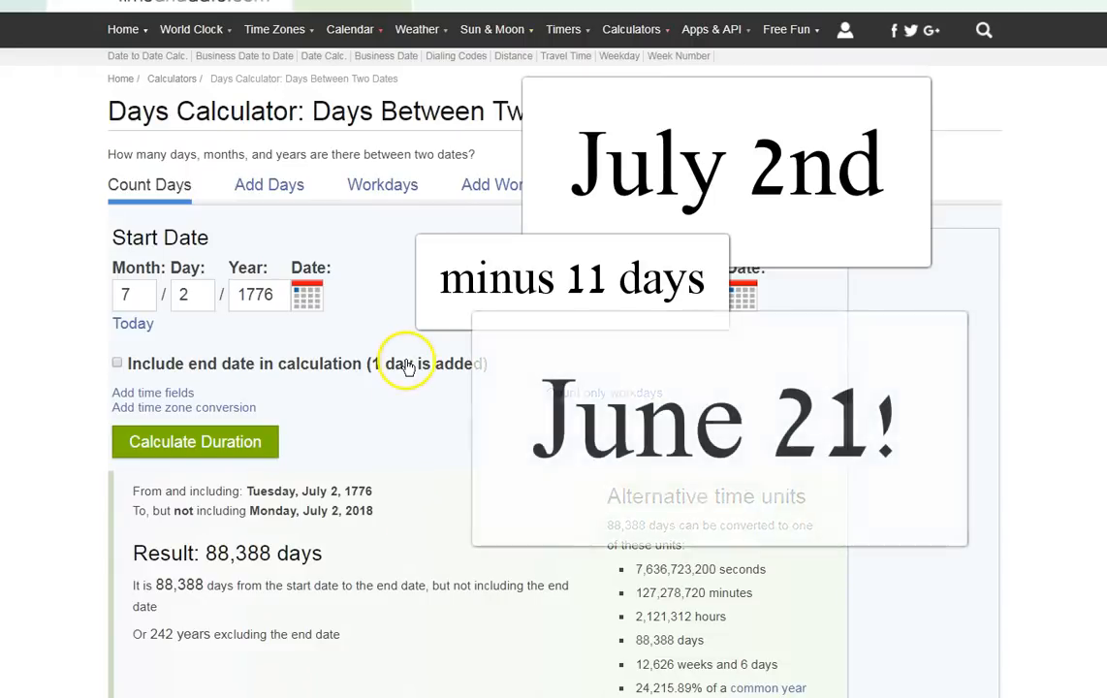
pyautogui.scroll(-3)
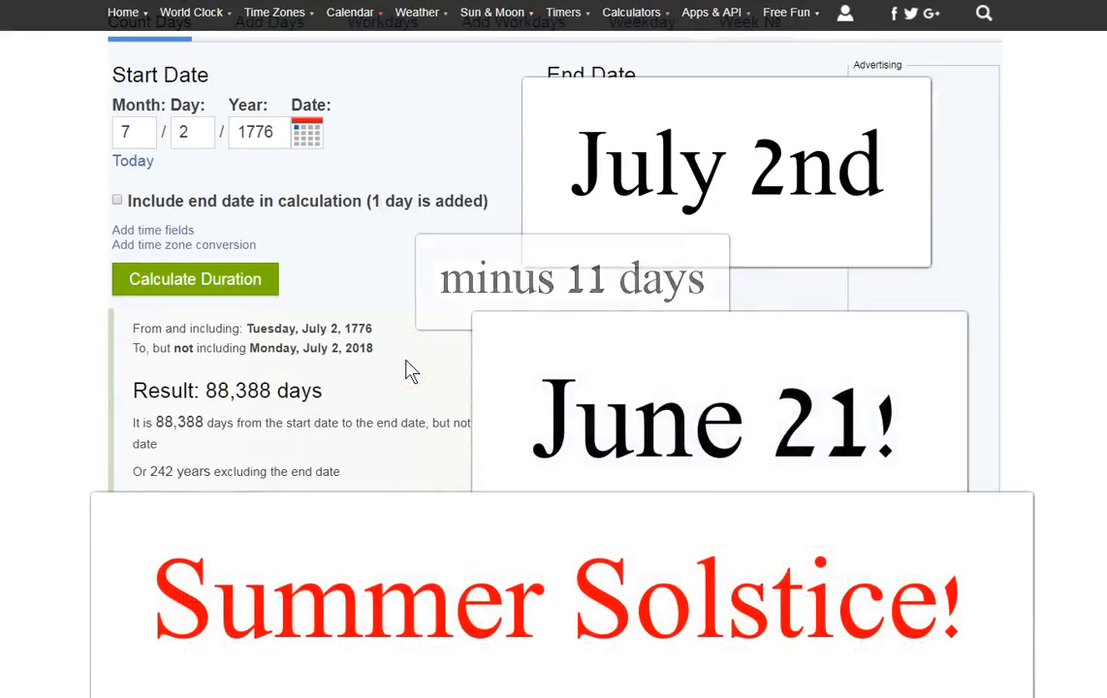